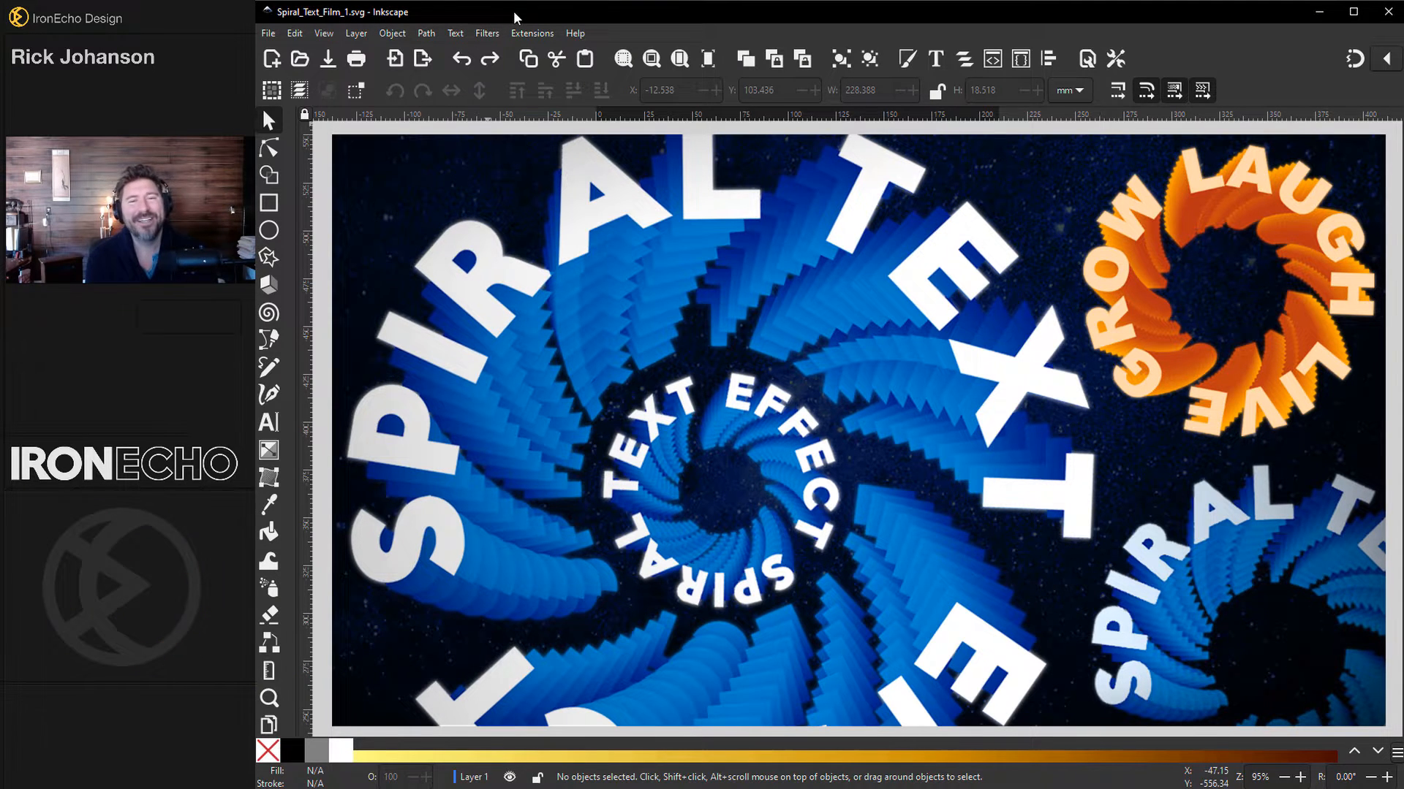
{"action": "mouse_move", "coordinate": [649, 341]}
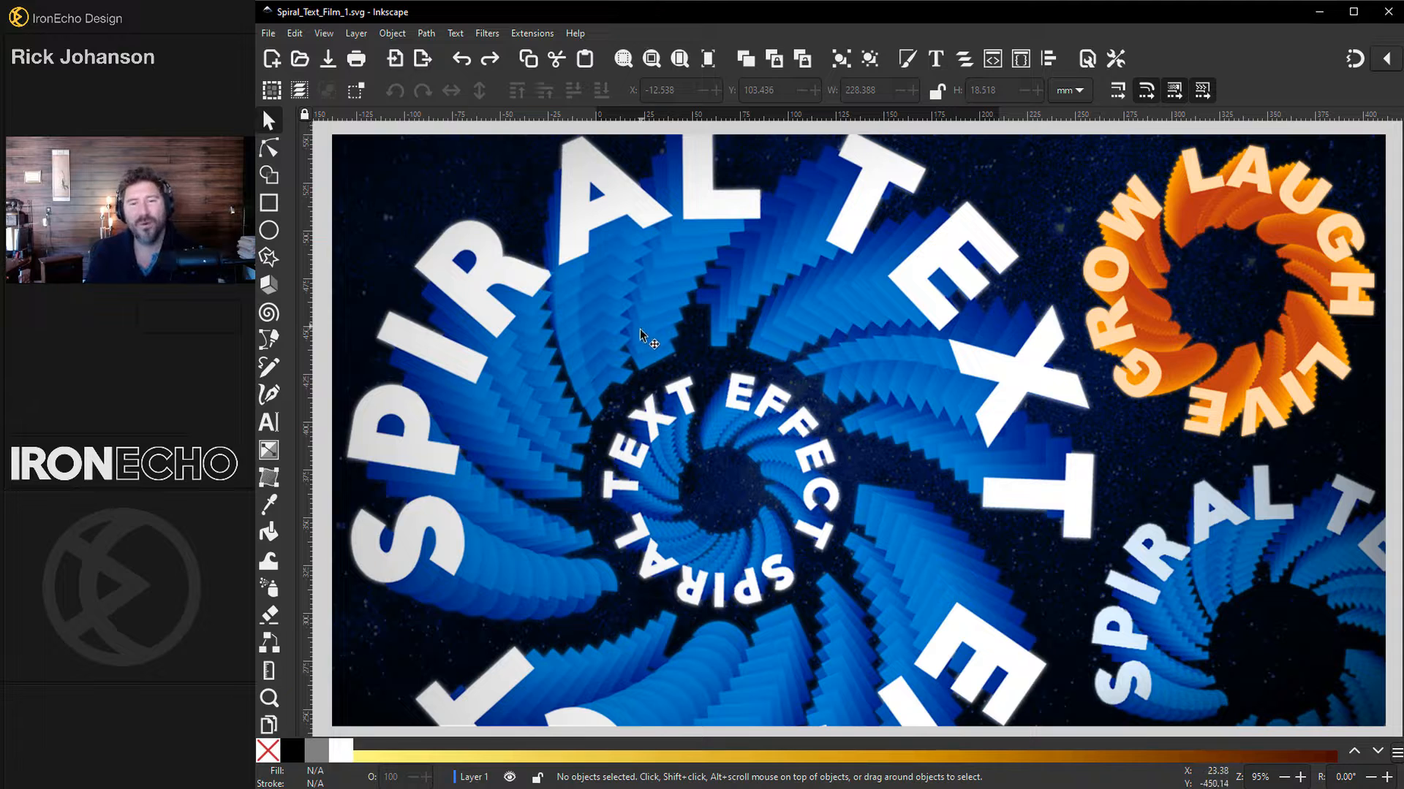
{"action": "mouse_move", "coordinate": [552, 452]}
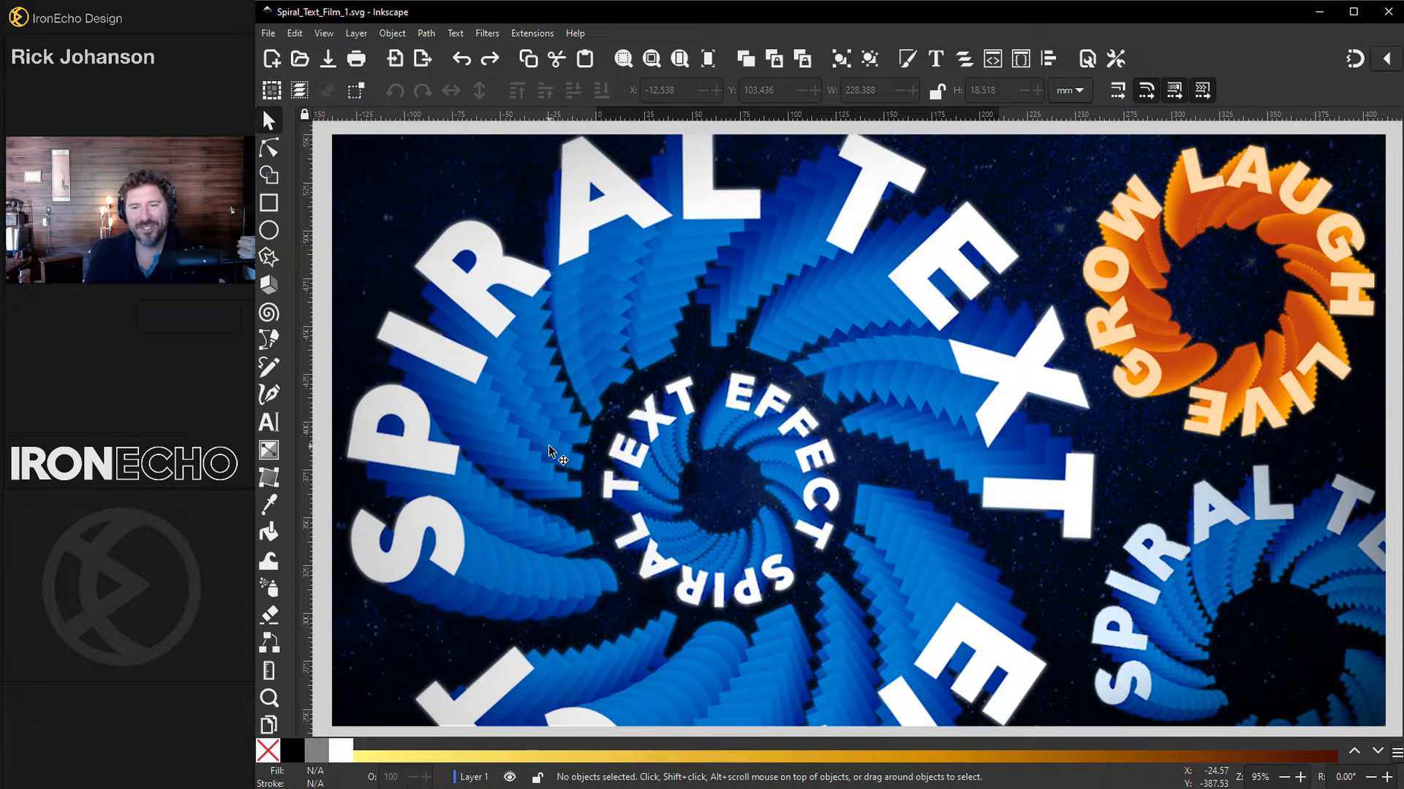
{"action": "mouse_move", "coordinate": [452, 564]}
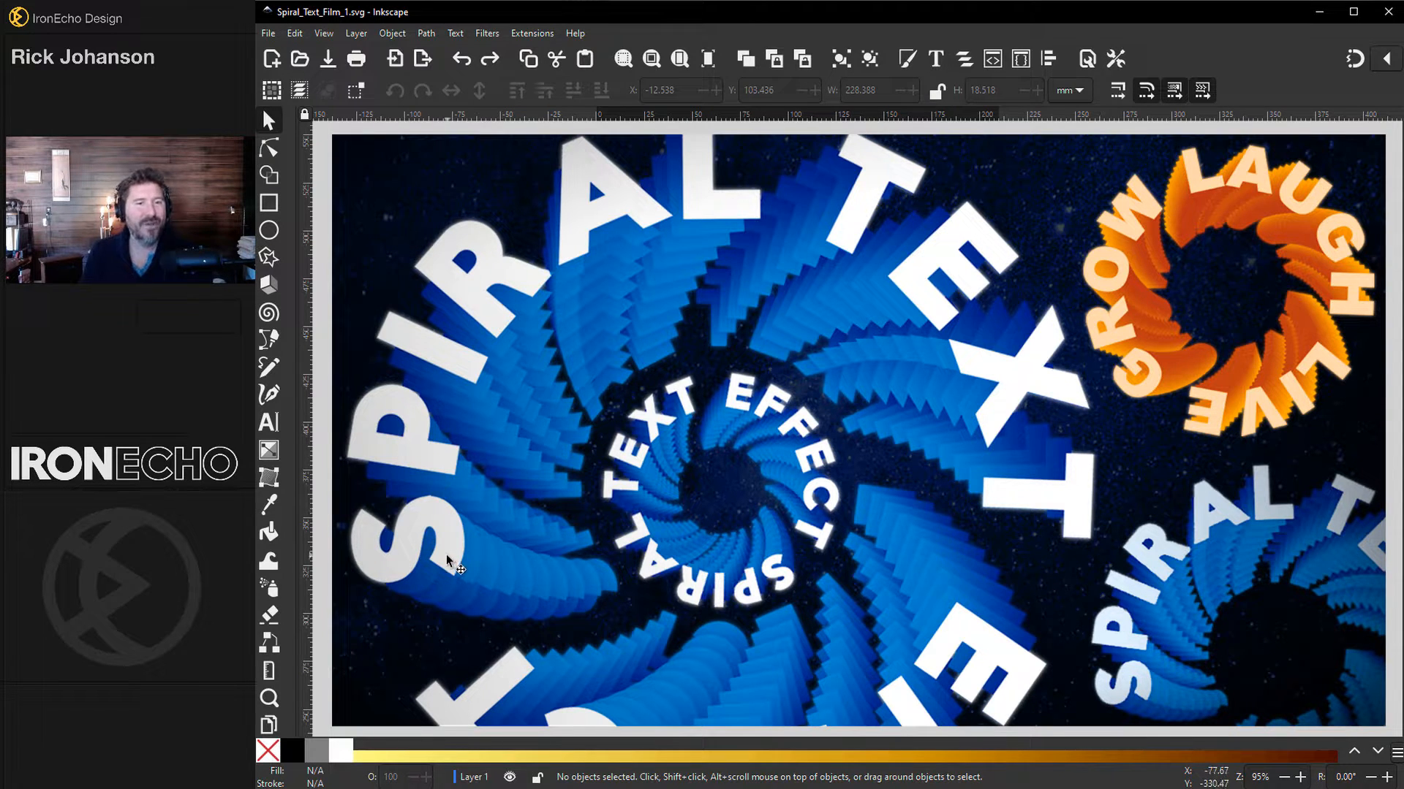
{"action": "mouse_move", "coordinate": [899, 267]}
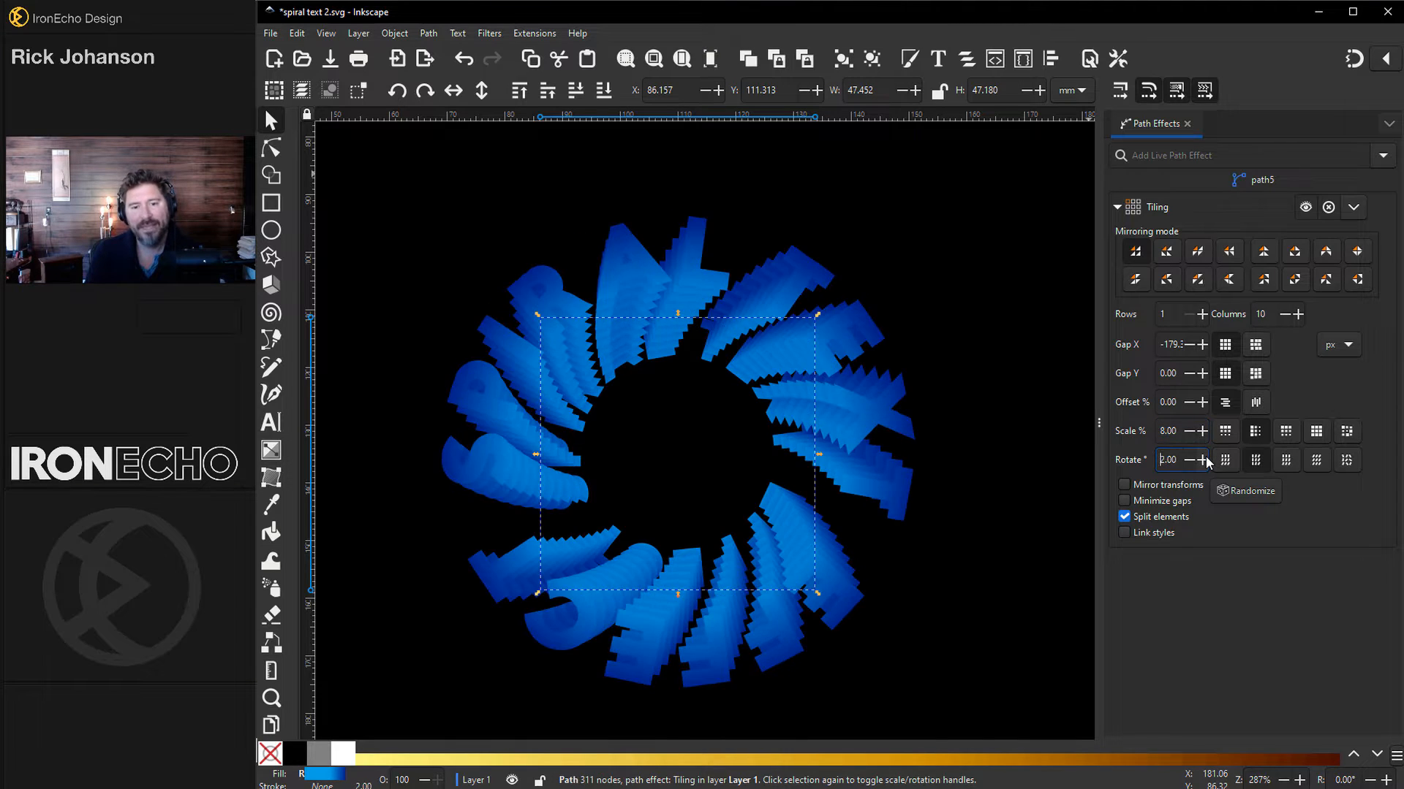
Set the page to a 297 mm square and change its background colour to black
{"action": "left_click", "coordinate": [1202, 459]}
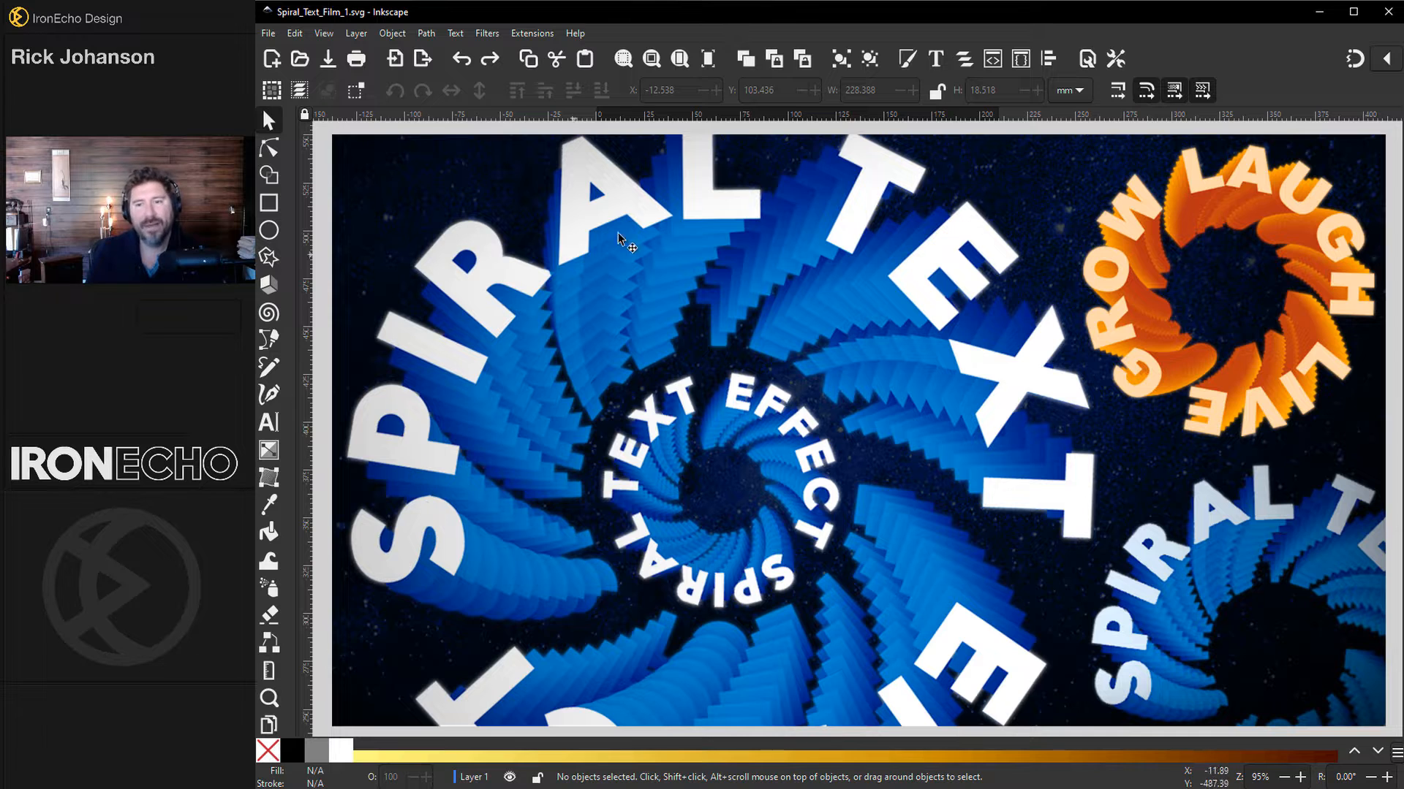
{"action": "scroll", "scroll_direction": "down", "scroll_amount": 3}
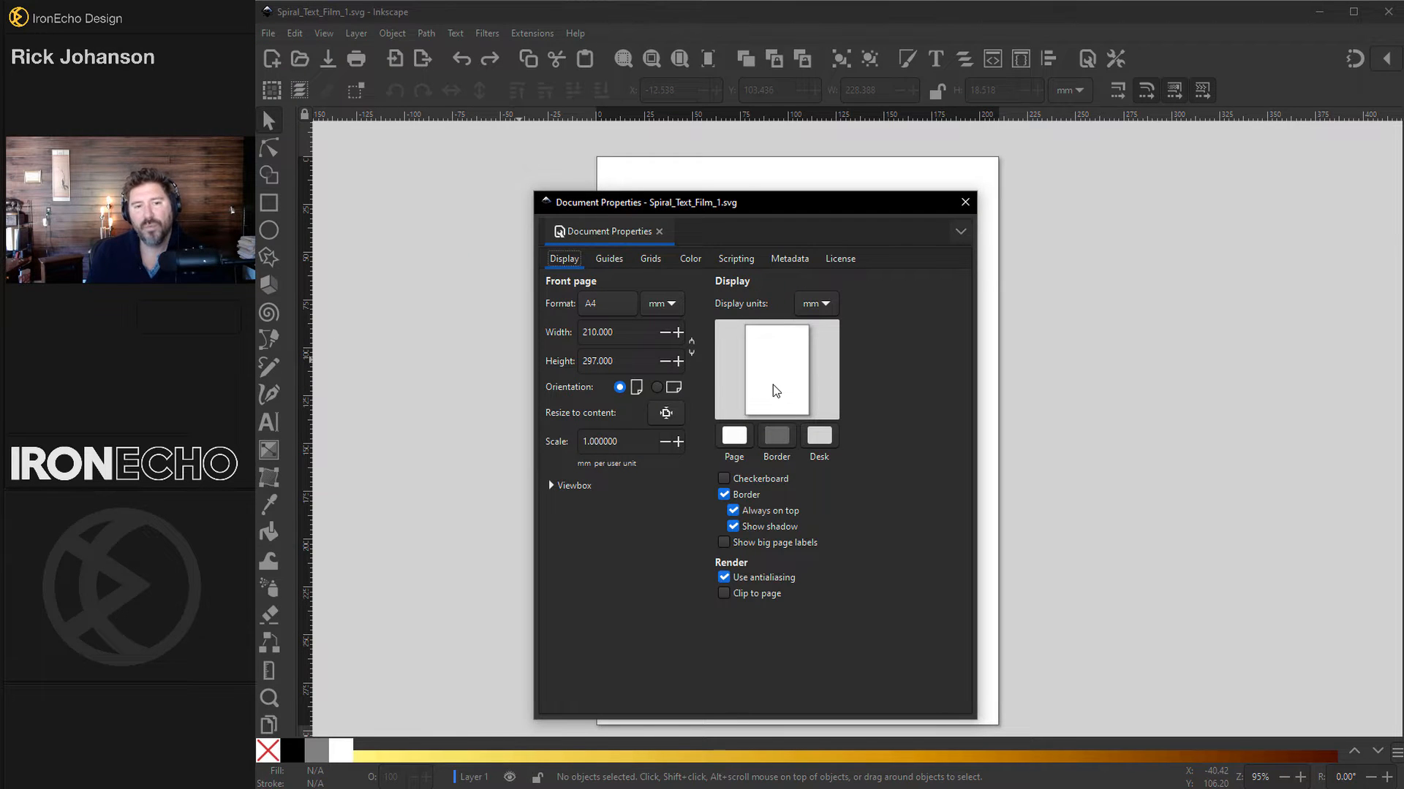
{"action": "mouse_move", "coordinate": [567, 364]}
{"action": "type", "text": "297.000"}
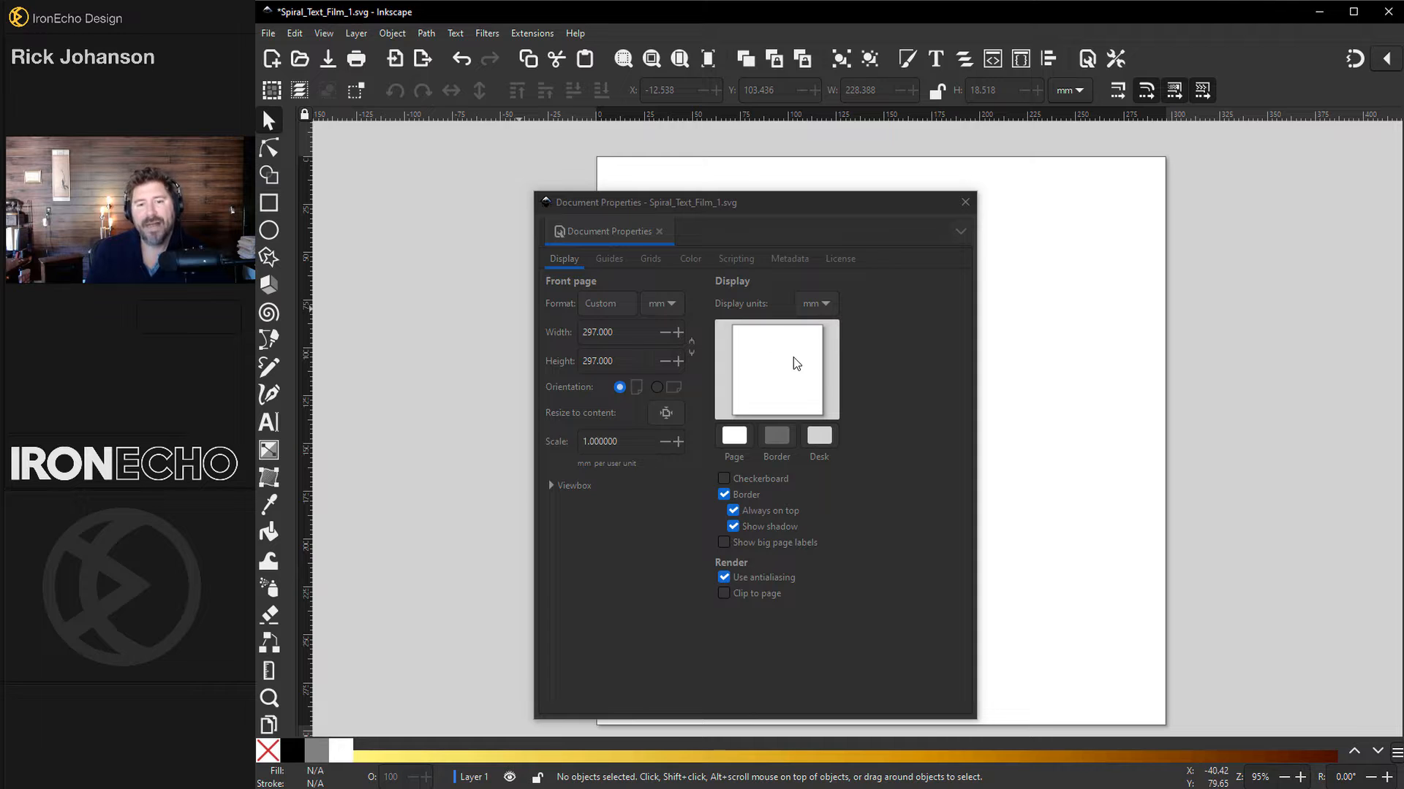
{"action": "left_click", "coordinate": [732, 440]}
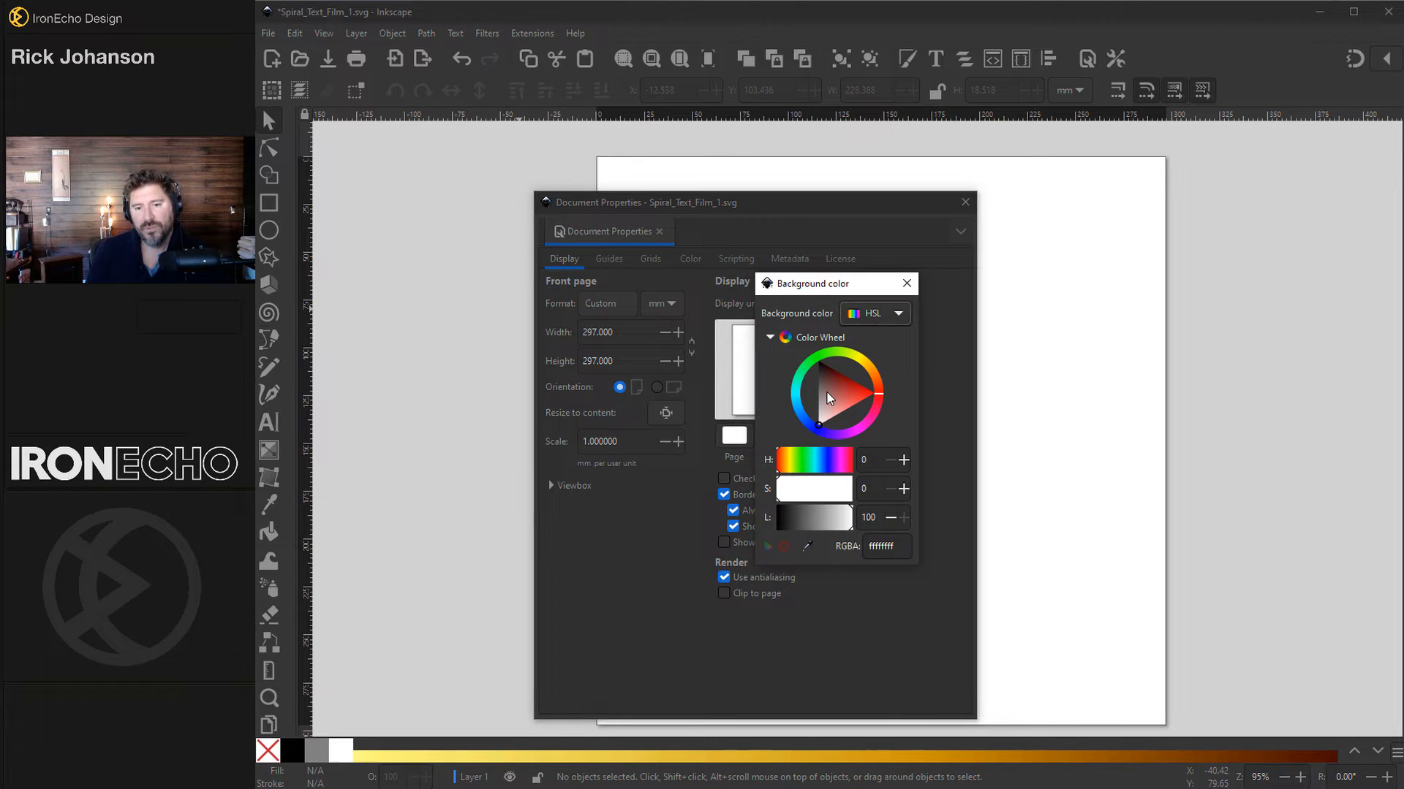
{"action": "left_click", "coordinate": [910, 282]}
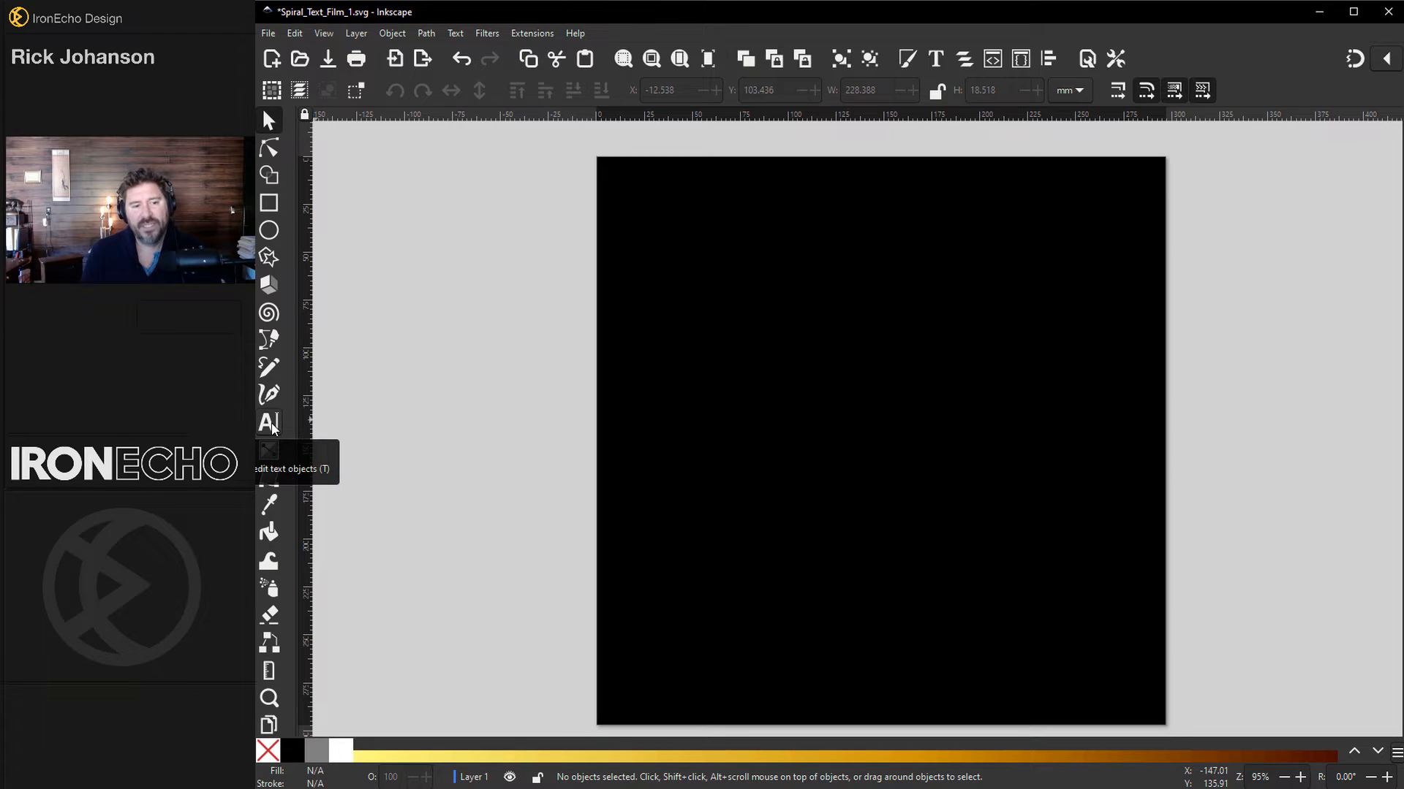
Create a white text object reading GROW LAUGH LIVE near the top-left of the page
{"action": "left_click", "coordinate": [267, 422]}
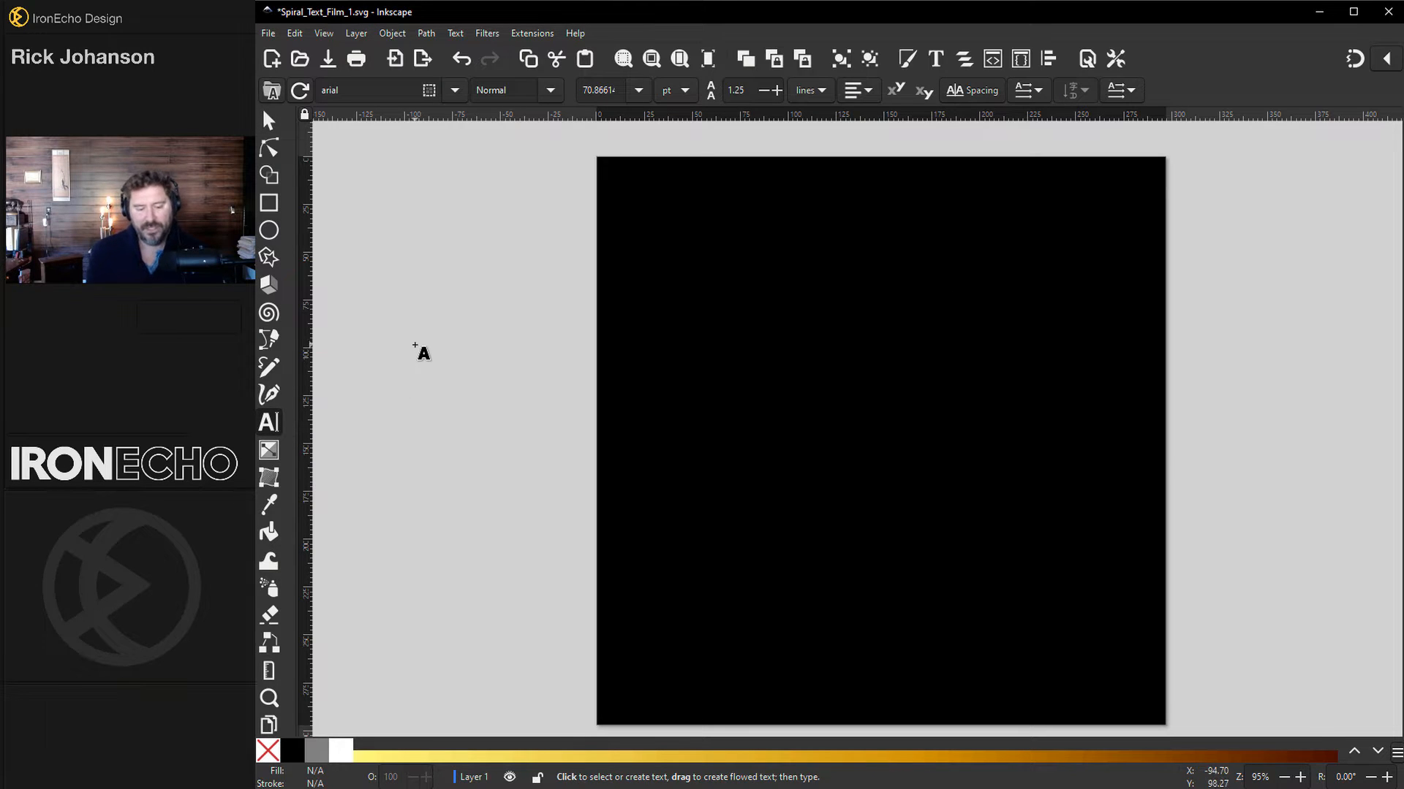
{"action": "type", "text": "GRO"}
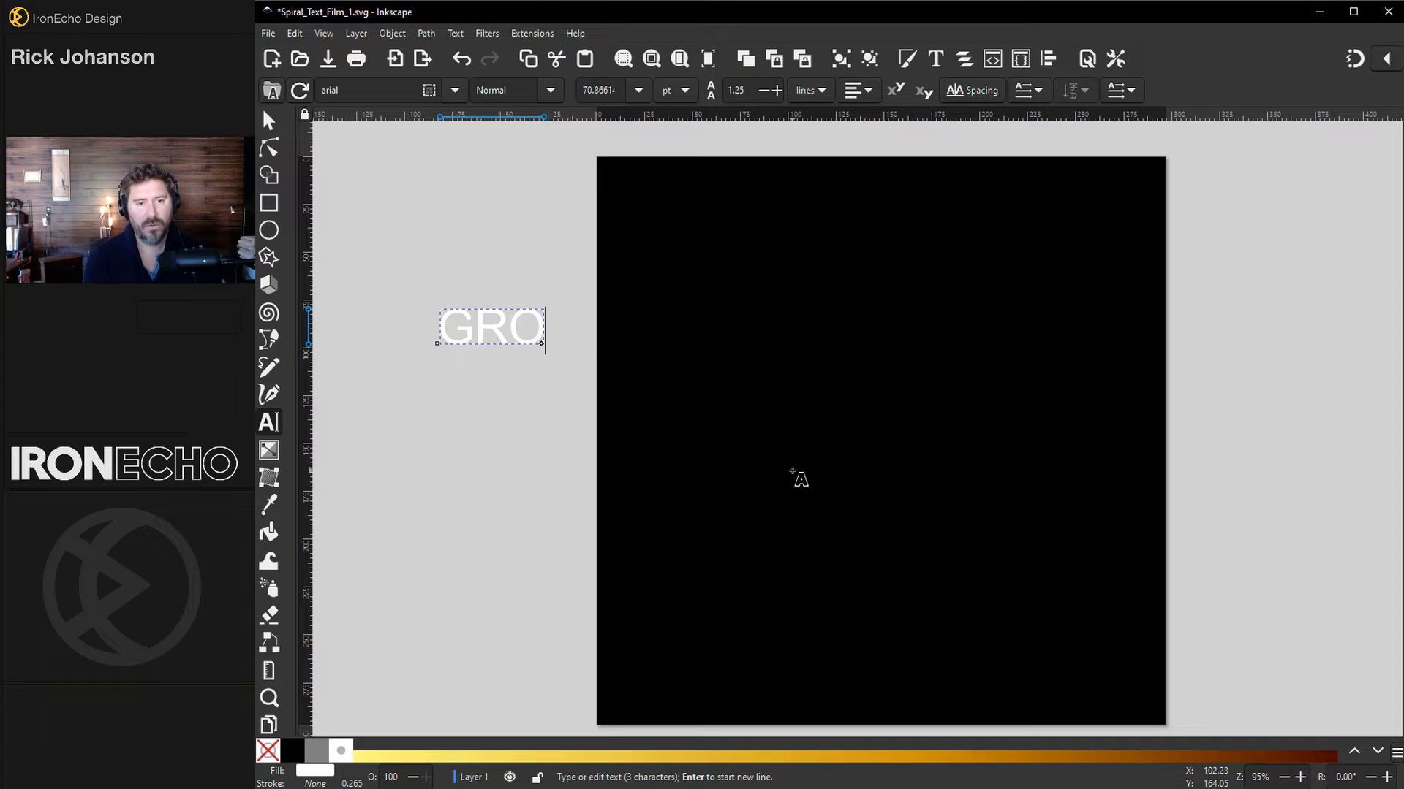
{"action": "type", "text": "W LAUGH"}
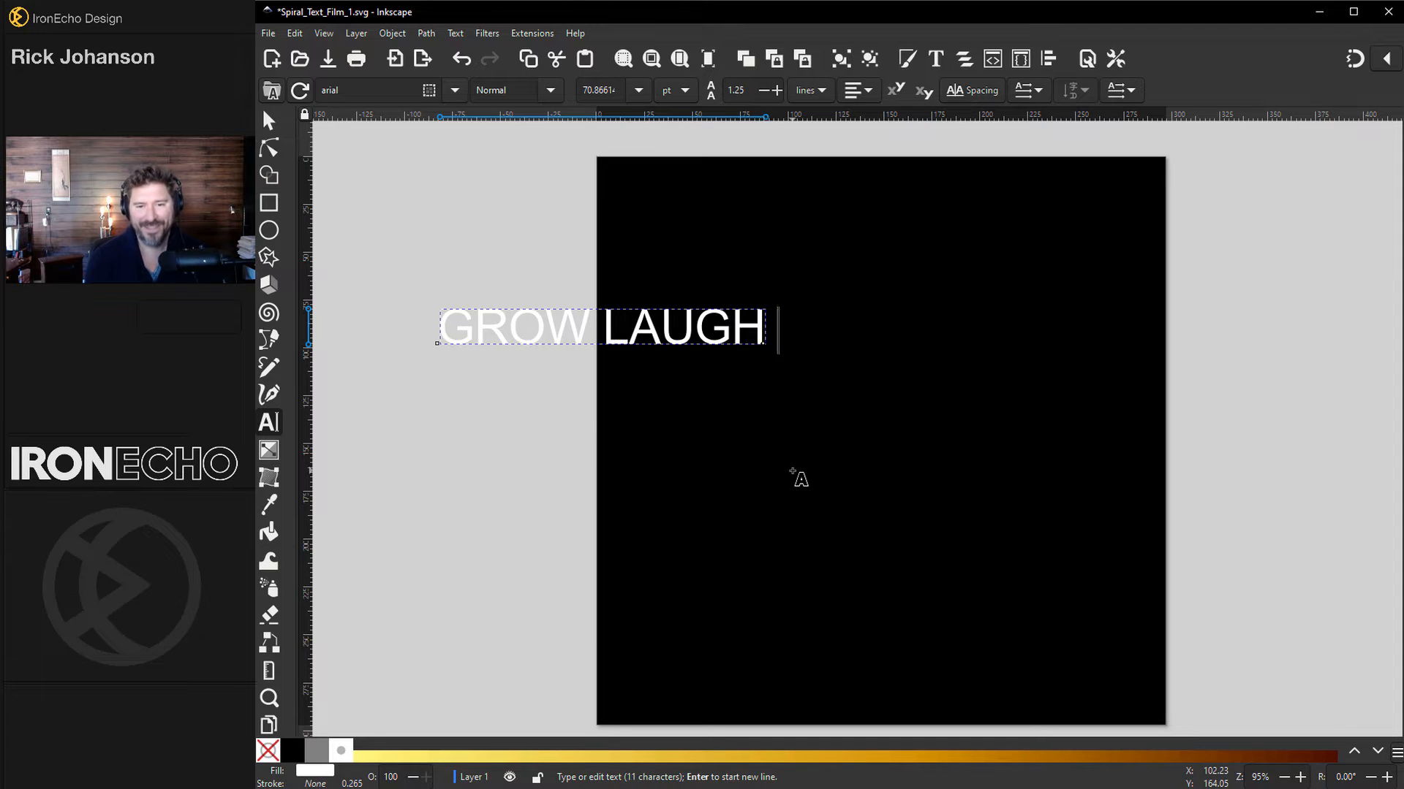
{"action": "type", "text": "LIVE"}
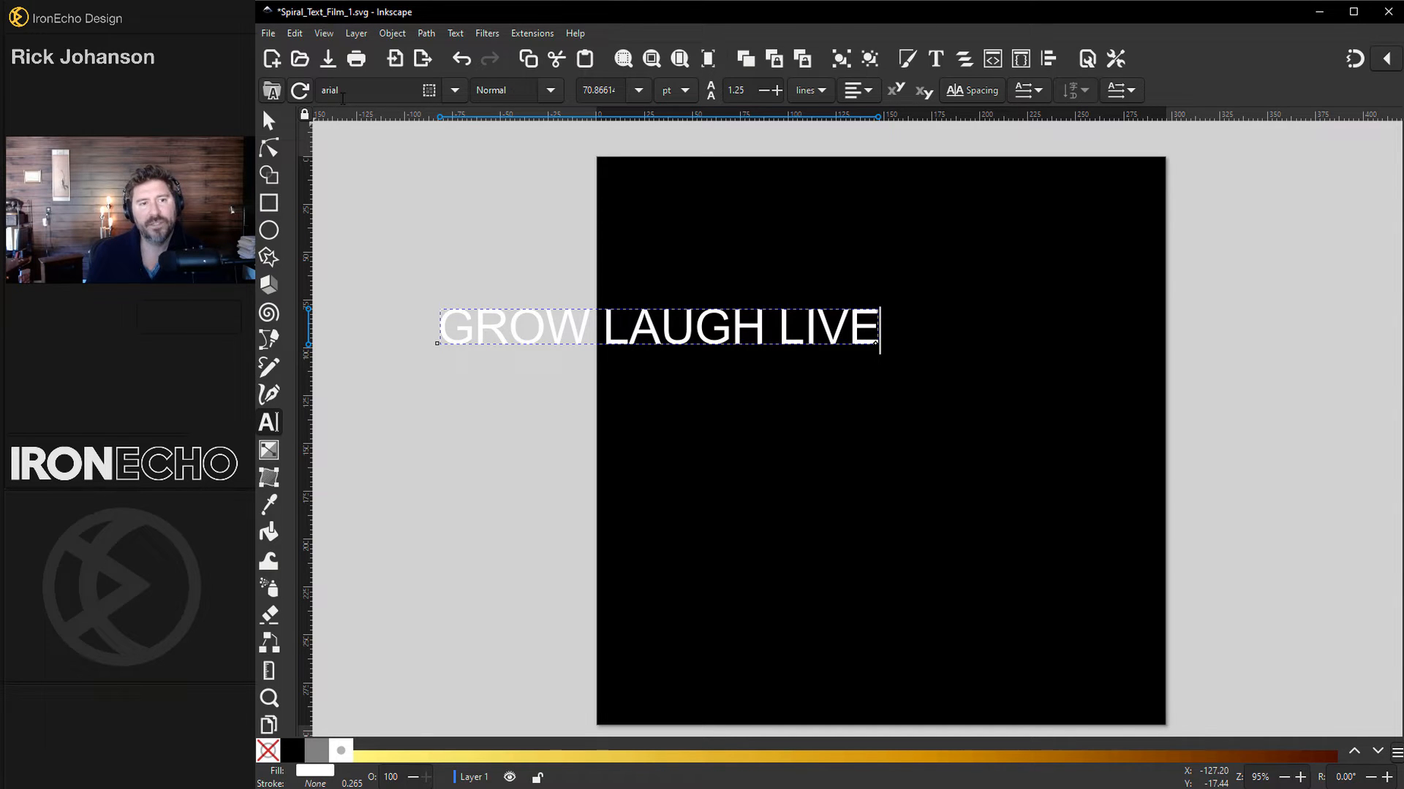
{"action": "left_click", "coordinate": [548, 90]}
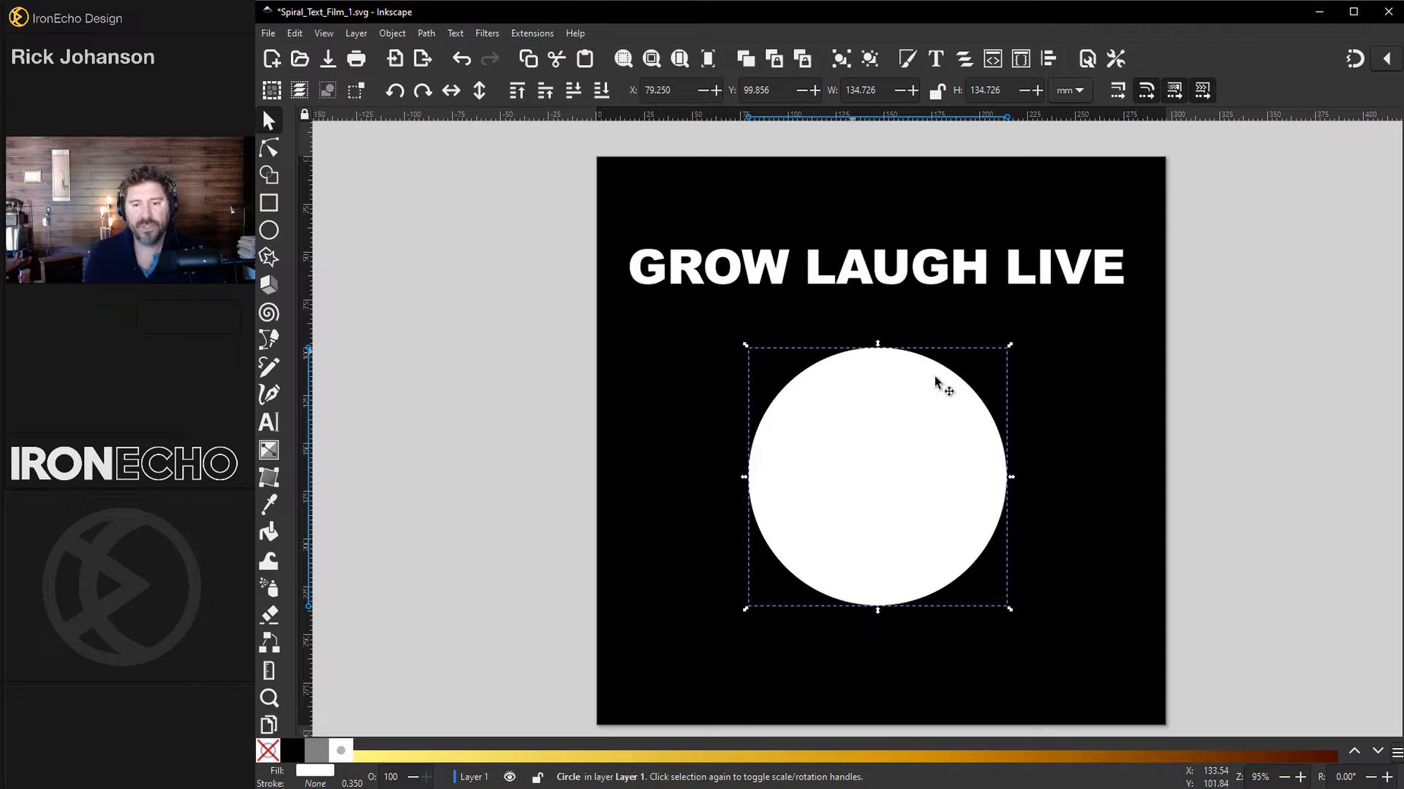
{"action": "mouse_move", "coordinate": [326, 716]}
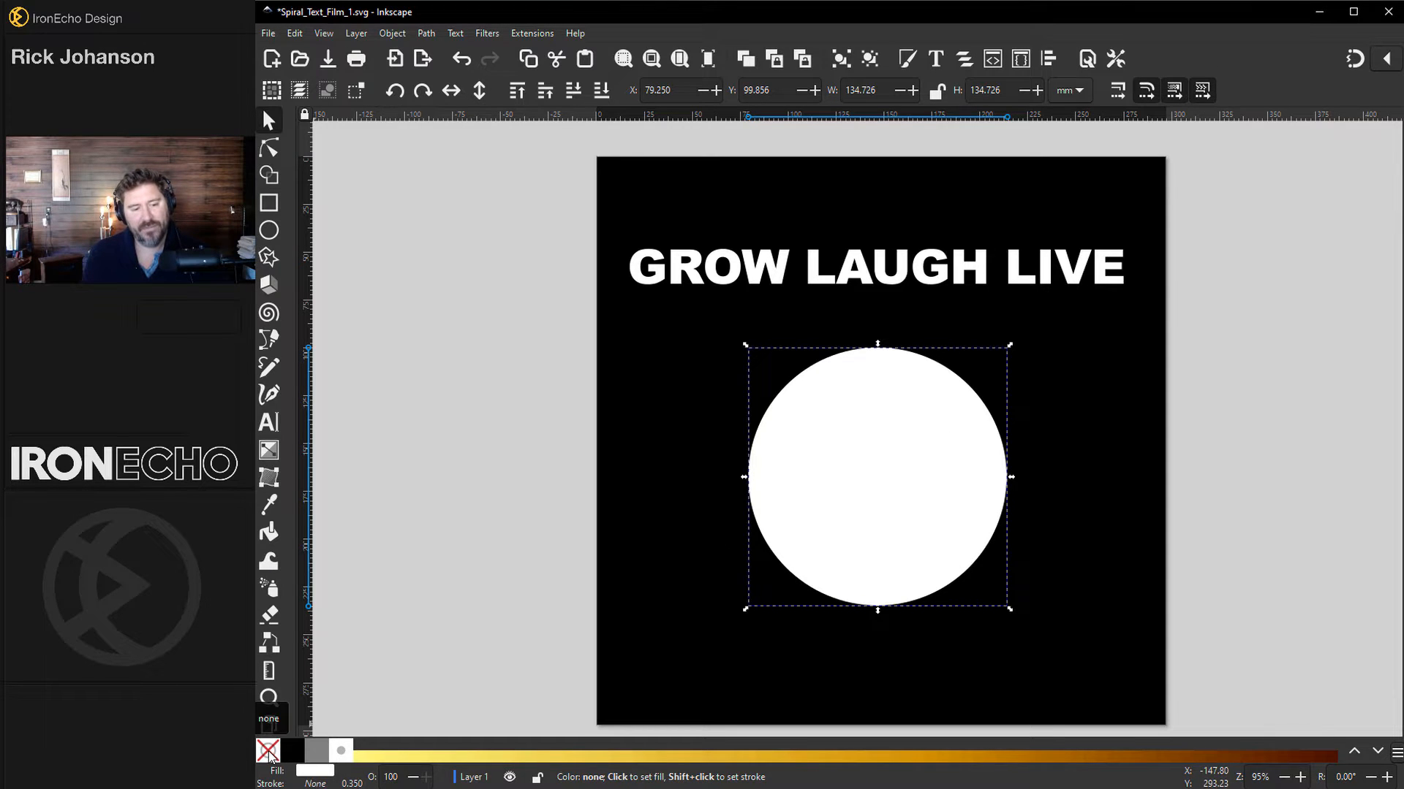
Remove the circle's white fill so only its thin gold outline remains
{"action": "left_click", "coordinate": [269, 750]}
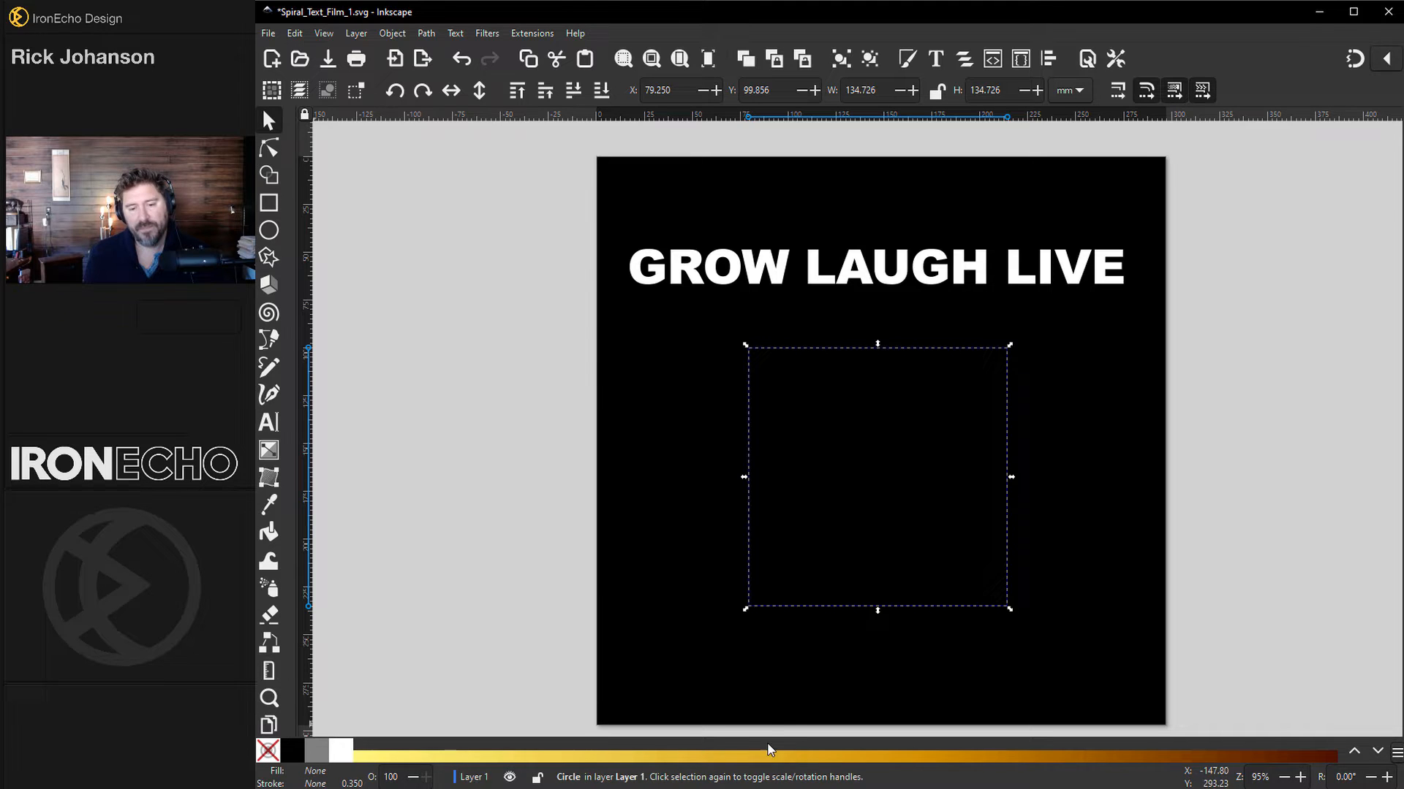
{"action": "mouse_move", "coordinate": [924, 767]}
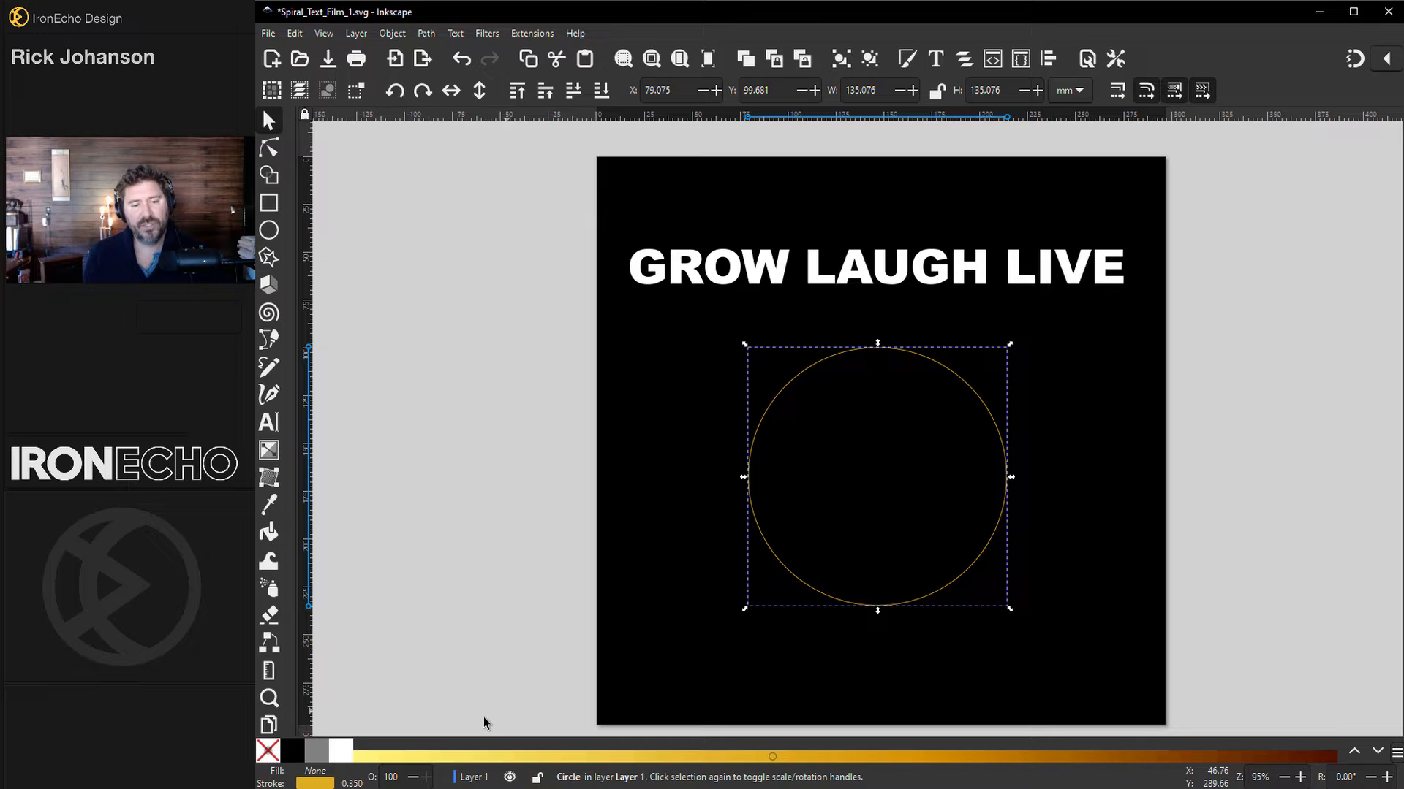
{"action": "mouse_move", "coordinate": [1011, 519]}
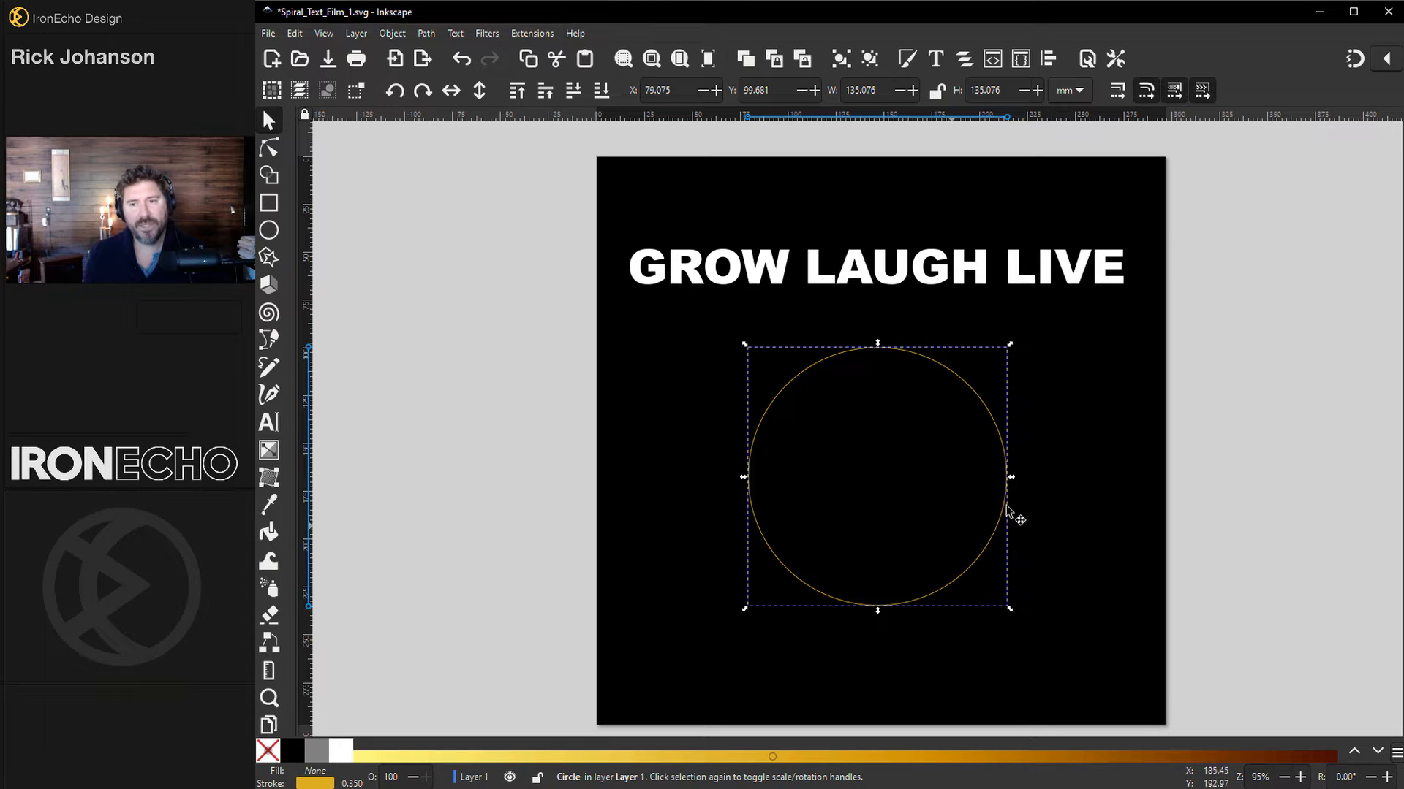
{"action": "mouse_move", "coordinate": [1209, 220]}
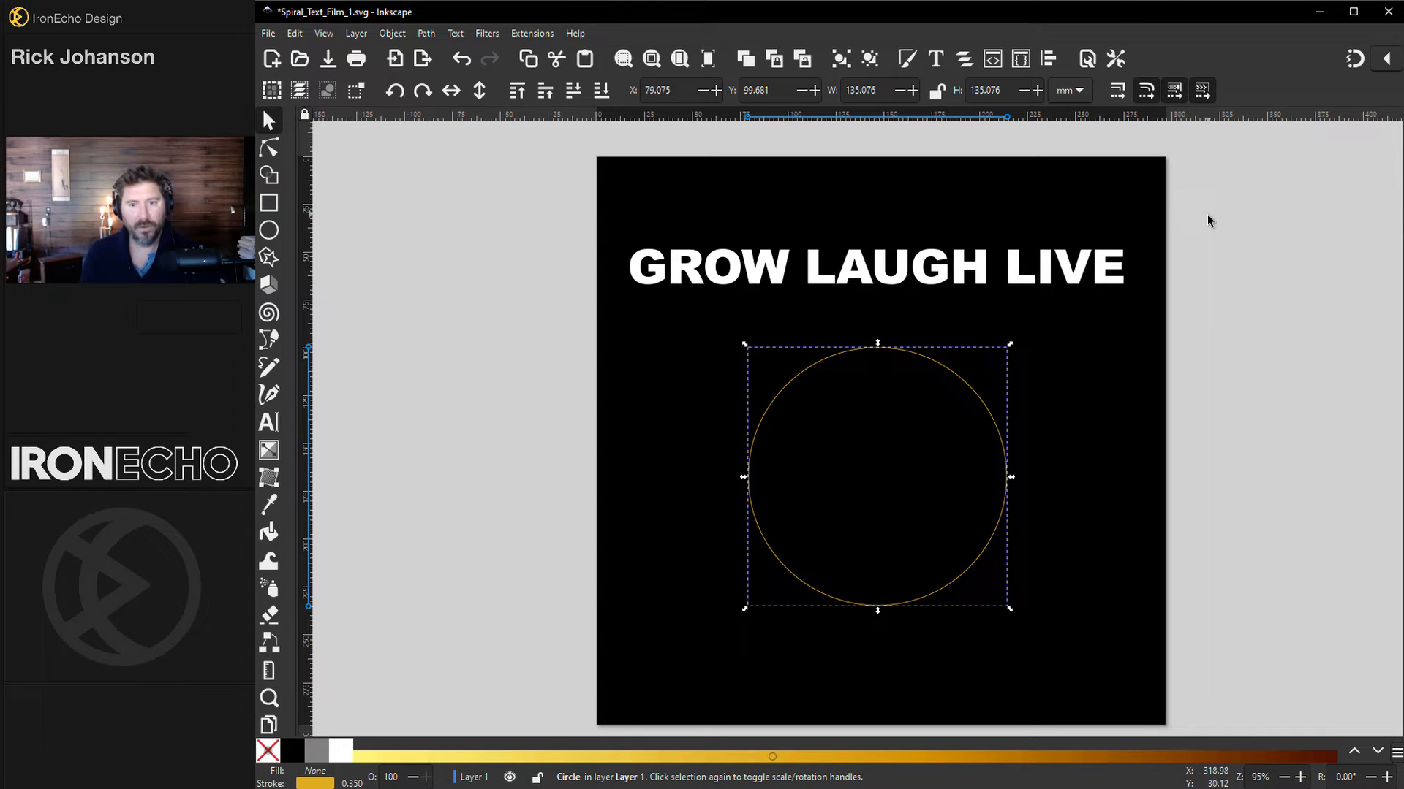
{"action": "mouse_move", "coordinate": [892, 288]}
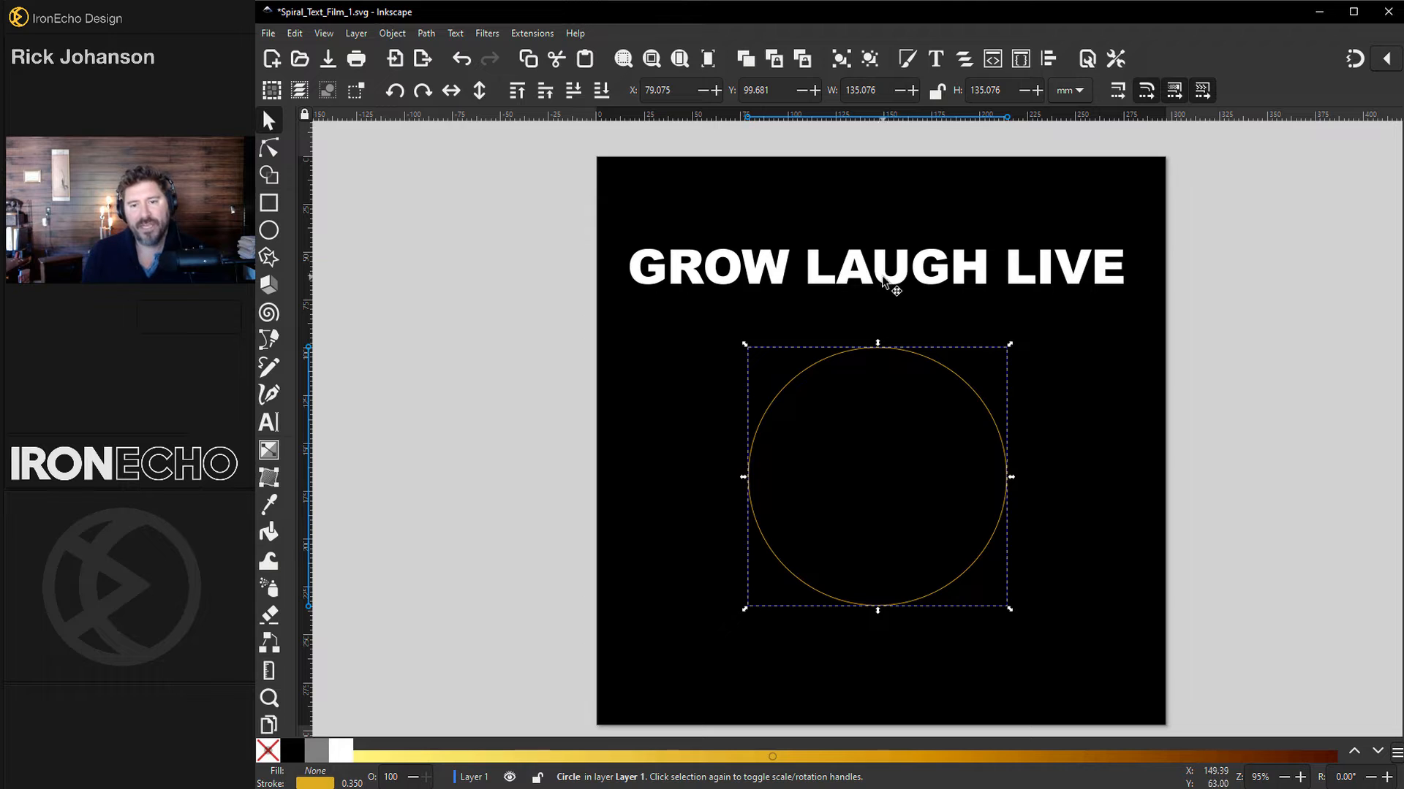
Put the GROW LAUGH LIVE text on the circle path, then select the circle alone
{"action": "left_click", "coordinate": [877, 266]}
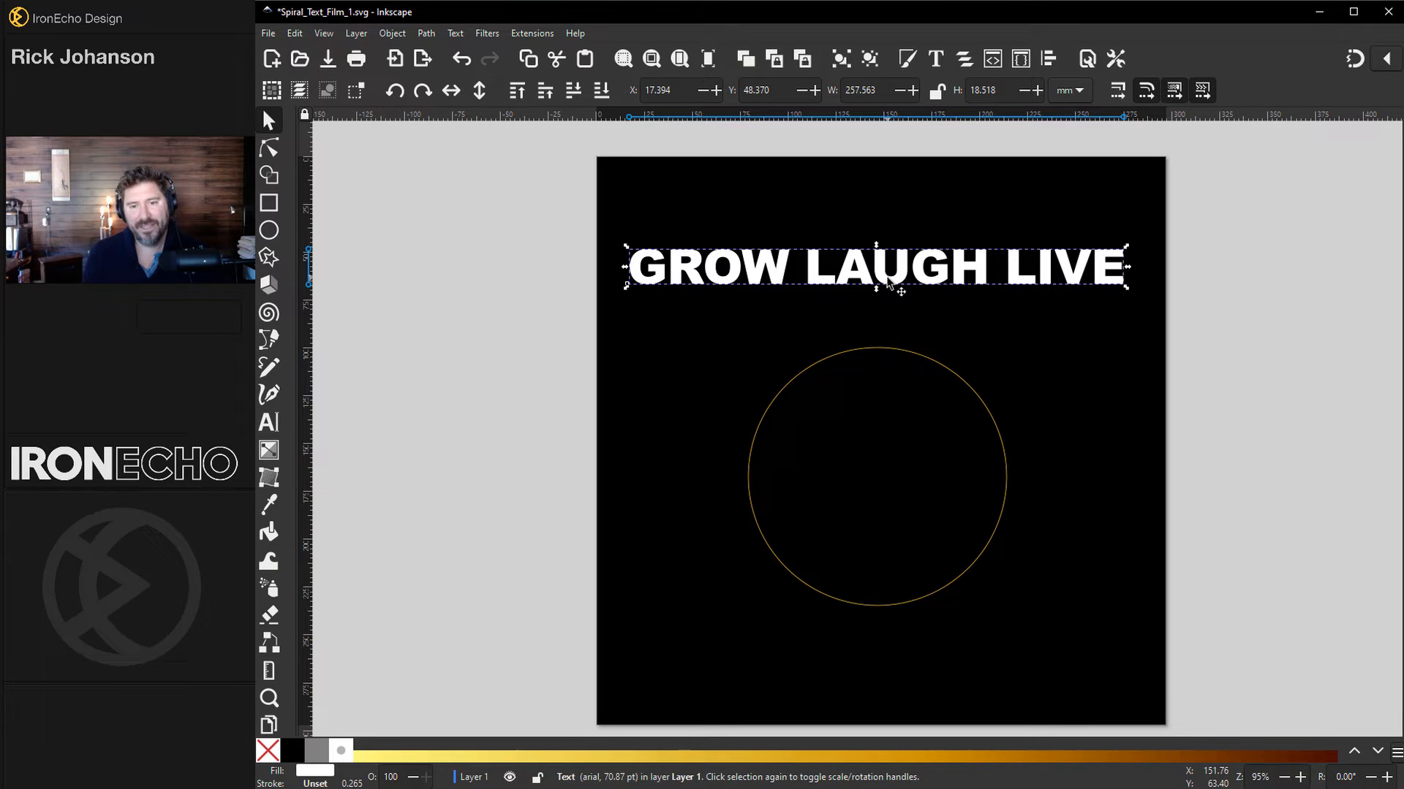
{"action": "left_click", "coordinate": [877, 352]}
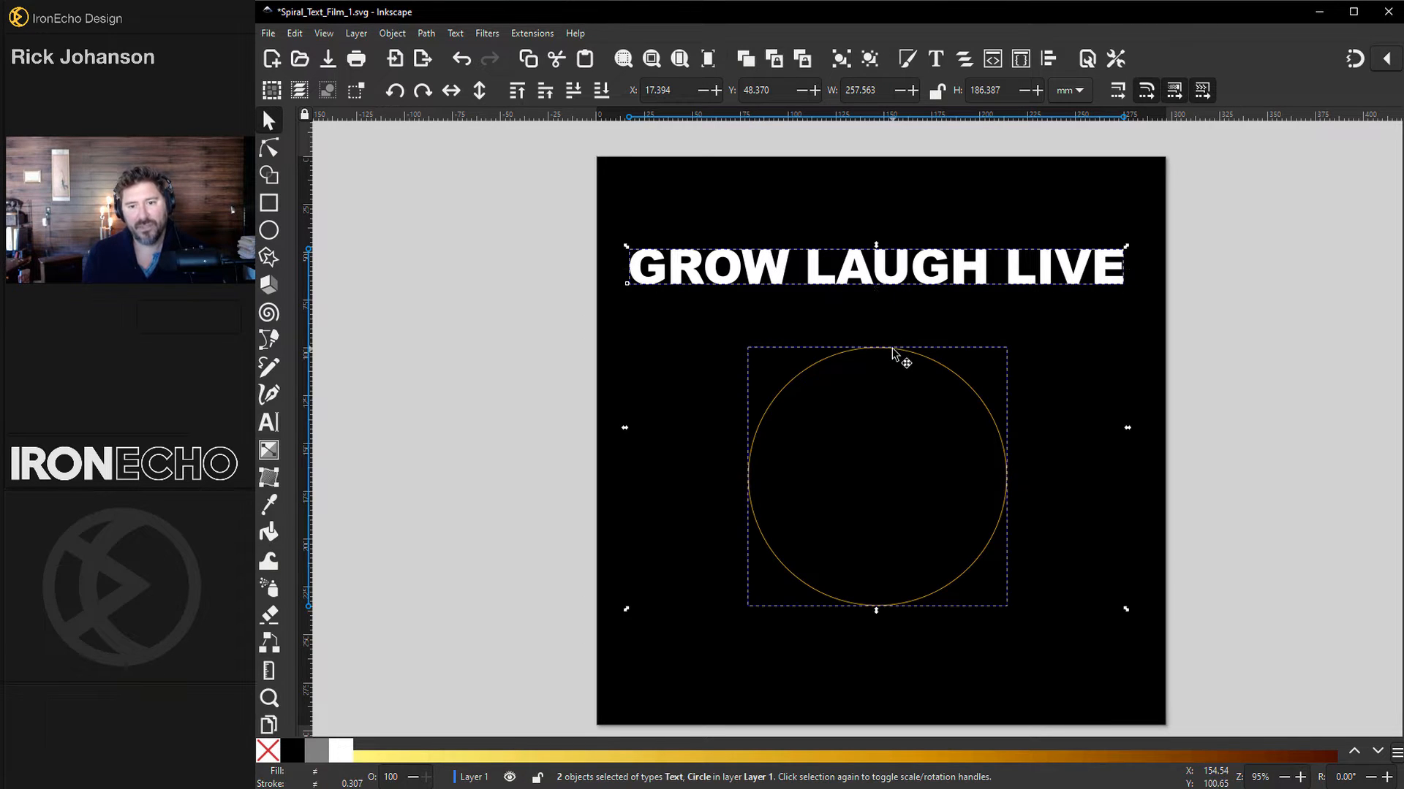
{"action": "left_click", "coordinate": [453, 34]}
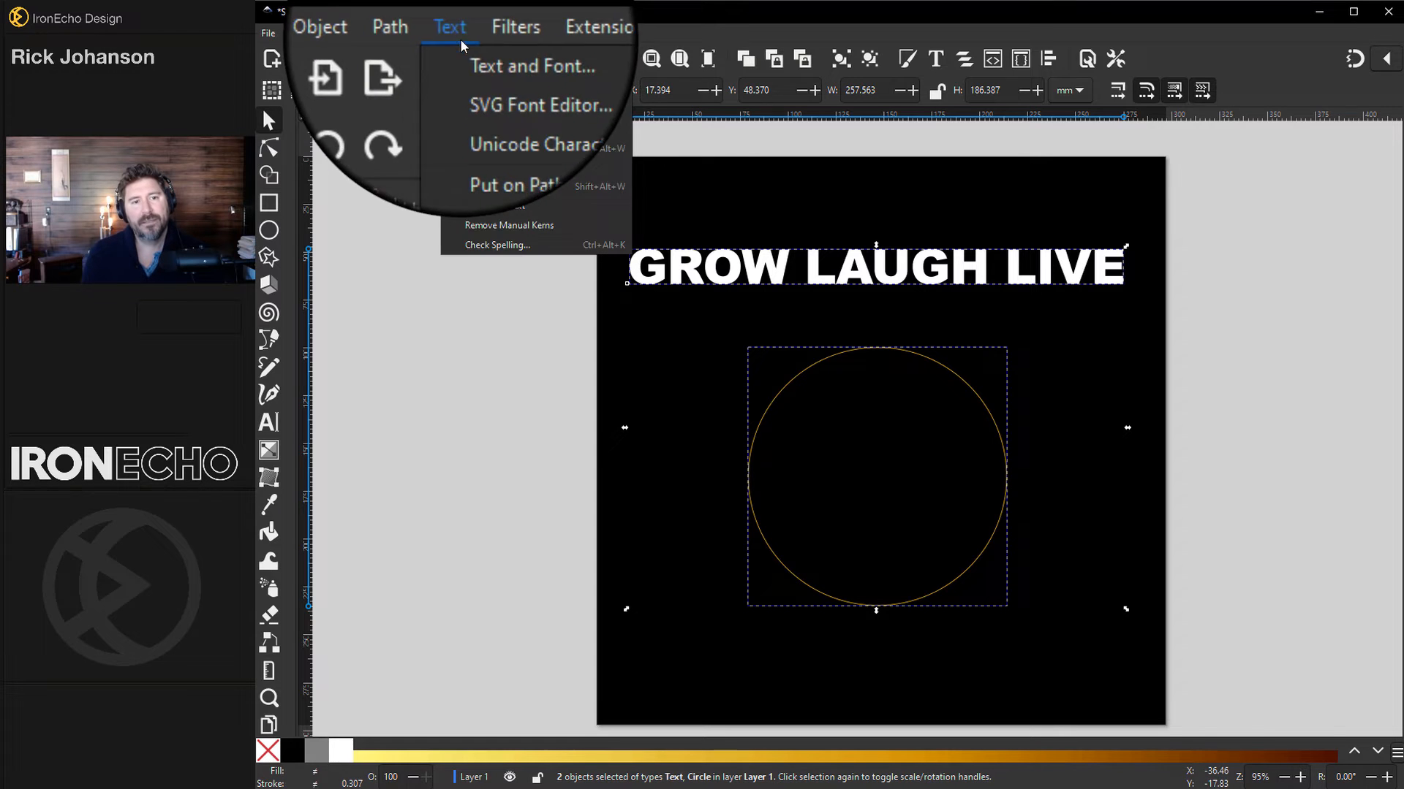
{"action": "left_click", "coordinate": [513, 186]}
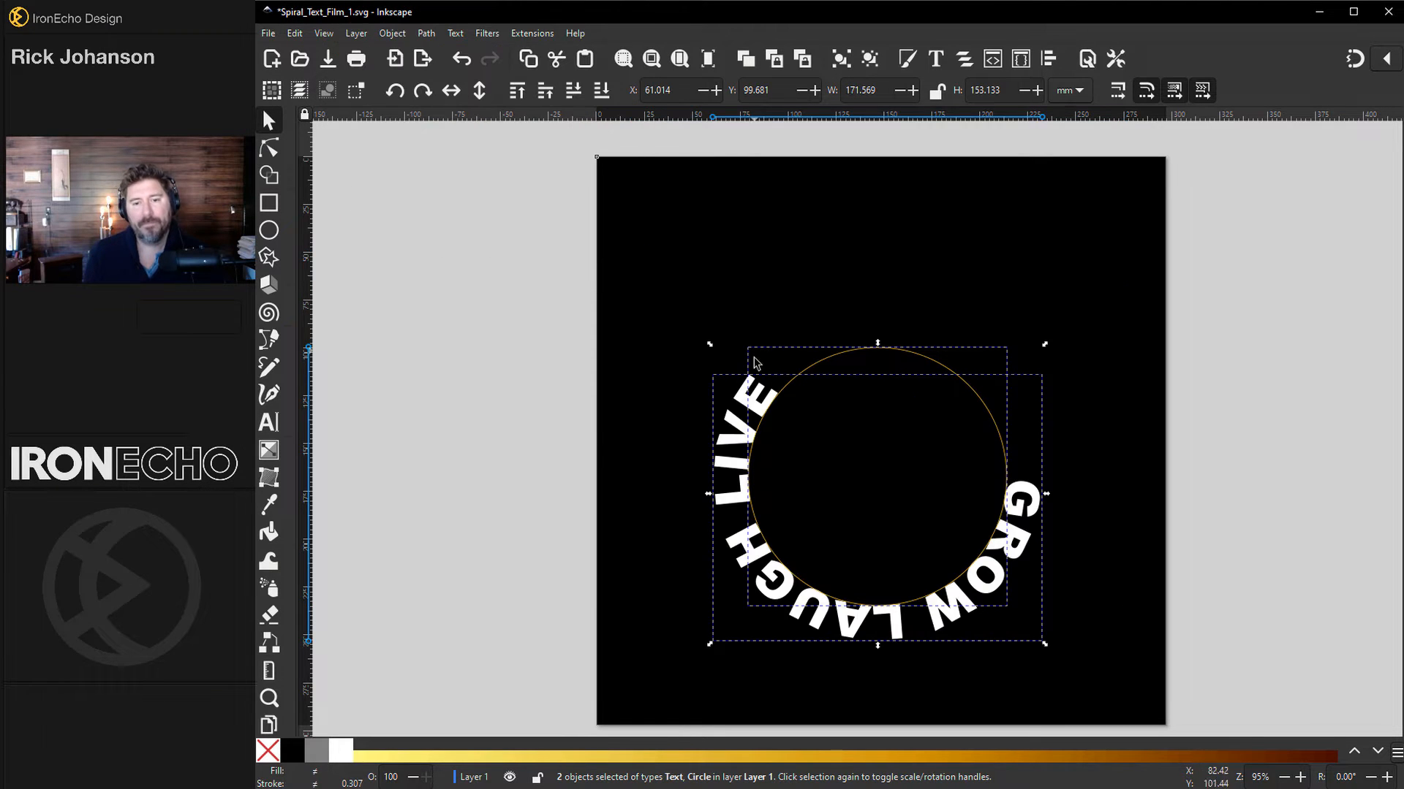
{"action": "mouse_move", "coordinate": [1038, 456]}
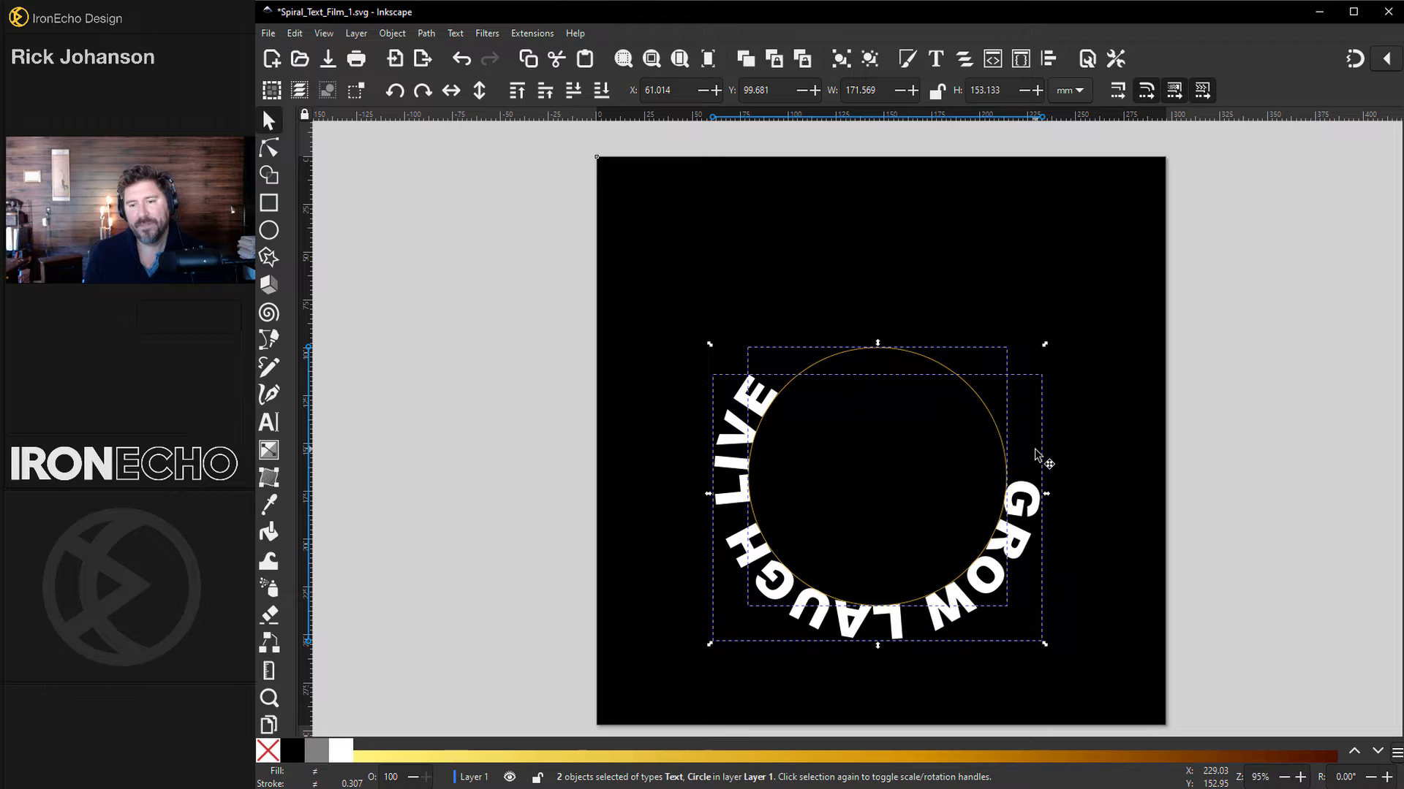
{"action": "left_click", "coordinate": [654, 385]}
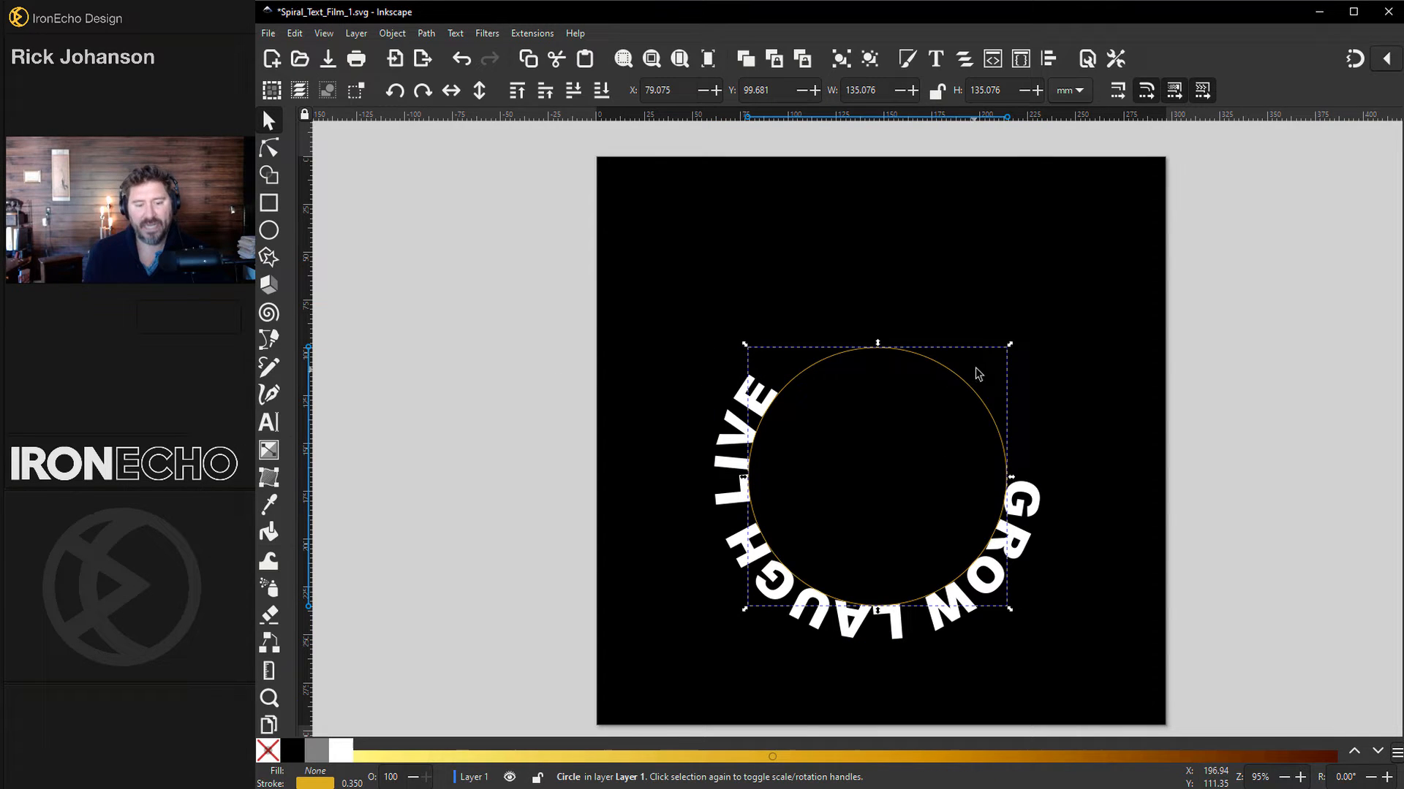
{"action": "mouse_move", "coordinate": [1014, 360]}
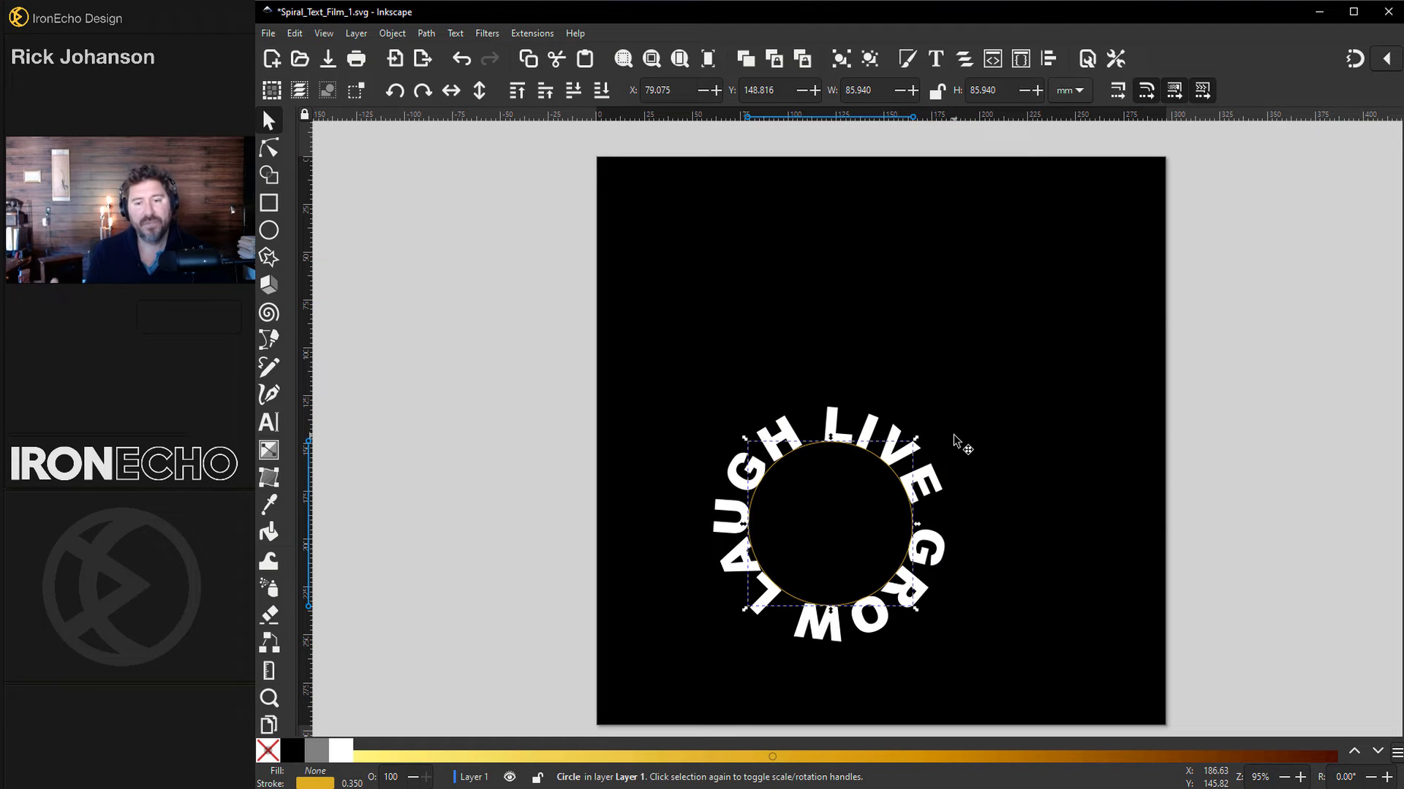
{"action": "mouse_move", "coordinate": [744, 617]}
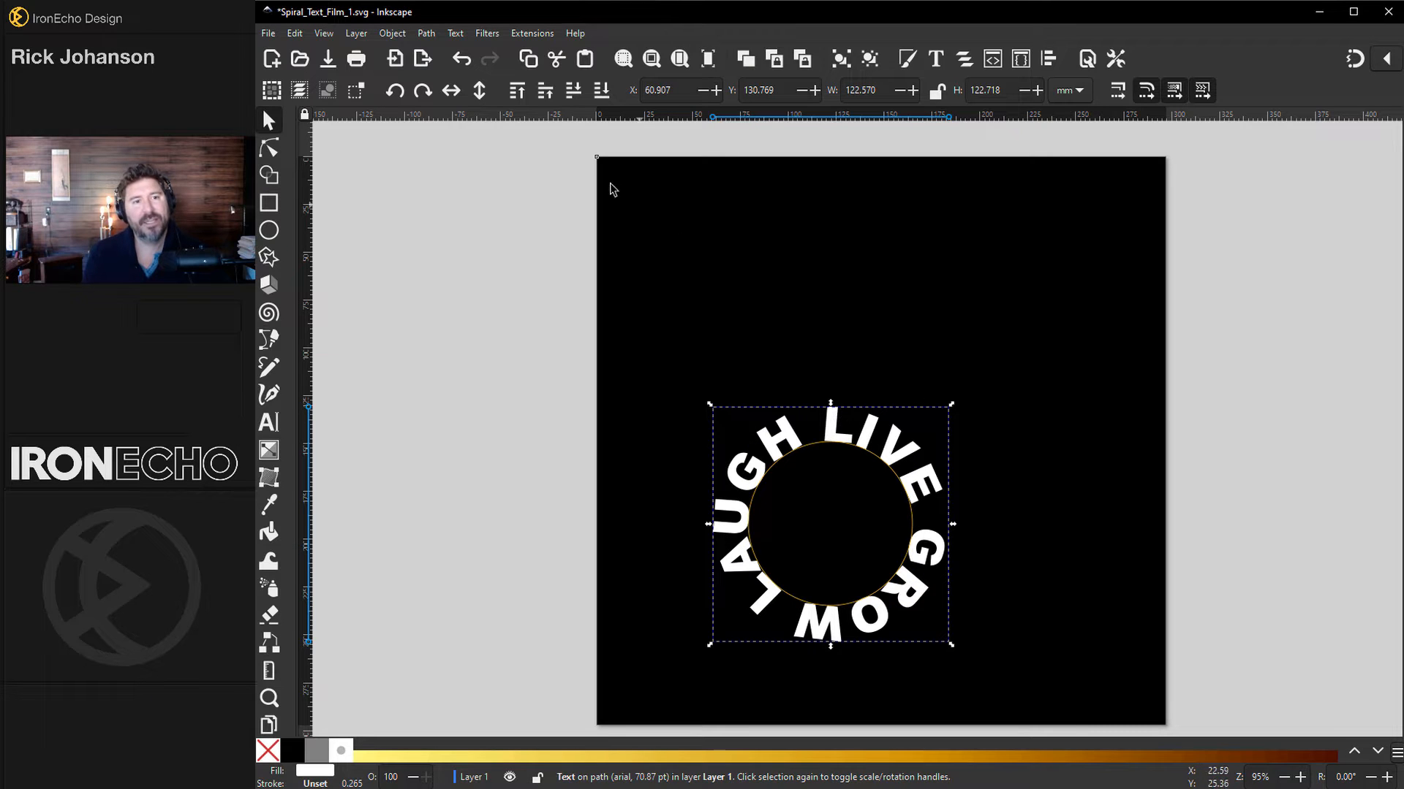
Convert the circular lettering to a plain path via the Path menu
{"action": "left_click", "coordinate": [426, 34]}
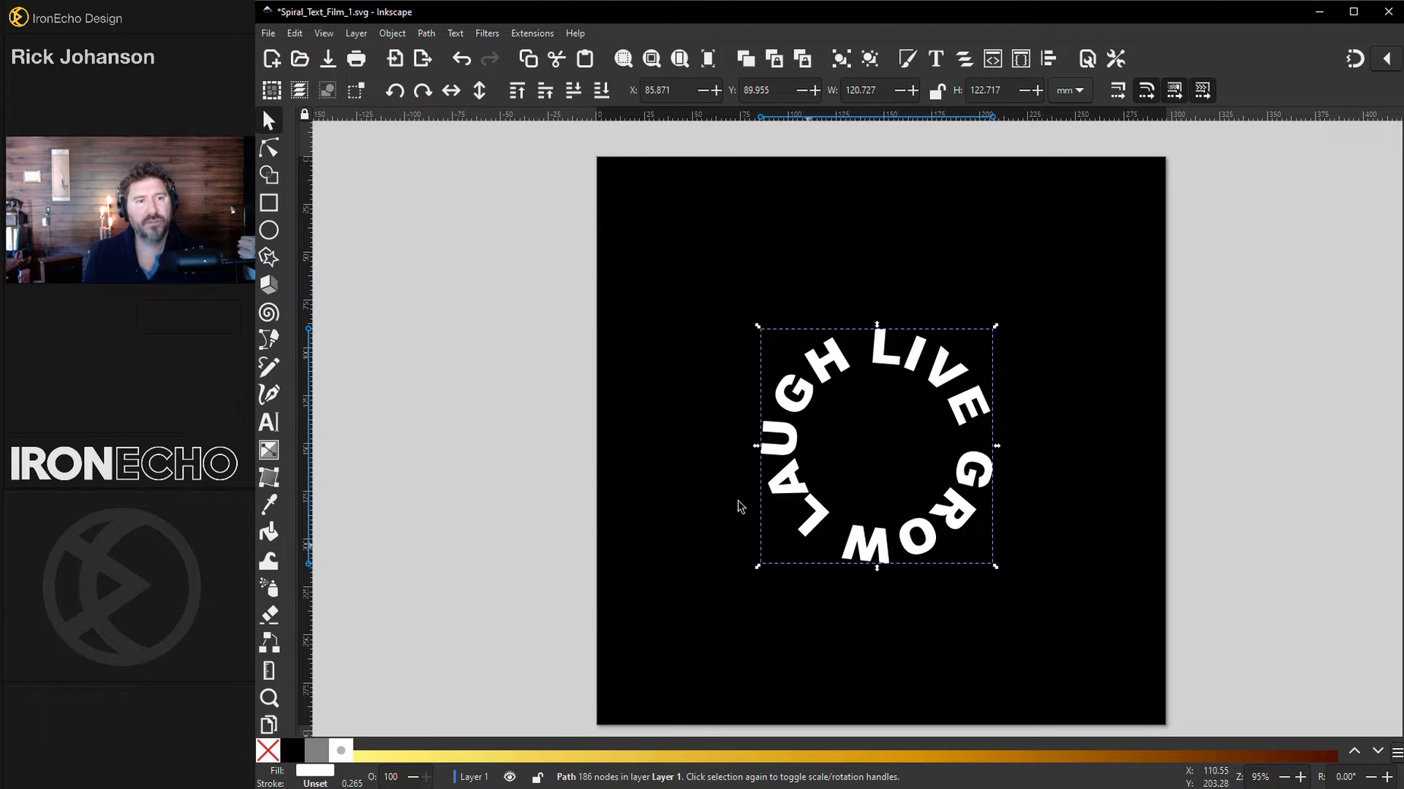
In Fill and Stroke, give the text ring a gradient fill with a blue end stop
{"action": "left_click", "coordinate": [392, 34]}
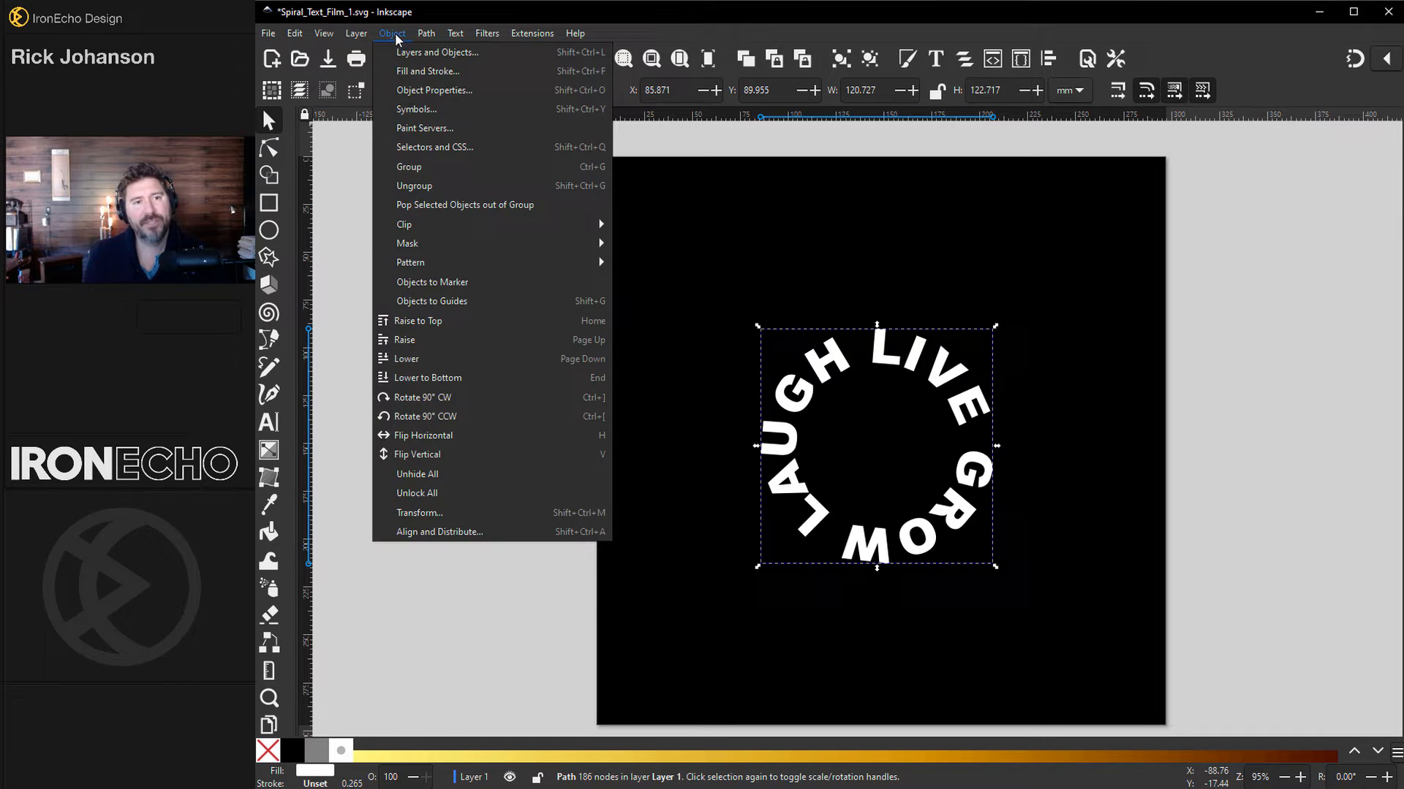
{"action": "left_click", "coordinate": [428, 70]}
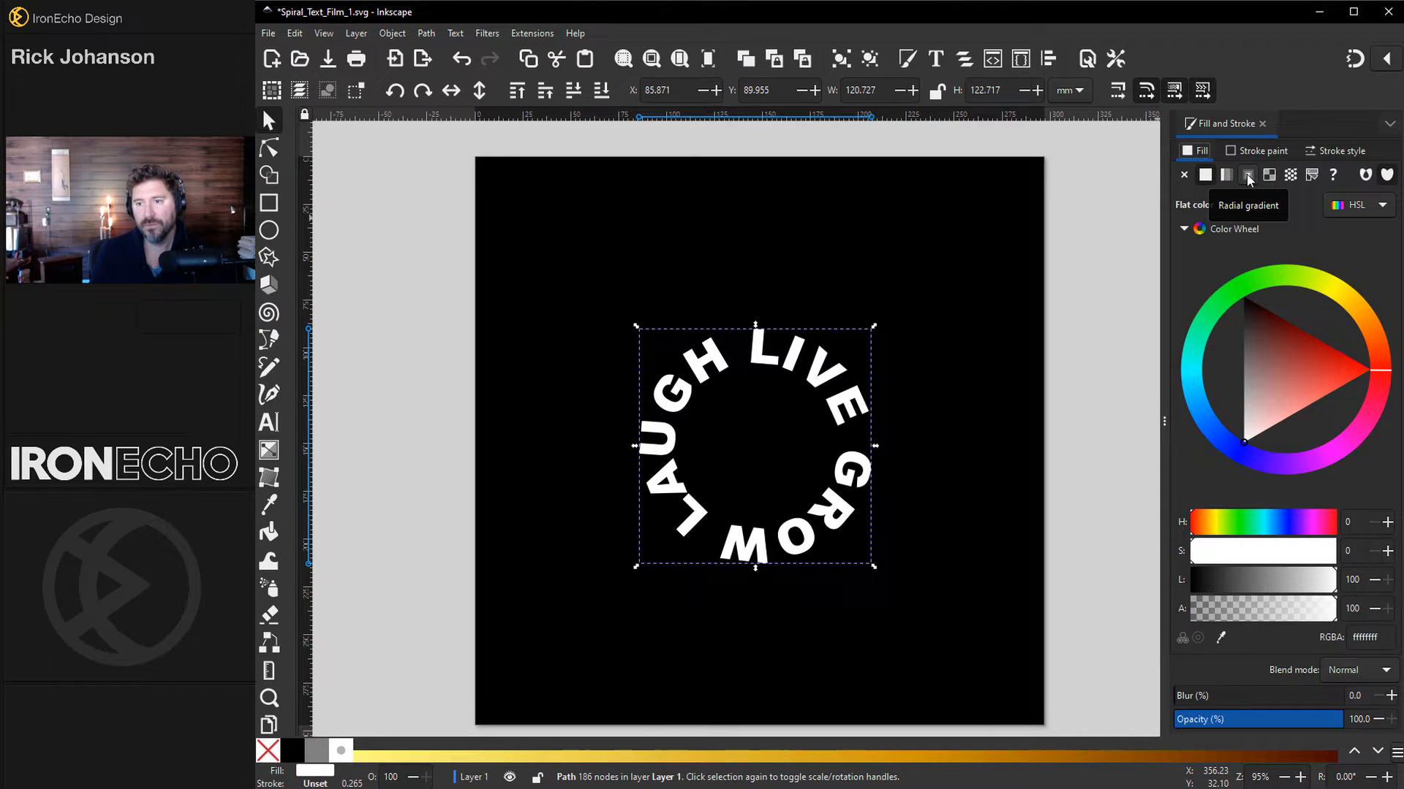
{"action": "left_click", "coordinate": [1247, 174]}
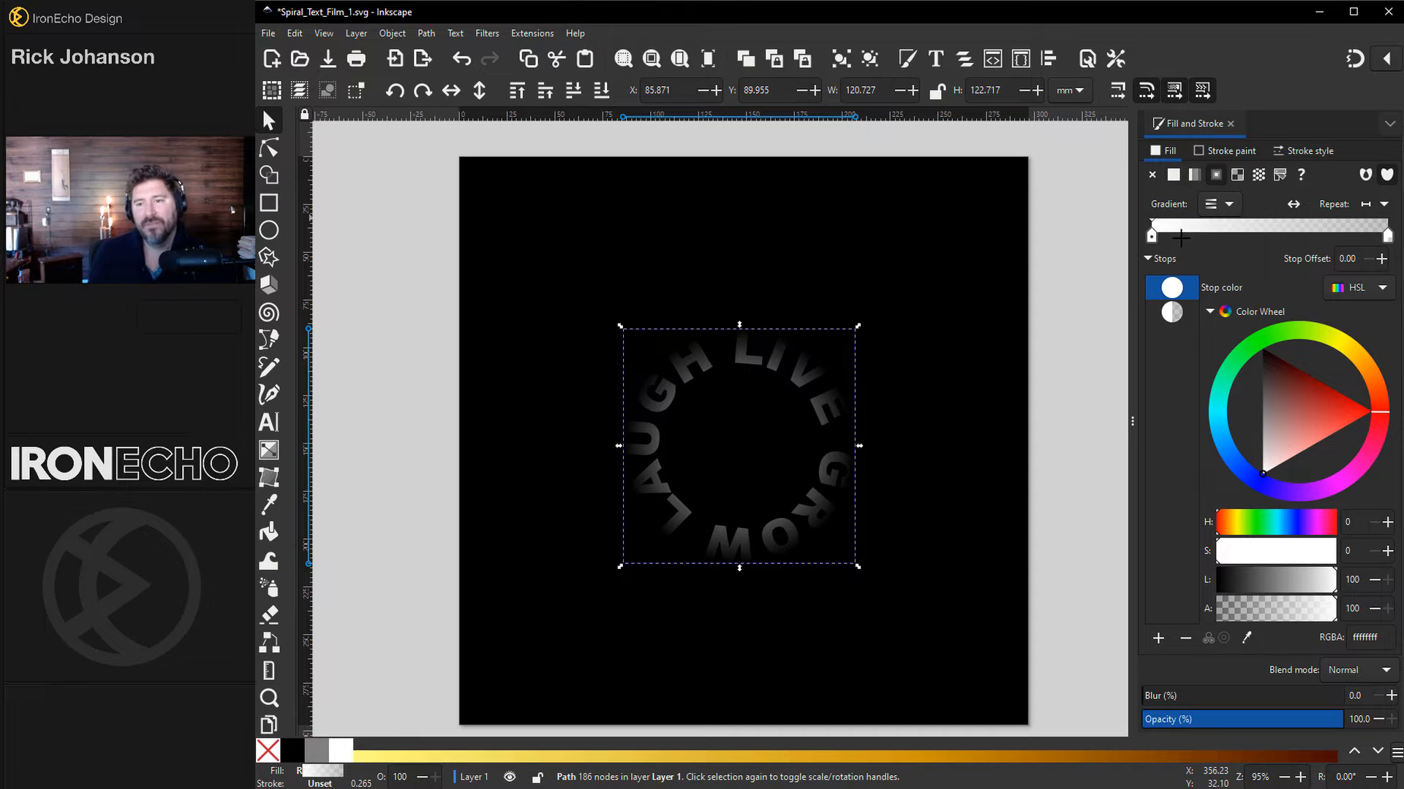
{"action": "mouse_move", "coordinate": [741, 452]}
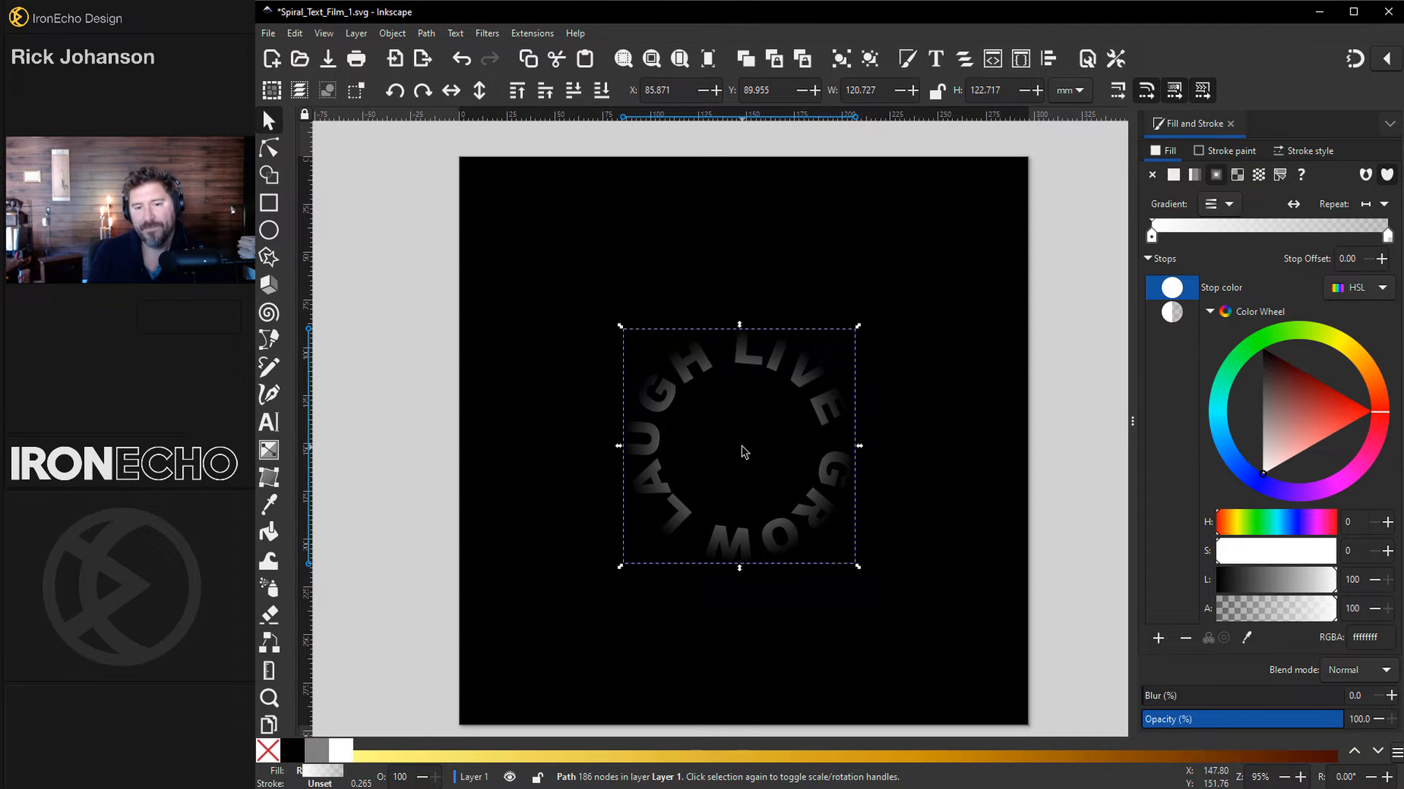
{"action": "mouse_move", "coordinate": [1347, 623]}
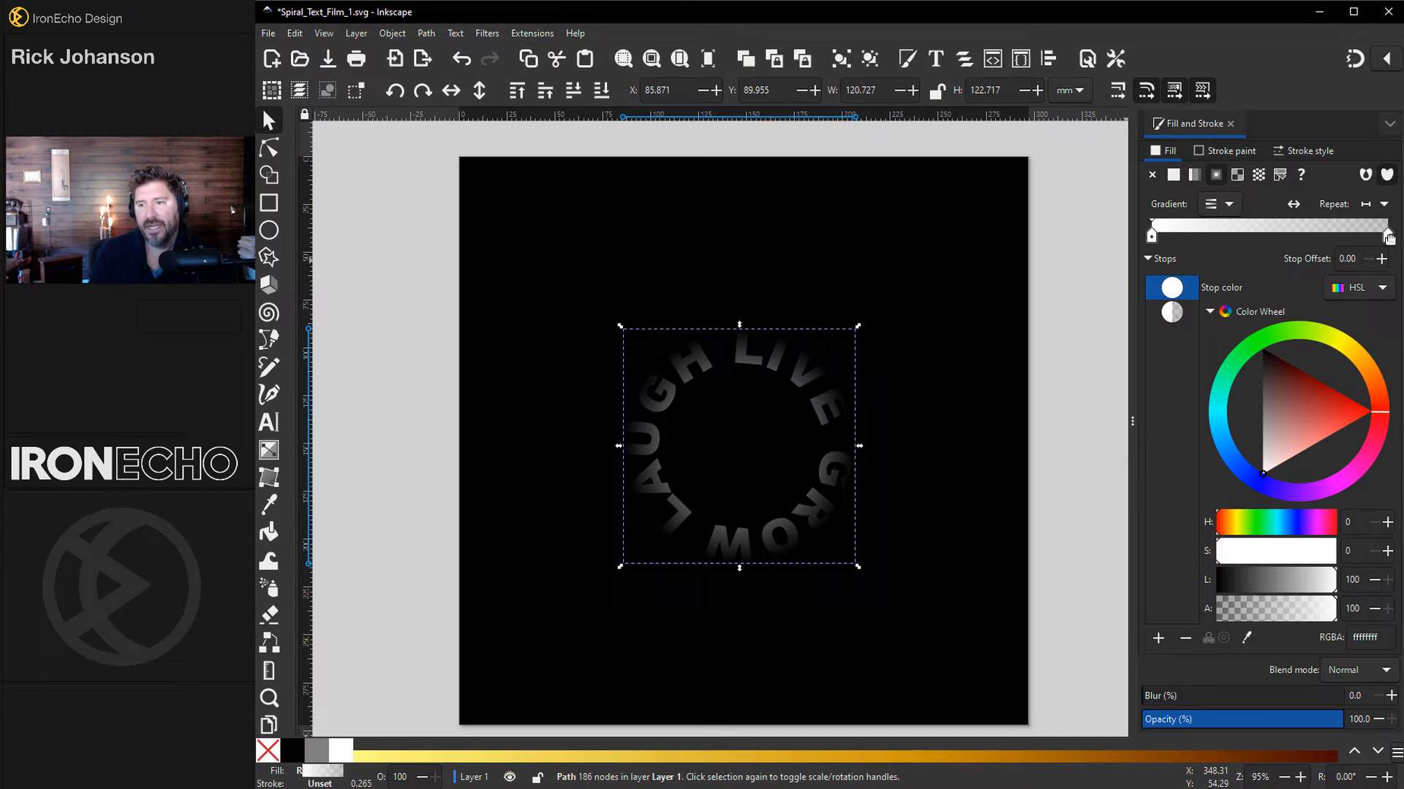
{"action": "left_click", "coordinate": [1172, 313]}
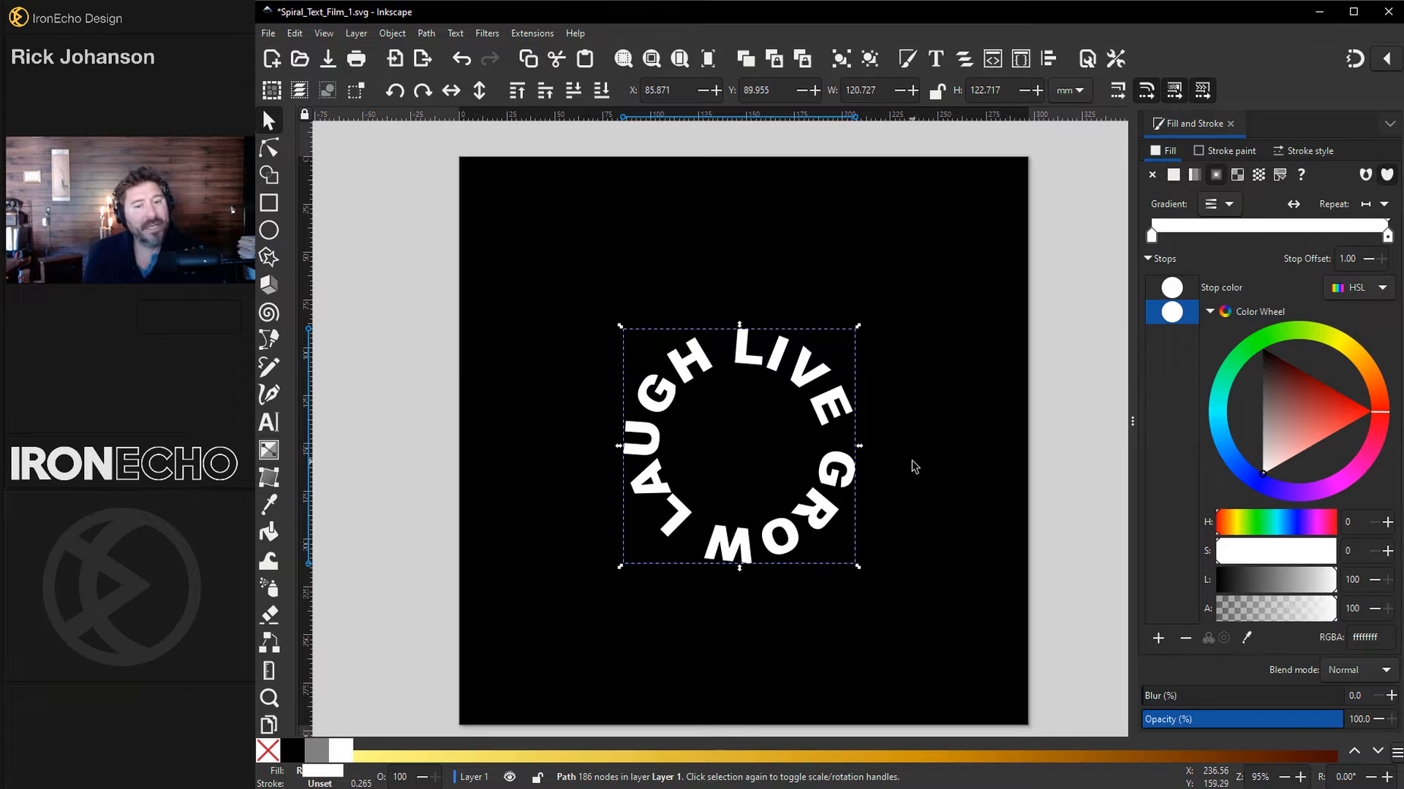
{"action": "mouse_move", "coordinate": [1387, 249]}
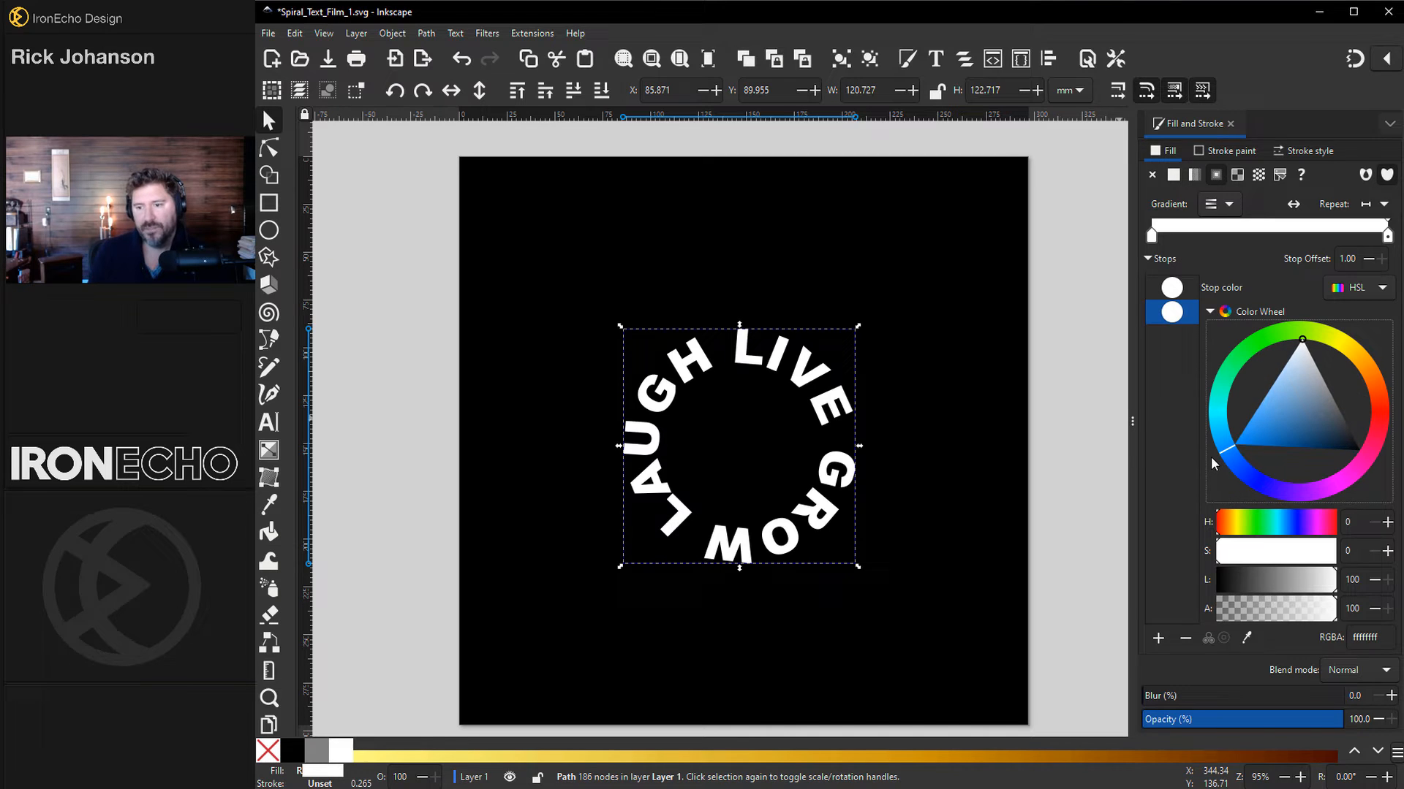
{"action": "left_click", "coordinate": [1302, 447]}
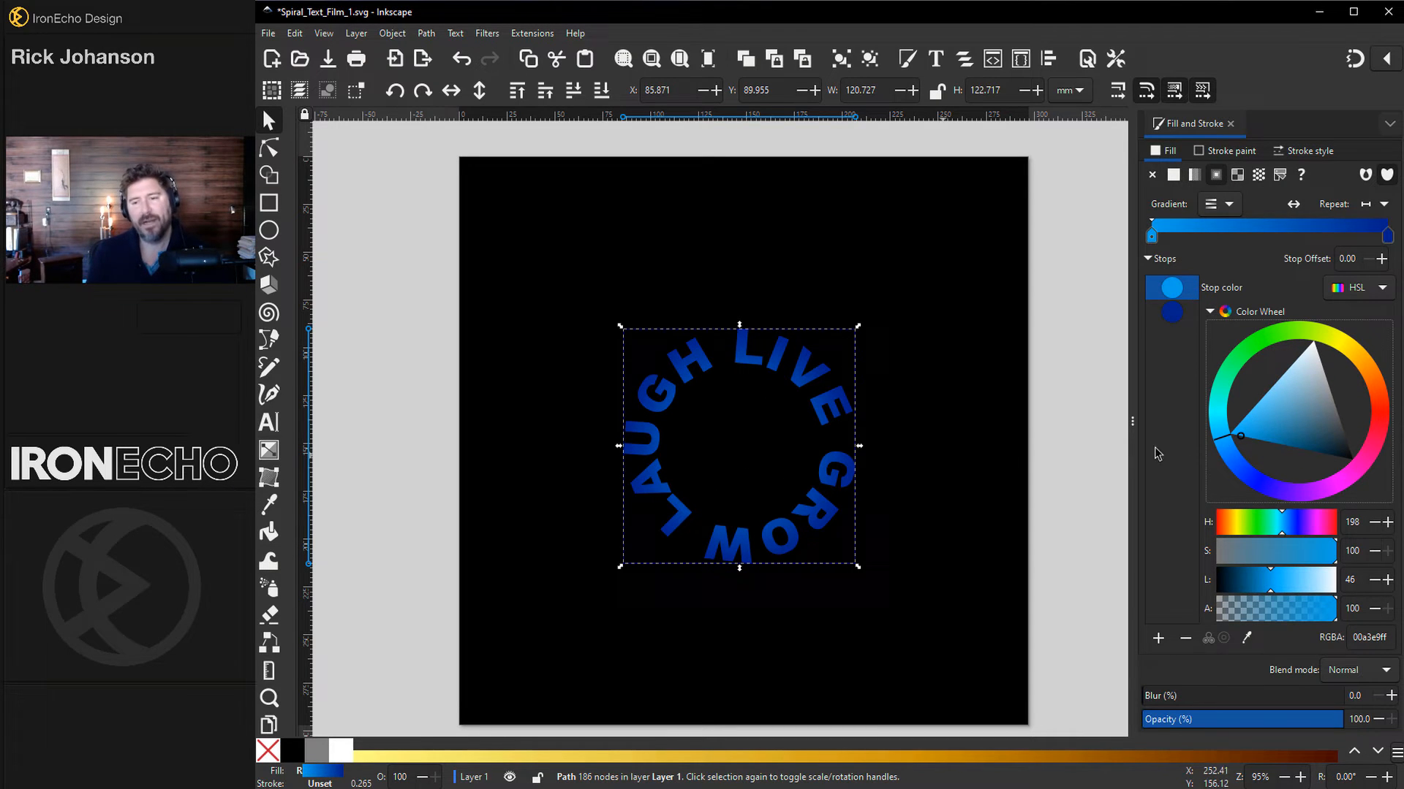
{"action": "mouse_move", "coordinate": [310, 434]}
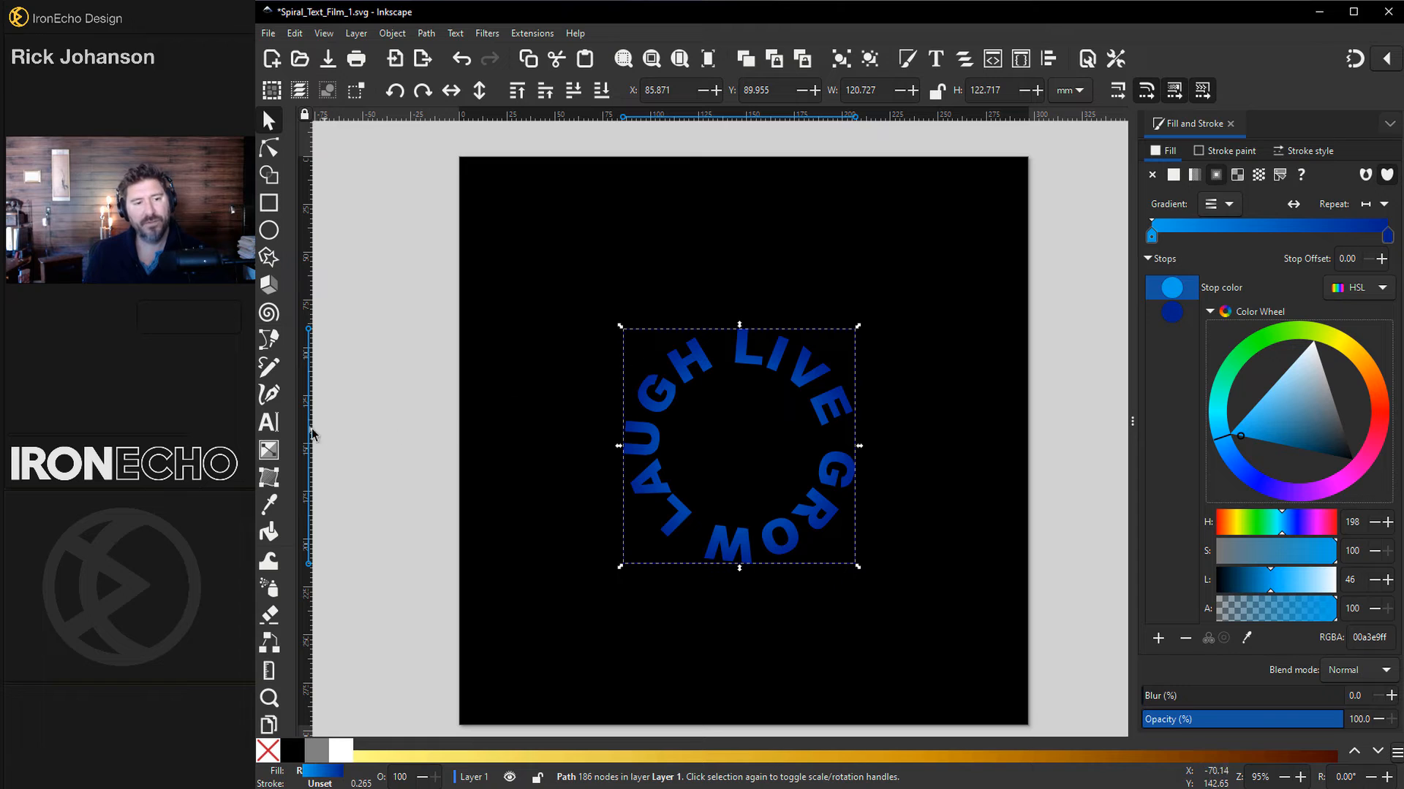
Add a middle stop to the blue gradient with the Gradient tool, then return to selecting
{"action": "left_click", "coordinate": [269, 451]}
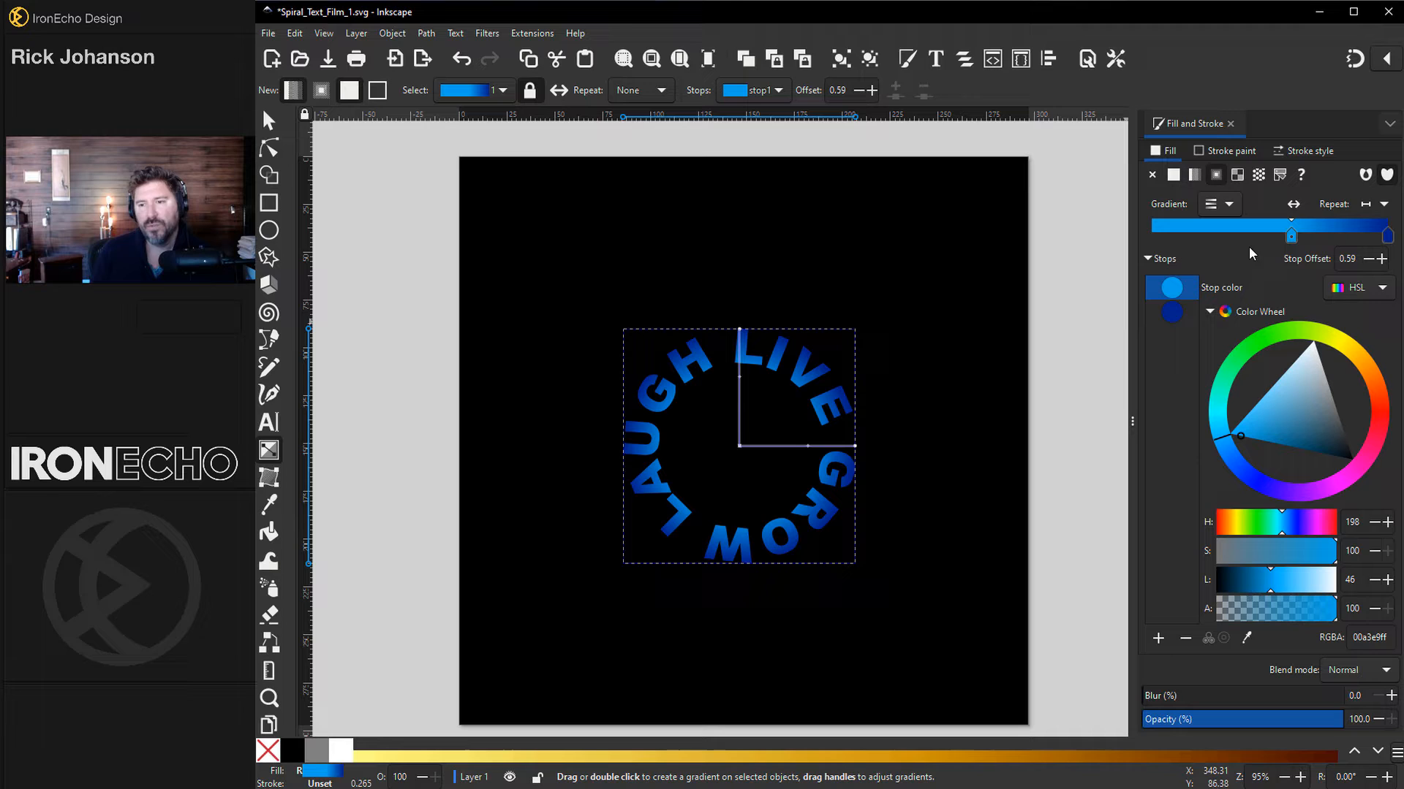
{"action": "mouse_move", "coordinate": [814, 349]}
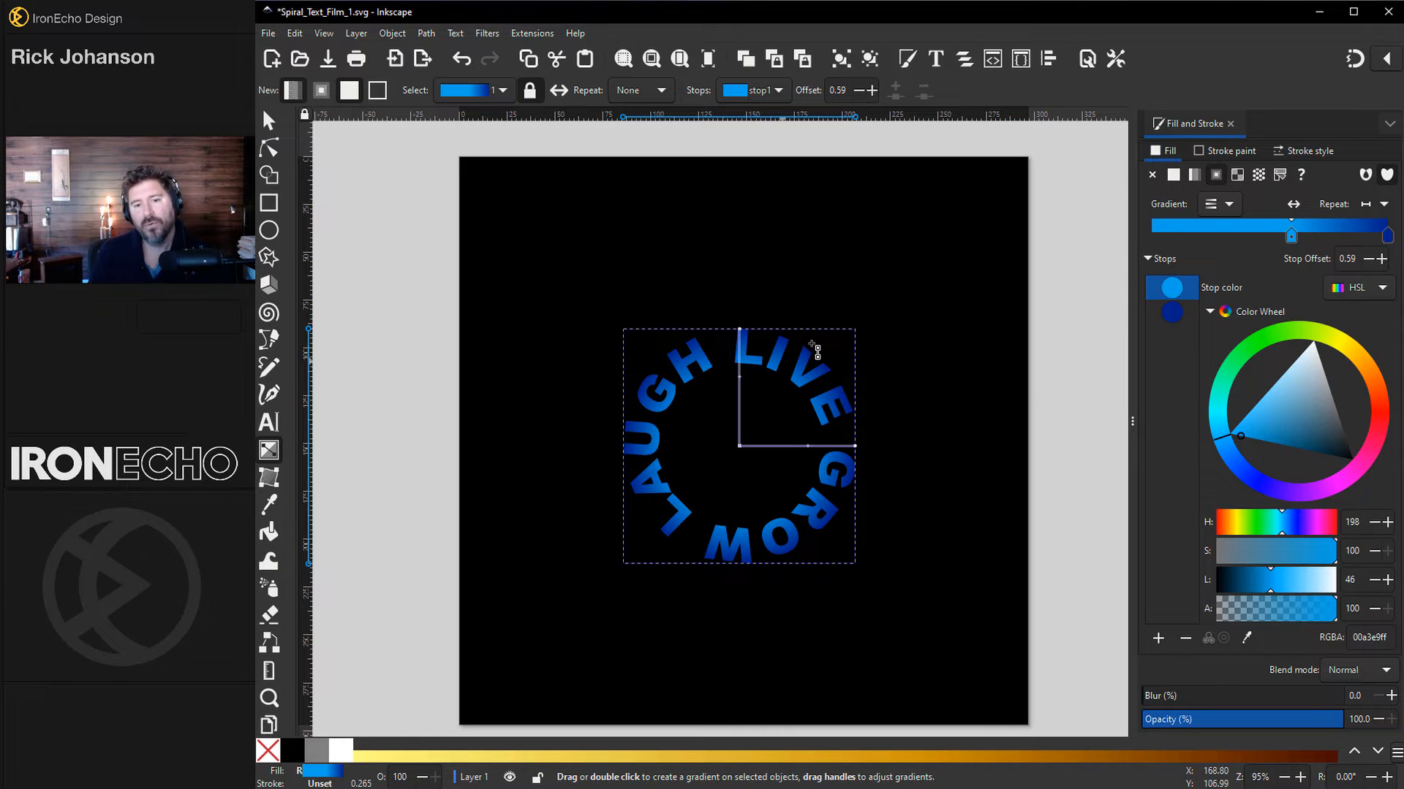
{"action": "left_click", "coordinate": [269, 119]}
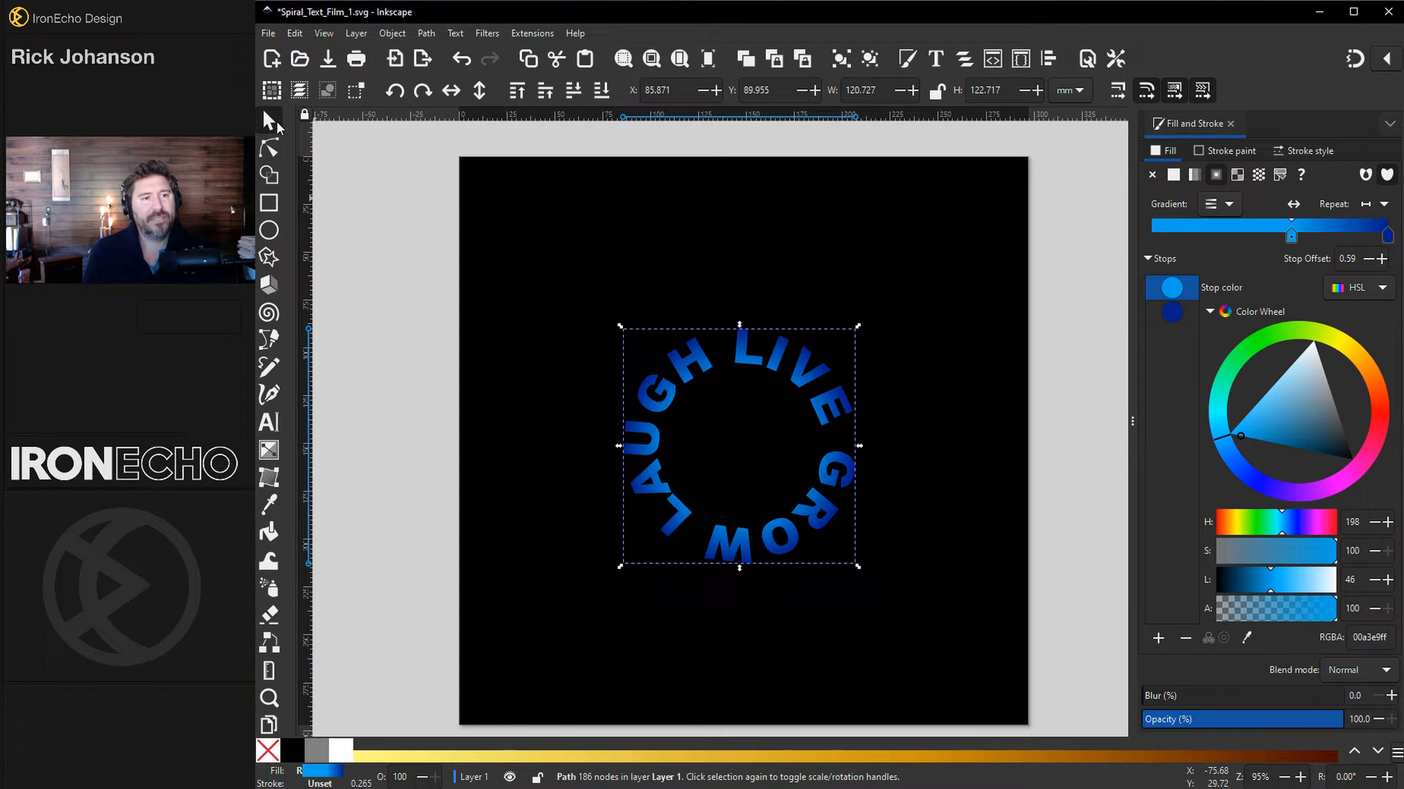
{"action": "mouse_move", "coordinate": [653, 340]}
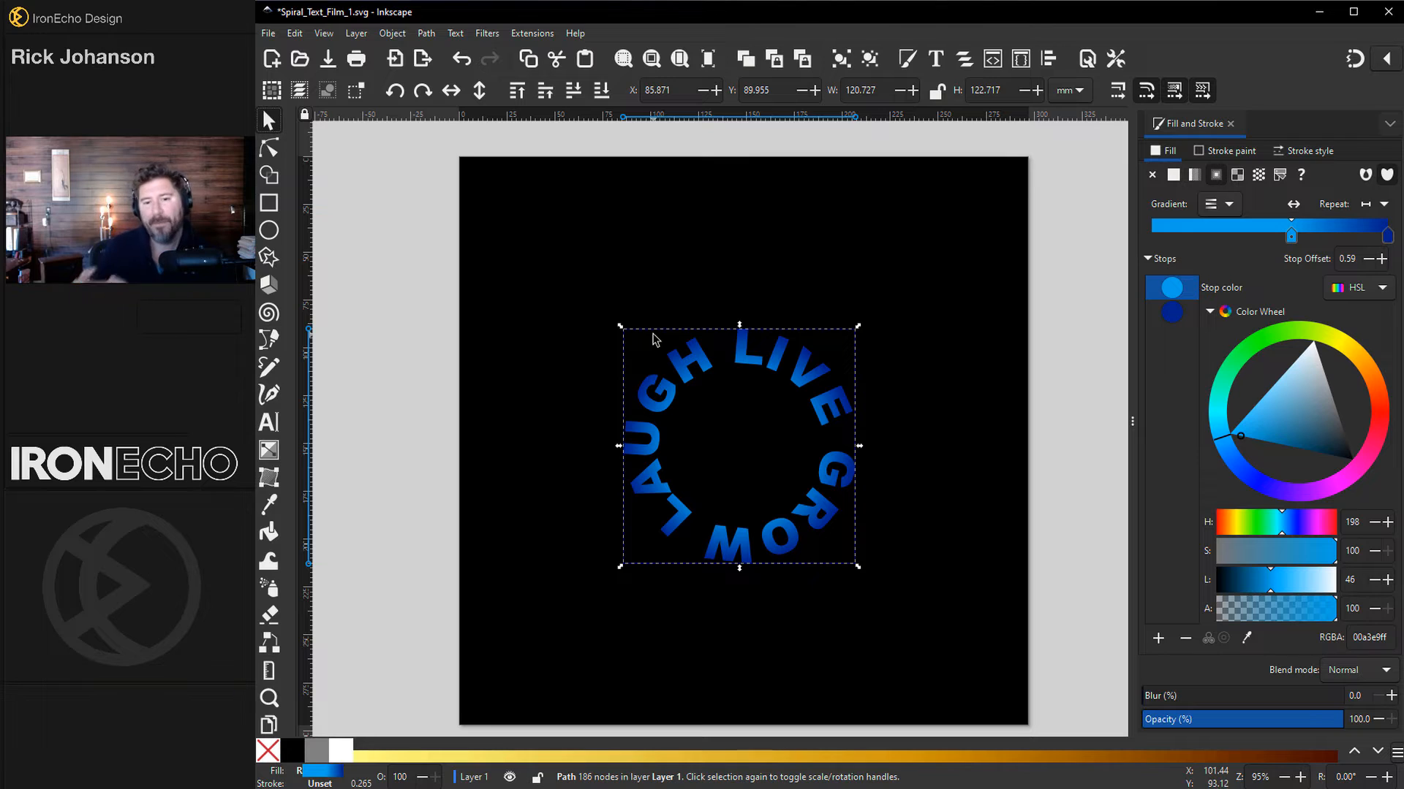
{"action": "mouse_move", "coordinate": [752, 376]}
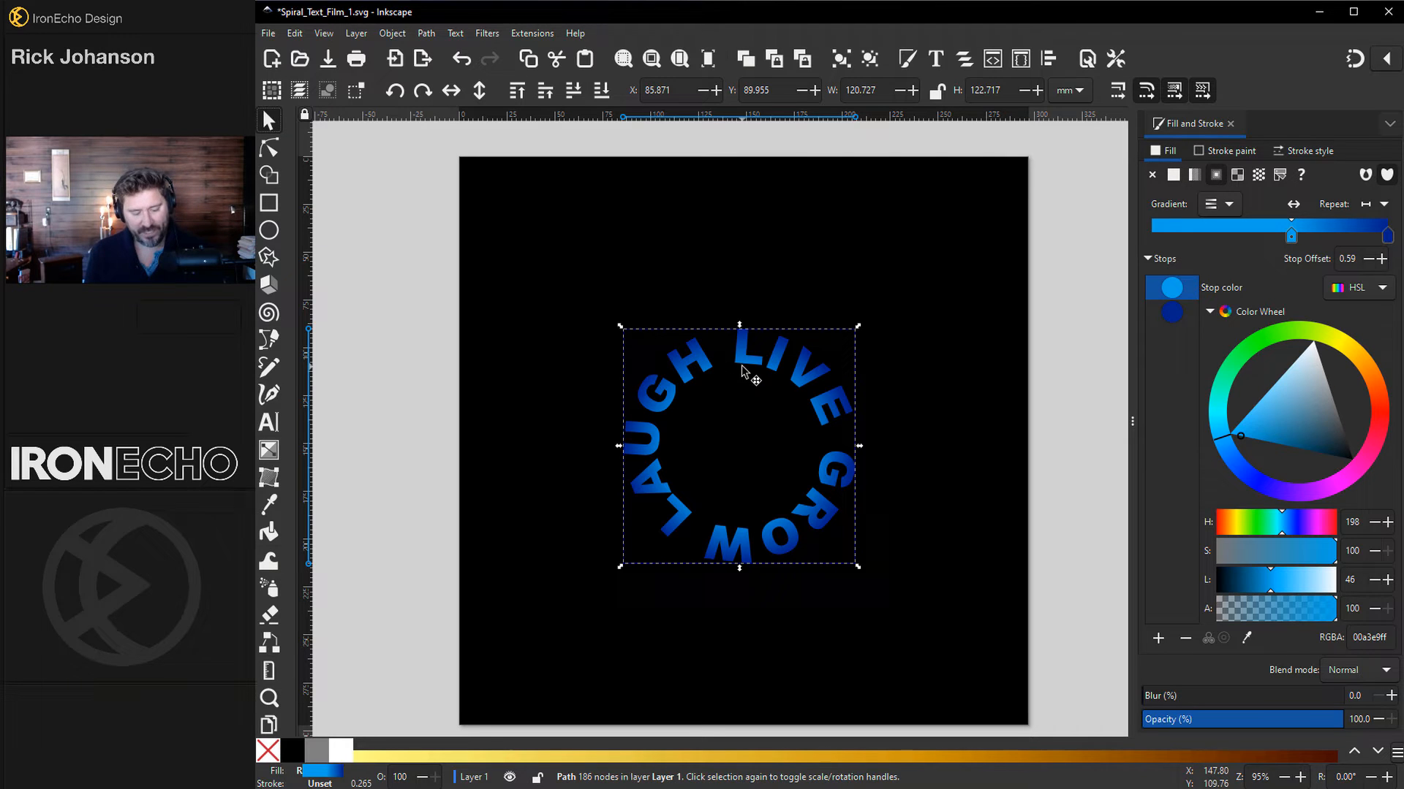
{"action": "mouse_move", "coordinate": [819, 367]}
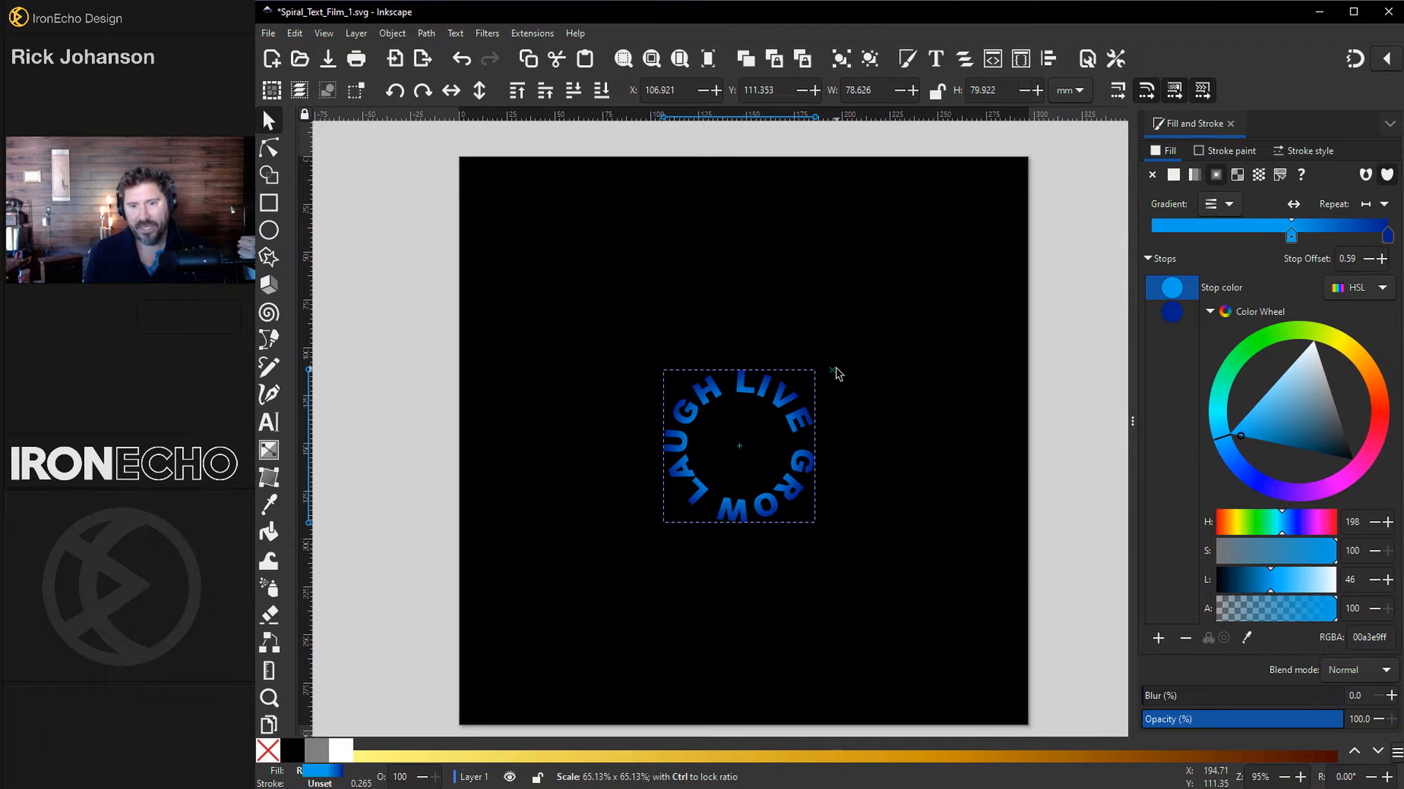
Scale the text ring to about two-thirds and centre it on the page via Align and Distribute
{"action": "left_click", "coordinate": [740, 445]}
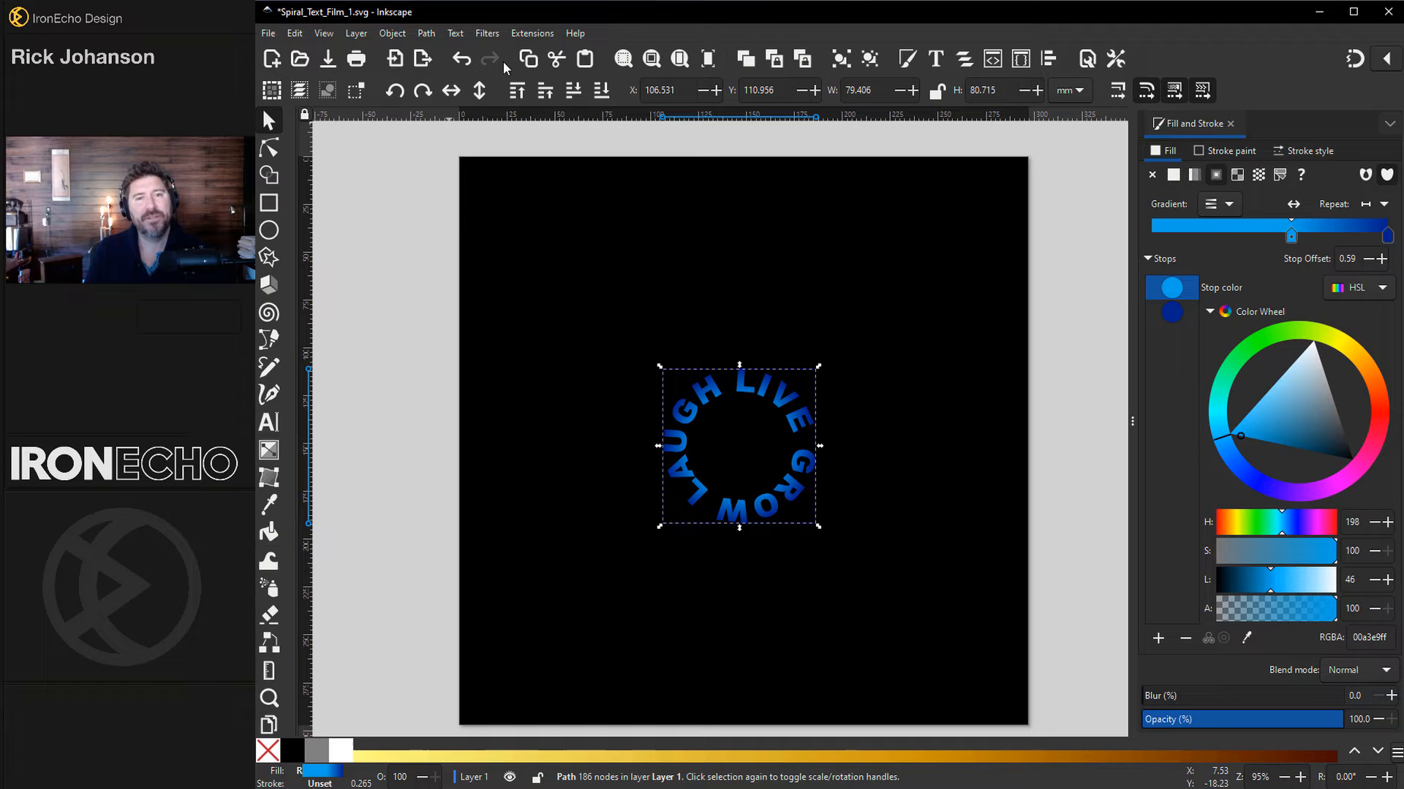
{"action": "mouse_move", "coordinate": [1047, 58]}
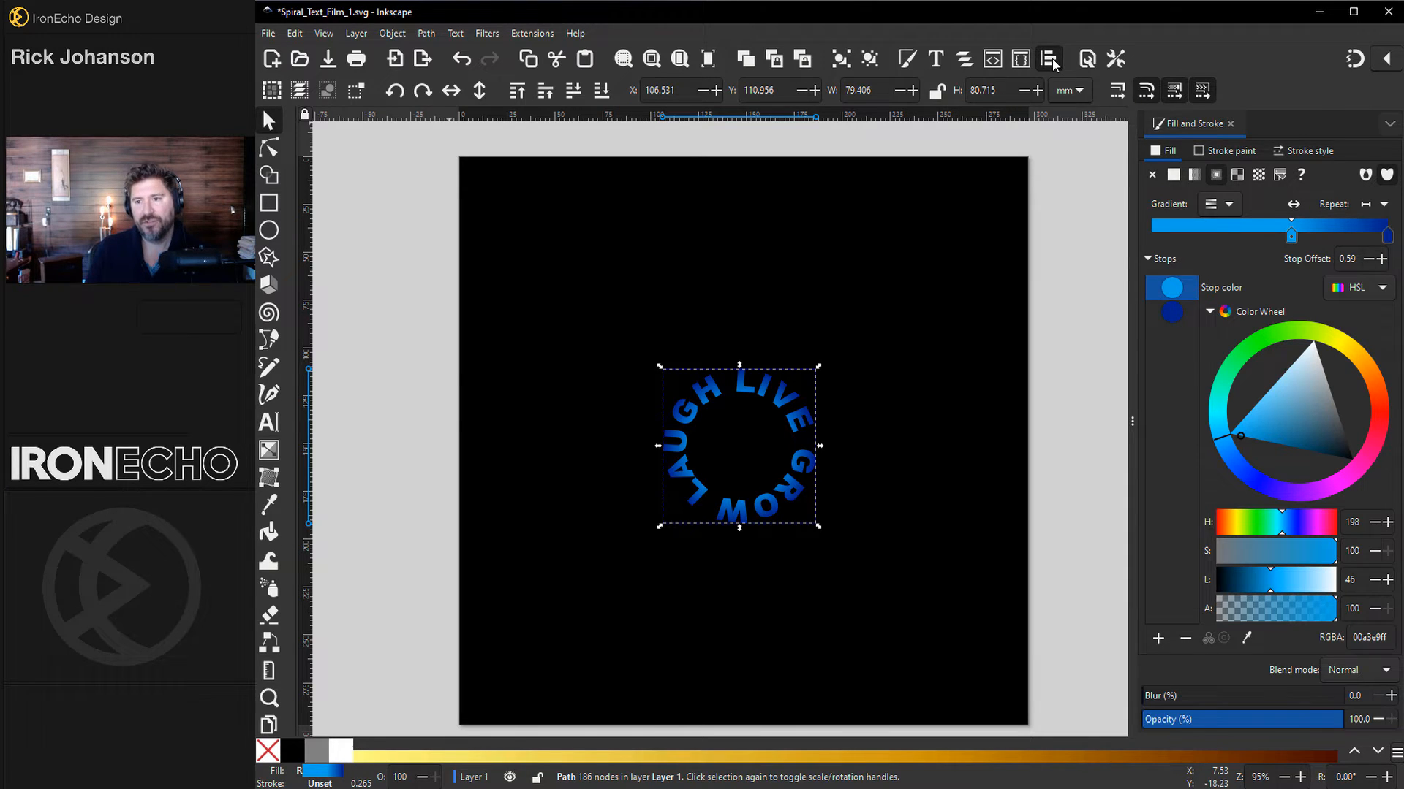
{"action": "left_click", "coordinate": [1048, 58]}
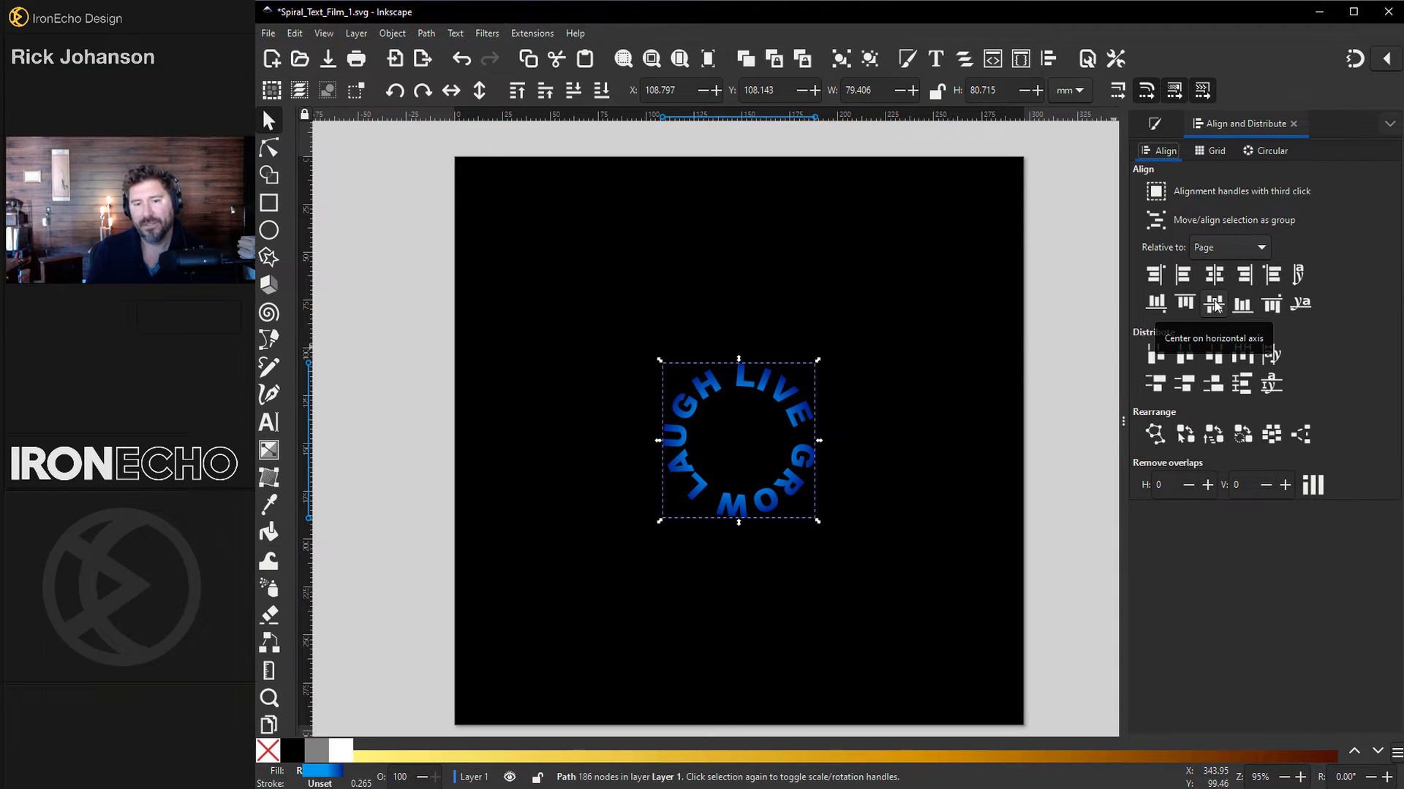
Add the Tiling path effect to the ring and start editing its row count
{"action": "left_click", "coordinate": [425, 33]}
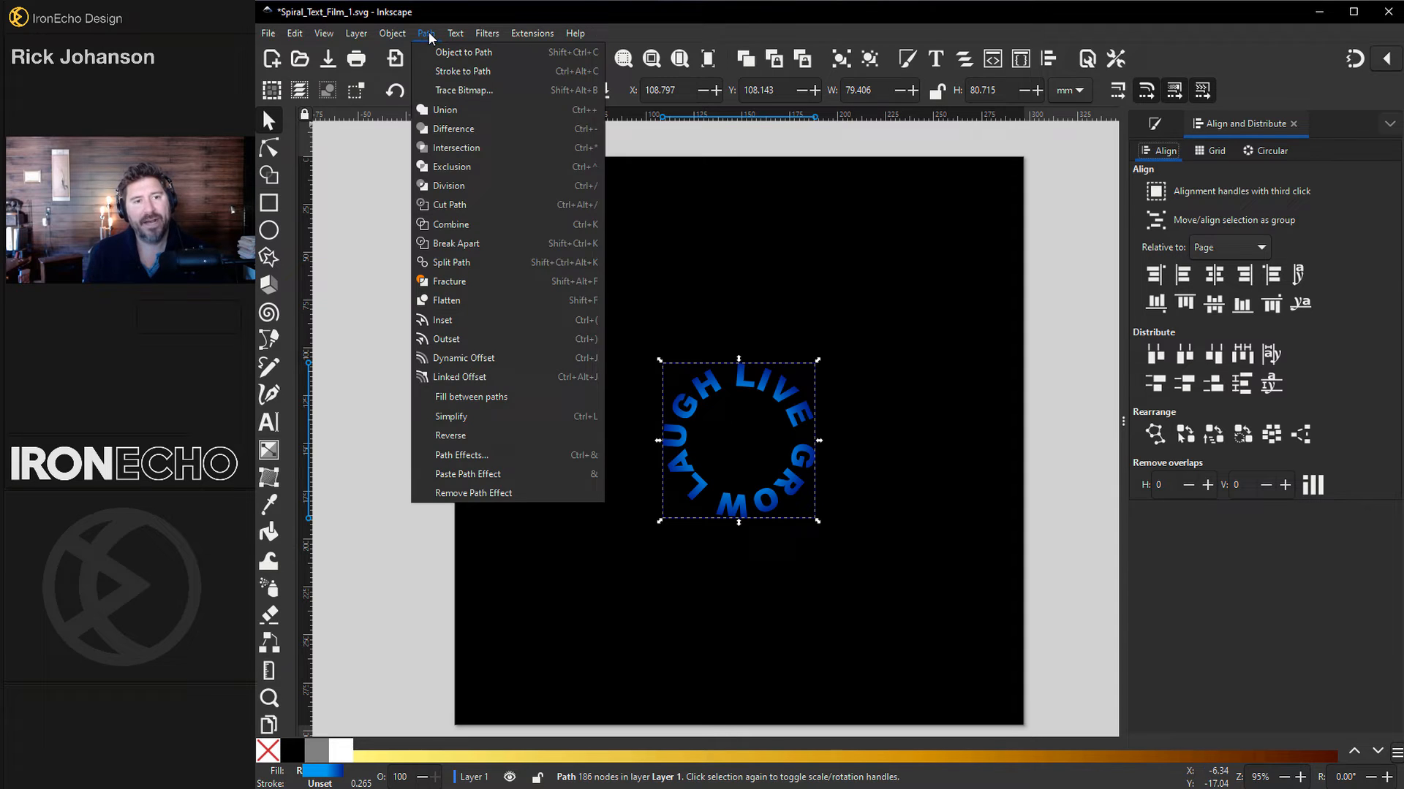
{"action": "left_click", "coordinate": [462, 455]}
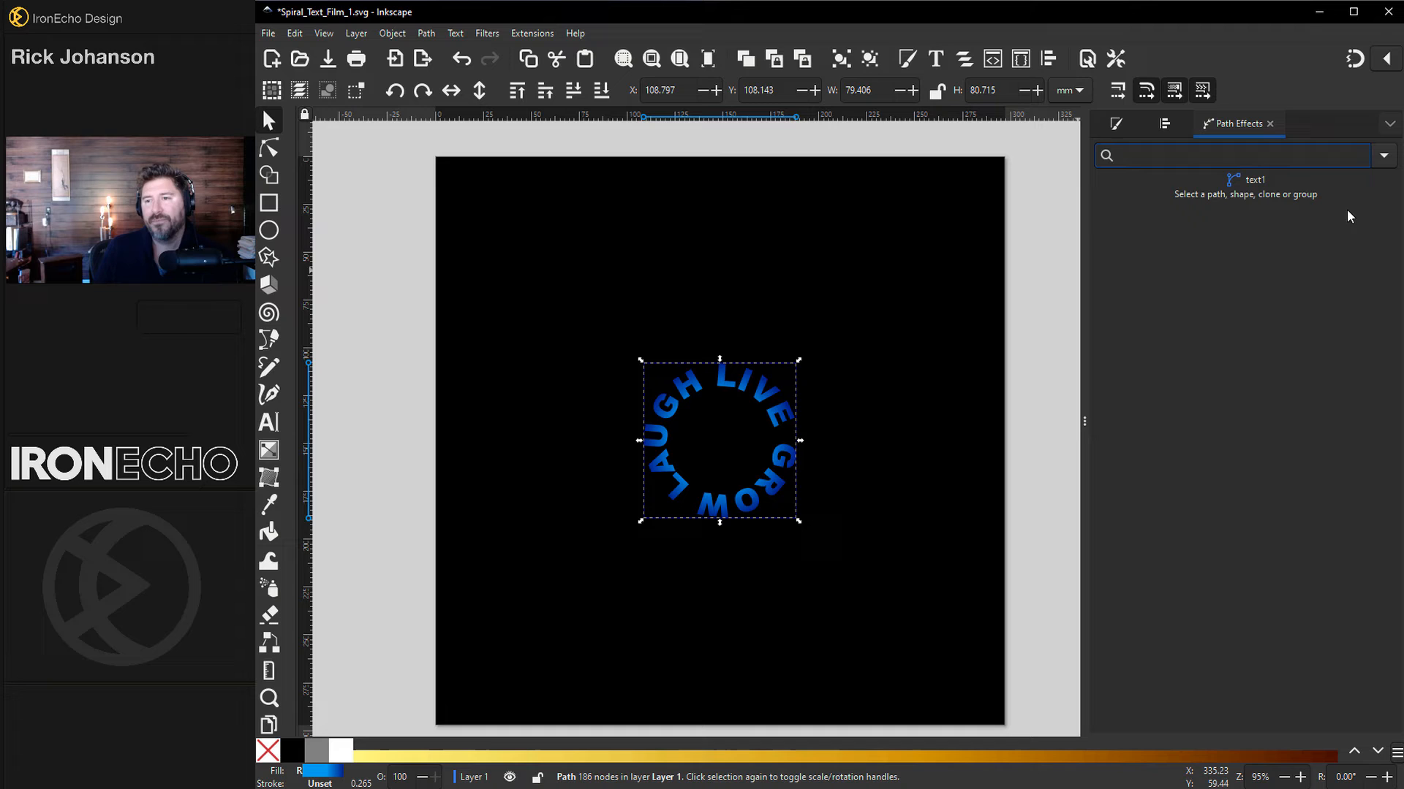
{"action": "left_click", "coordinate": [1235, 155]}
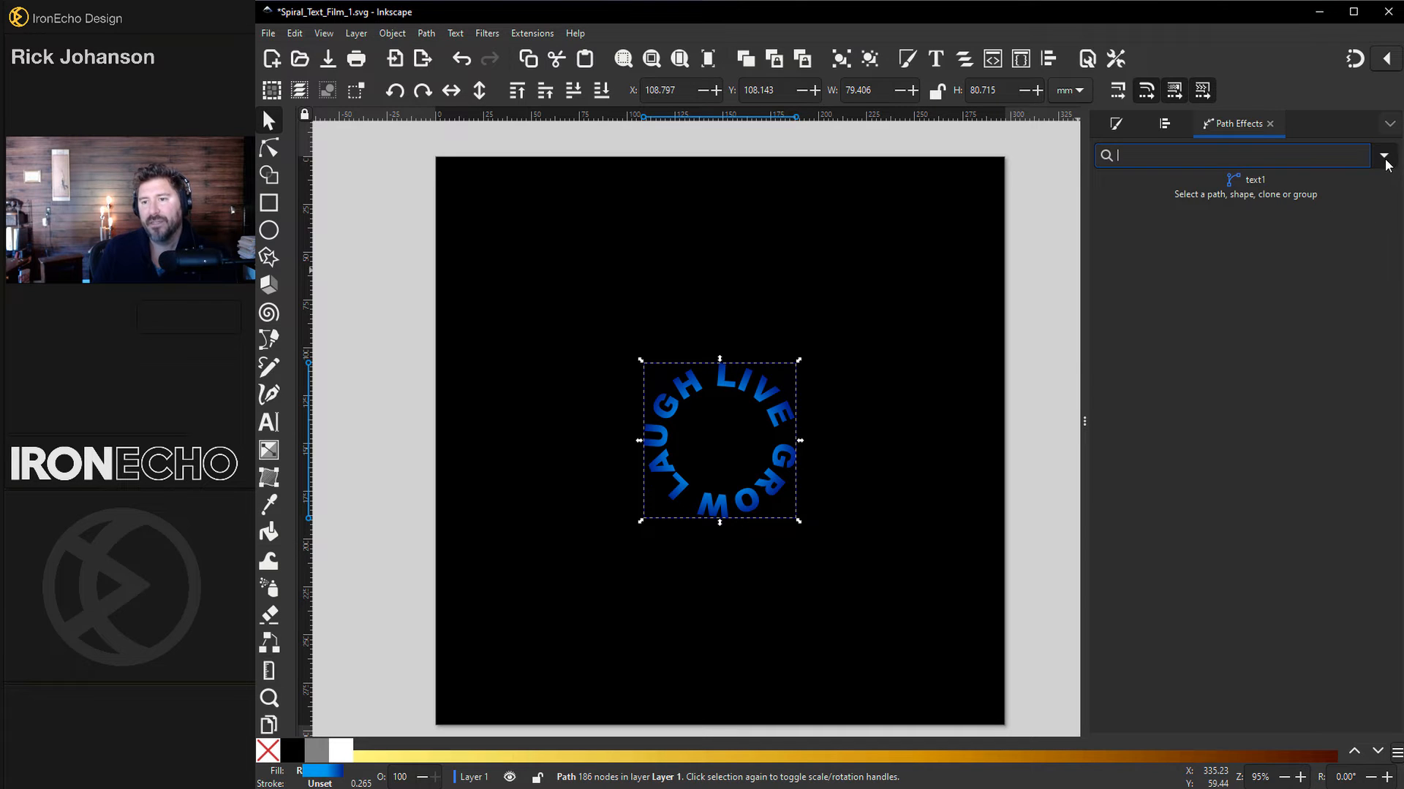
{"action": "left_click", "coordinate": [1383, 155]}
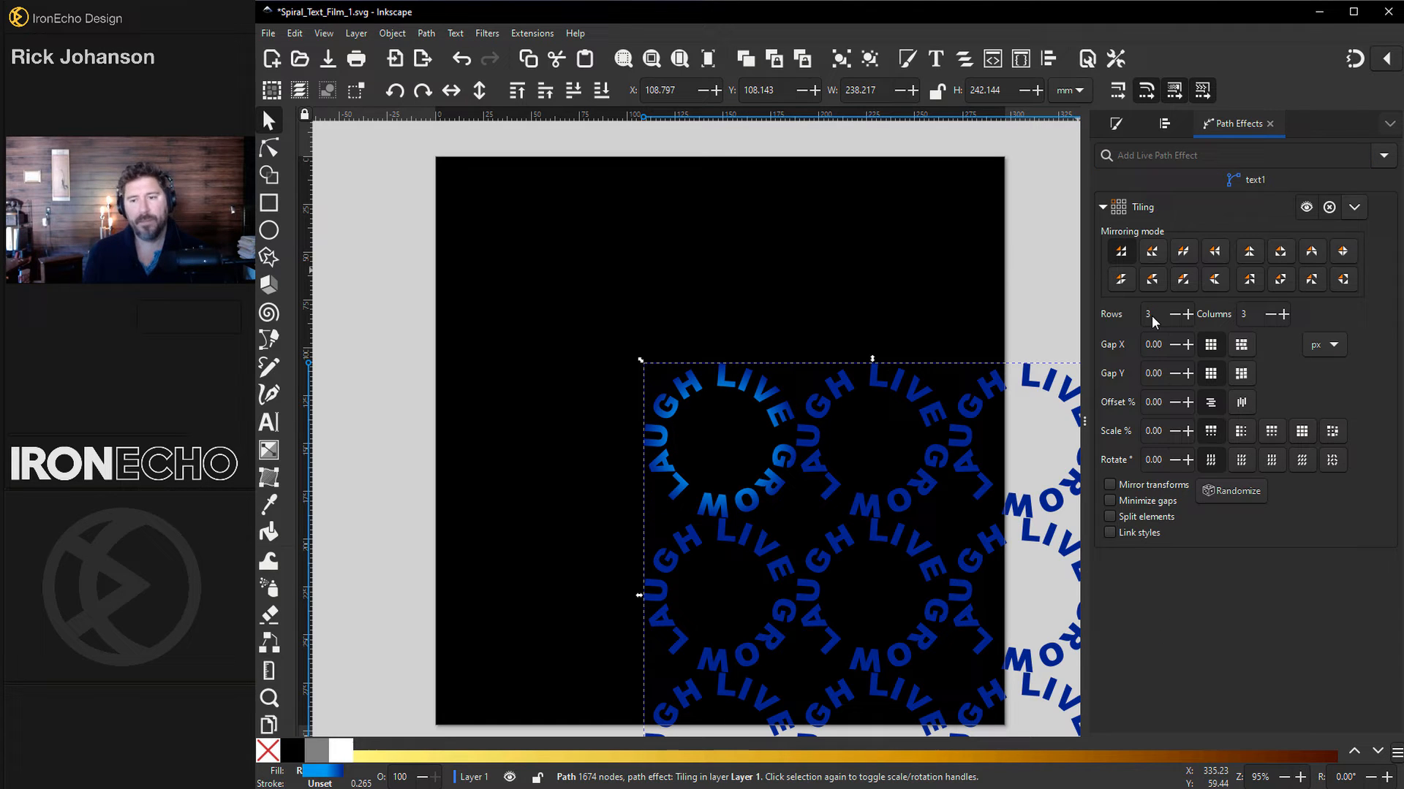
{"action": "mouse_move", "coordinate": [707, 396]}
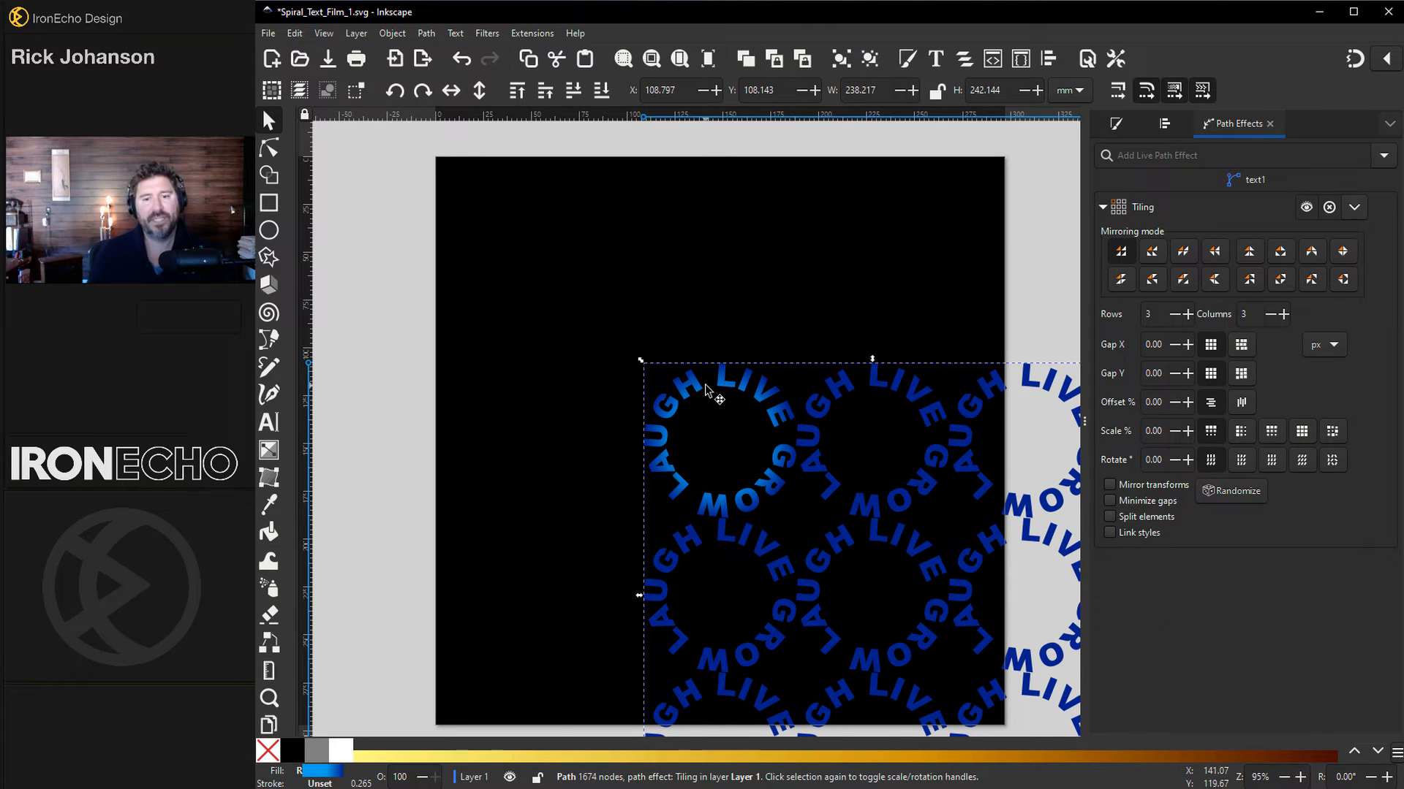
{"action": "mouse_move", "coordinate": [1012, 405]}
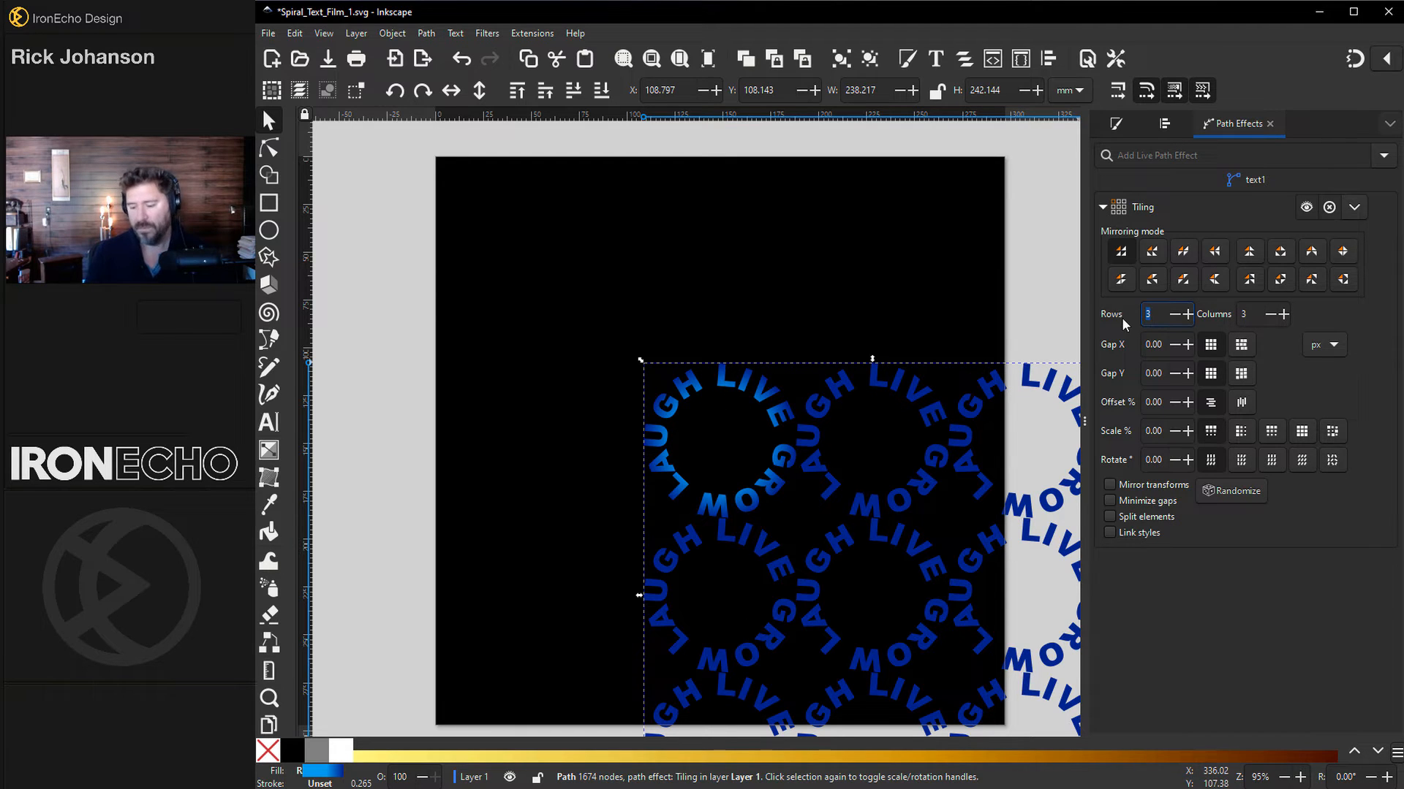
{"action": "left_click", "coordinate": [1175, 313]}
{"action": "type", "text": "10"}
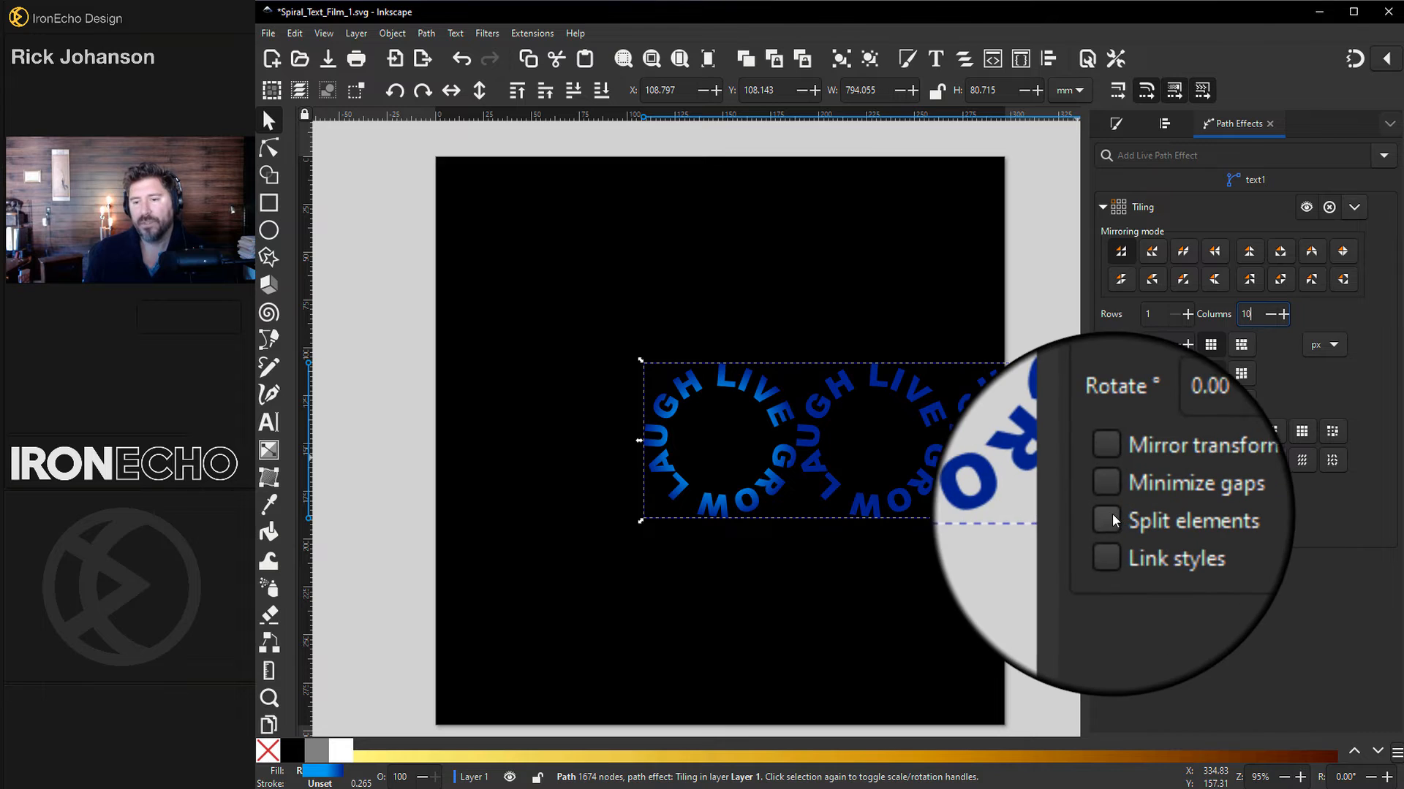
{"action": "mouse_move", "coordinate": [1112, 520]}
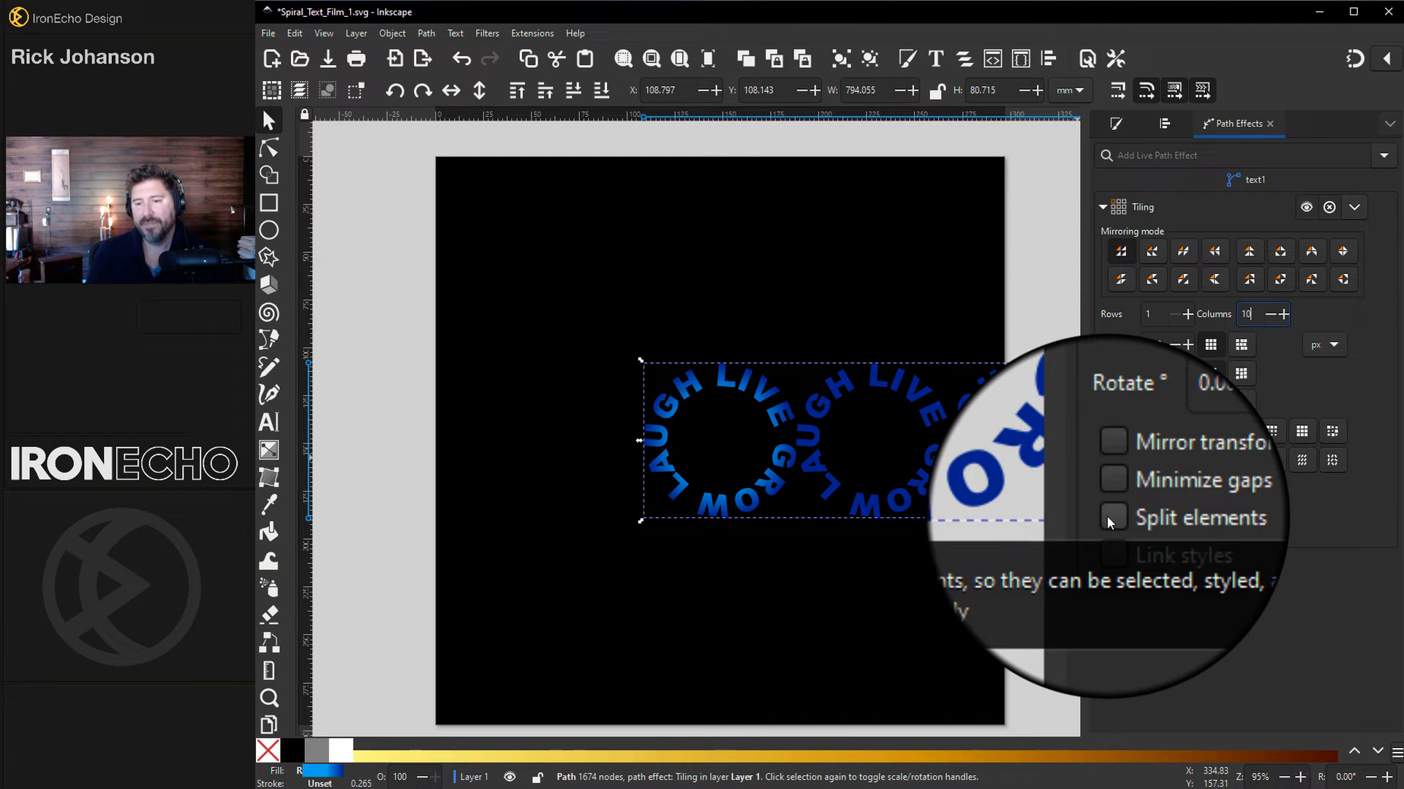
Set the Tiling effect to one row of ten copies with zero gaps
{"action": "left_click", "coordinate": [1111, 516]}
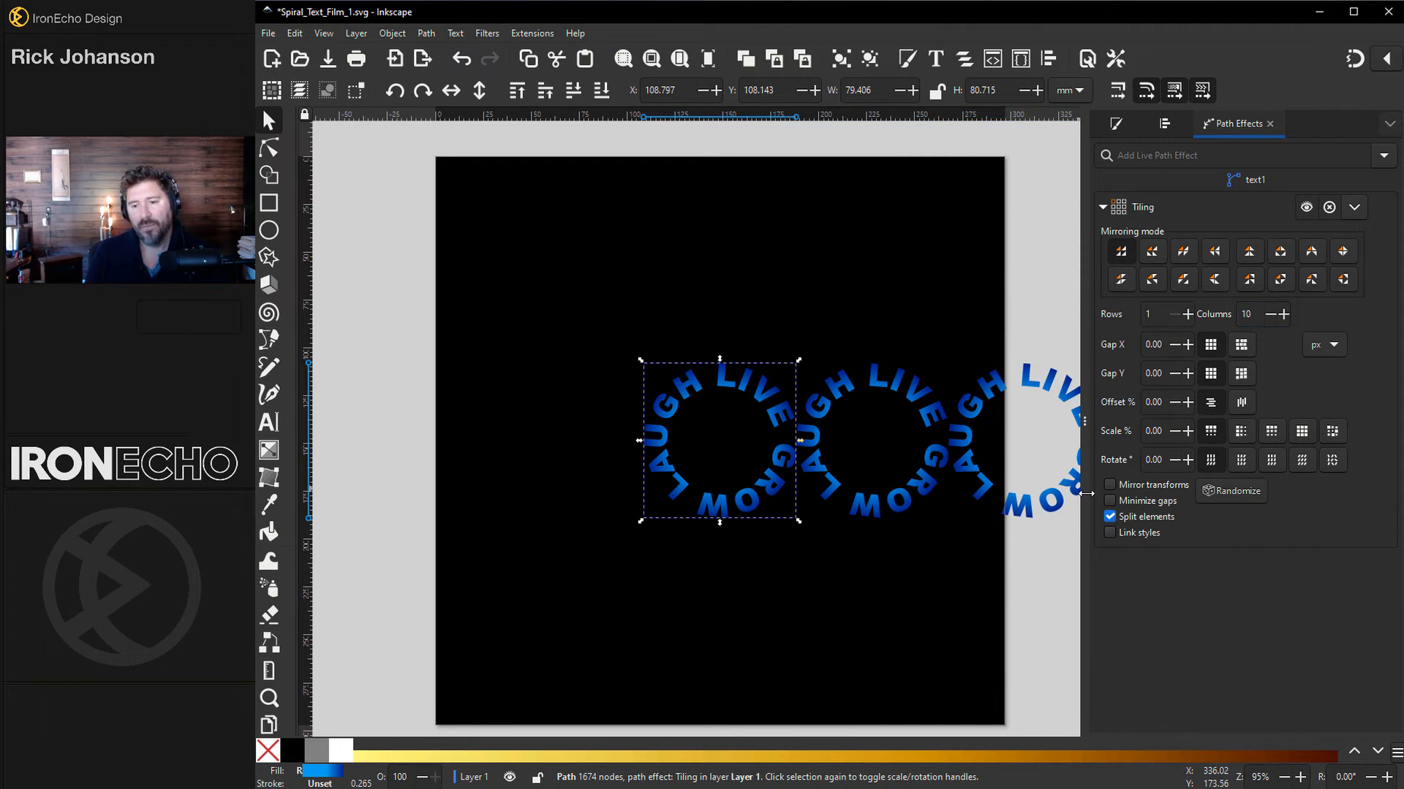
{"action": "mouse_move", "coordinate": [1041, 365]}
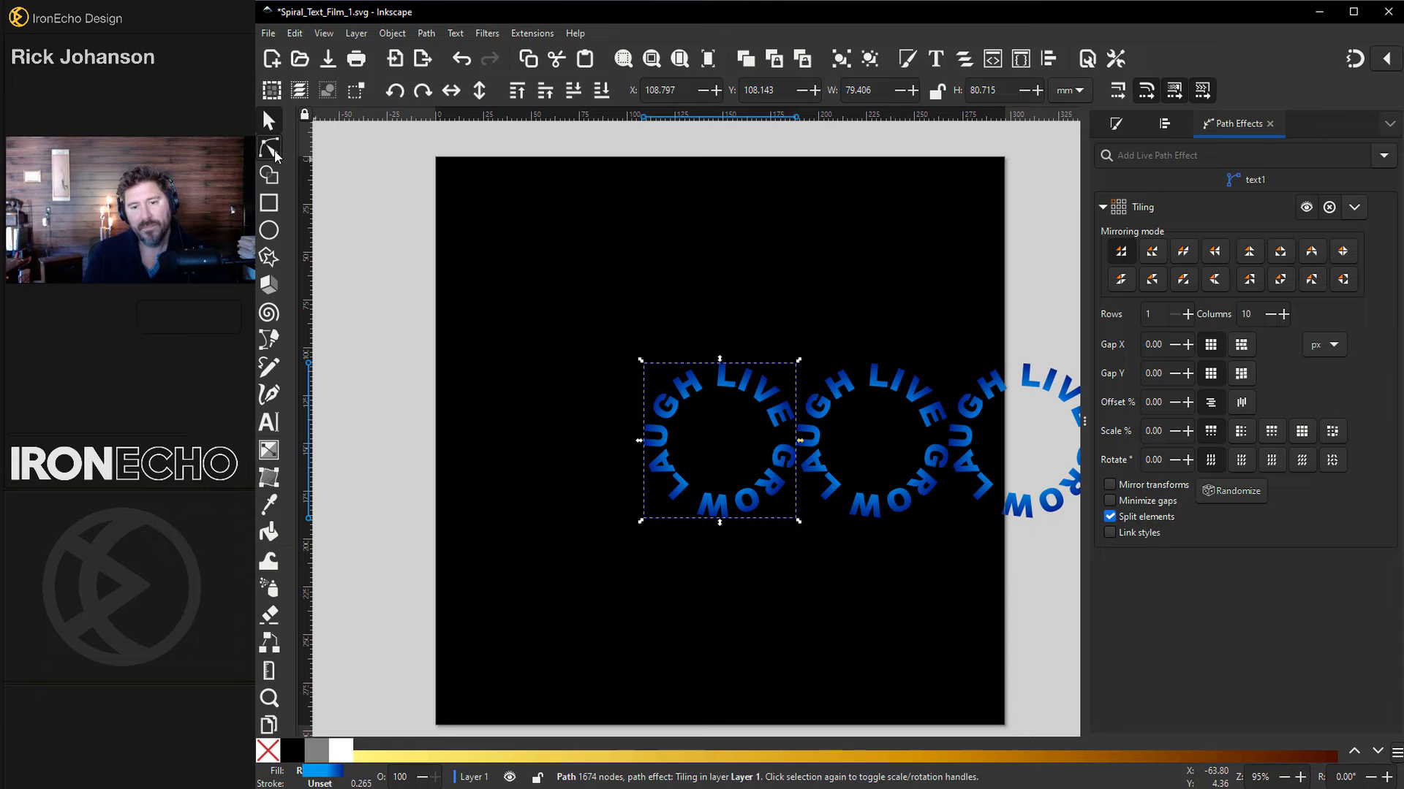
{"action": "left_click", "coordinate": [269, 149]}
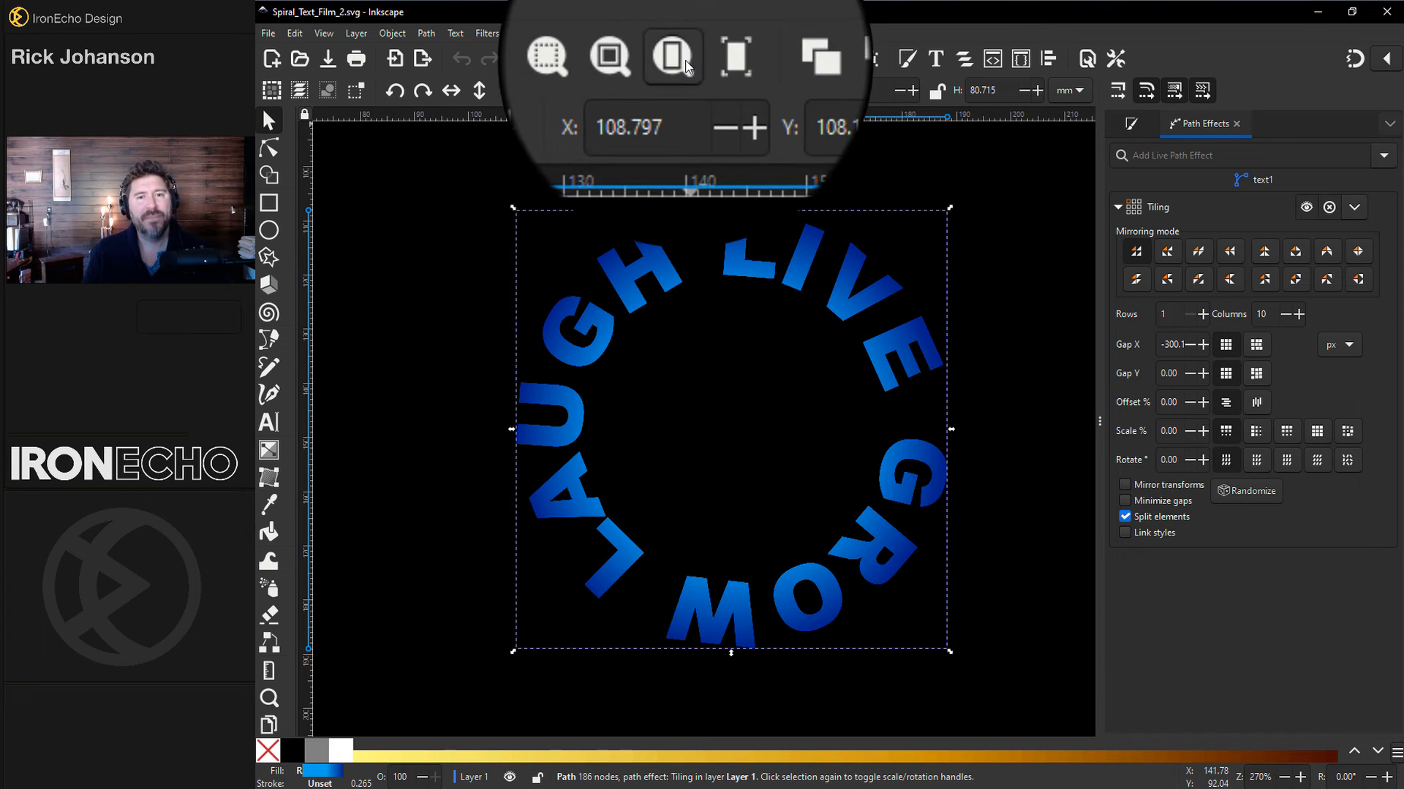
{"action": "mouse_move", "coordinate": [677, 62]}
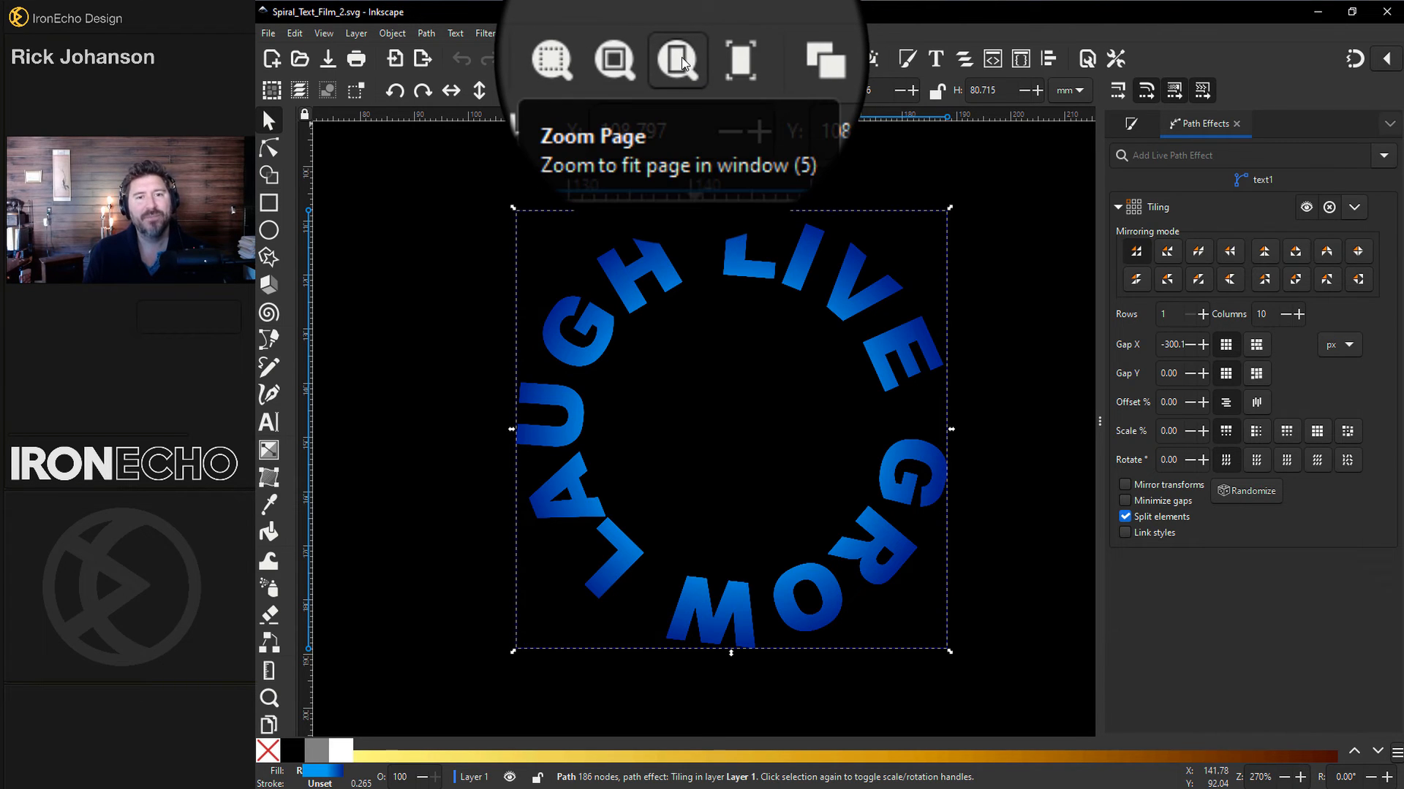
Fit the whole page in the window to view the overlapped lettering ring
{"action": "left_click", "coordinate": [677, 60]}
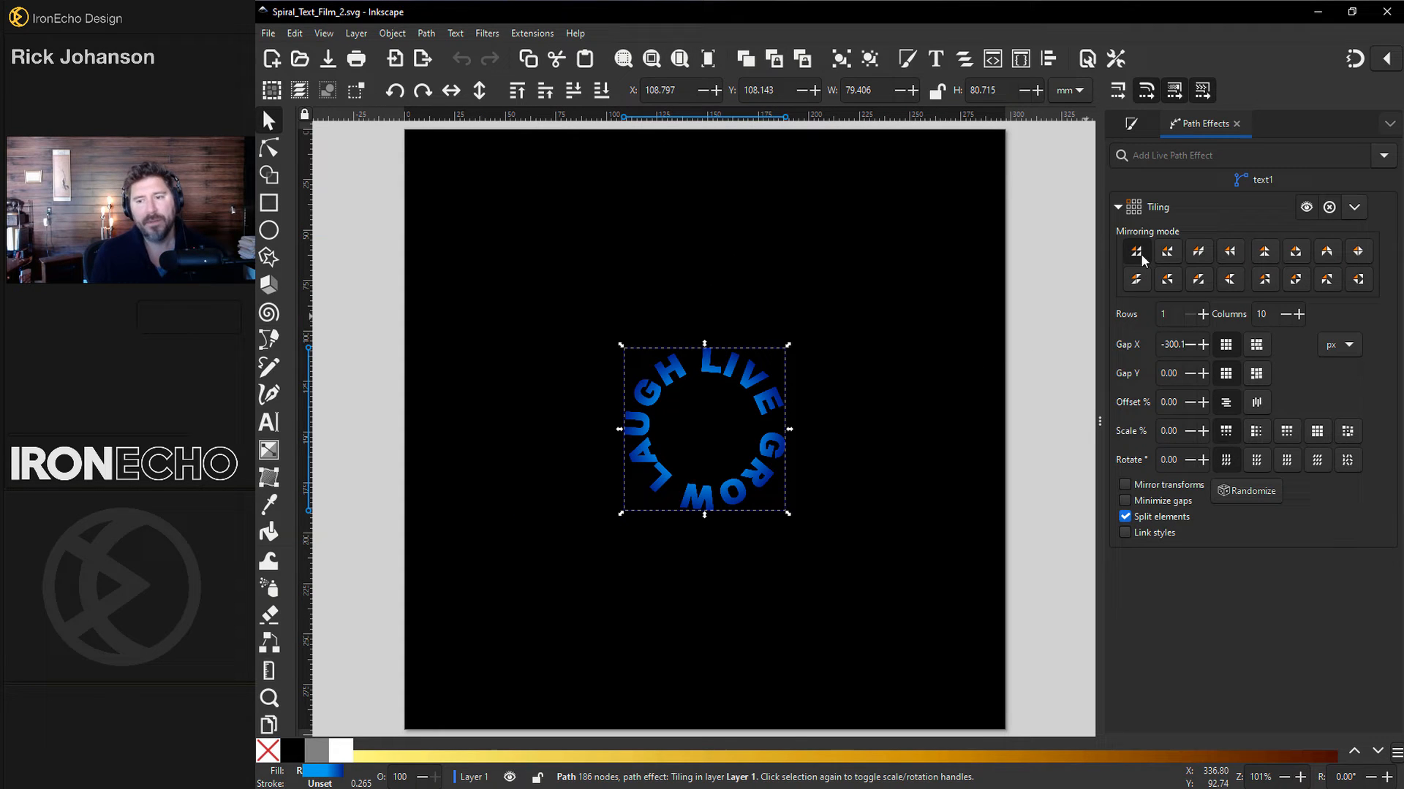
{"action": "mouse_move", "coordinate": [1218, 374]}
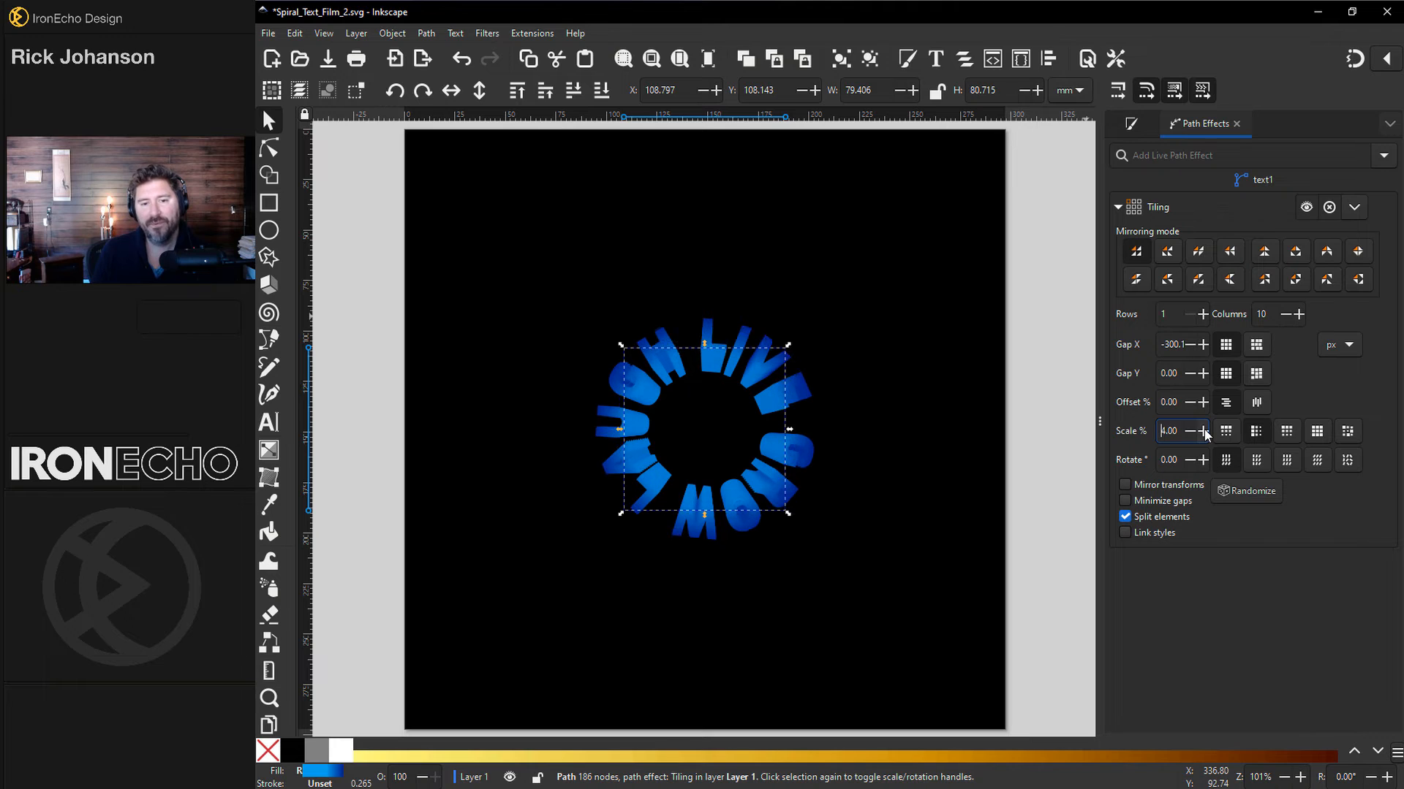
Raise the Tiling effect's Scale % to 10 and Rotate ° to 4, forming a blue spiral
{"action": "left_click", "coordinate": [1168, 430]}
{"action": "type", "text": "10"}
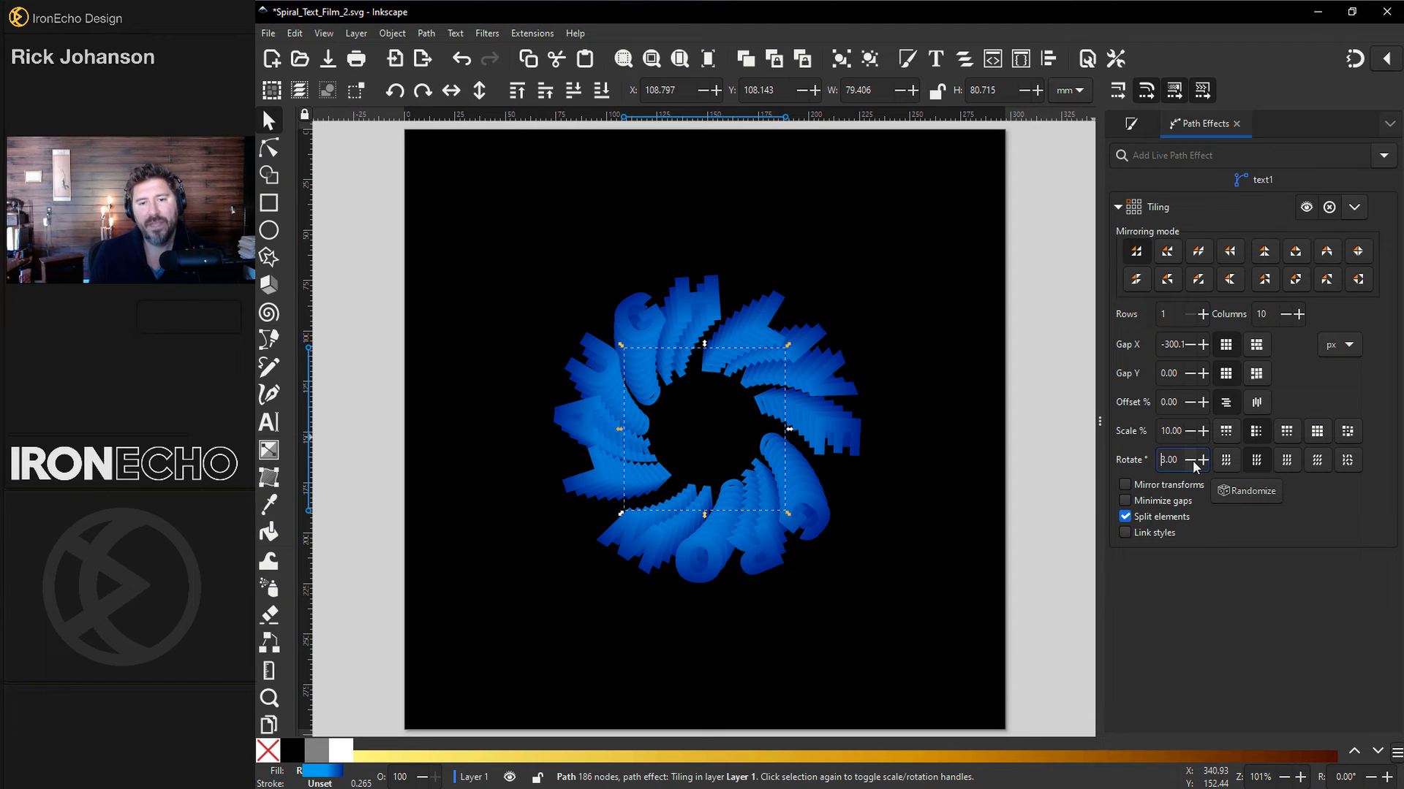
{"action": "left_click", "coordinate": [1203, 459]}
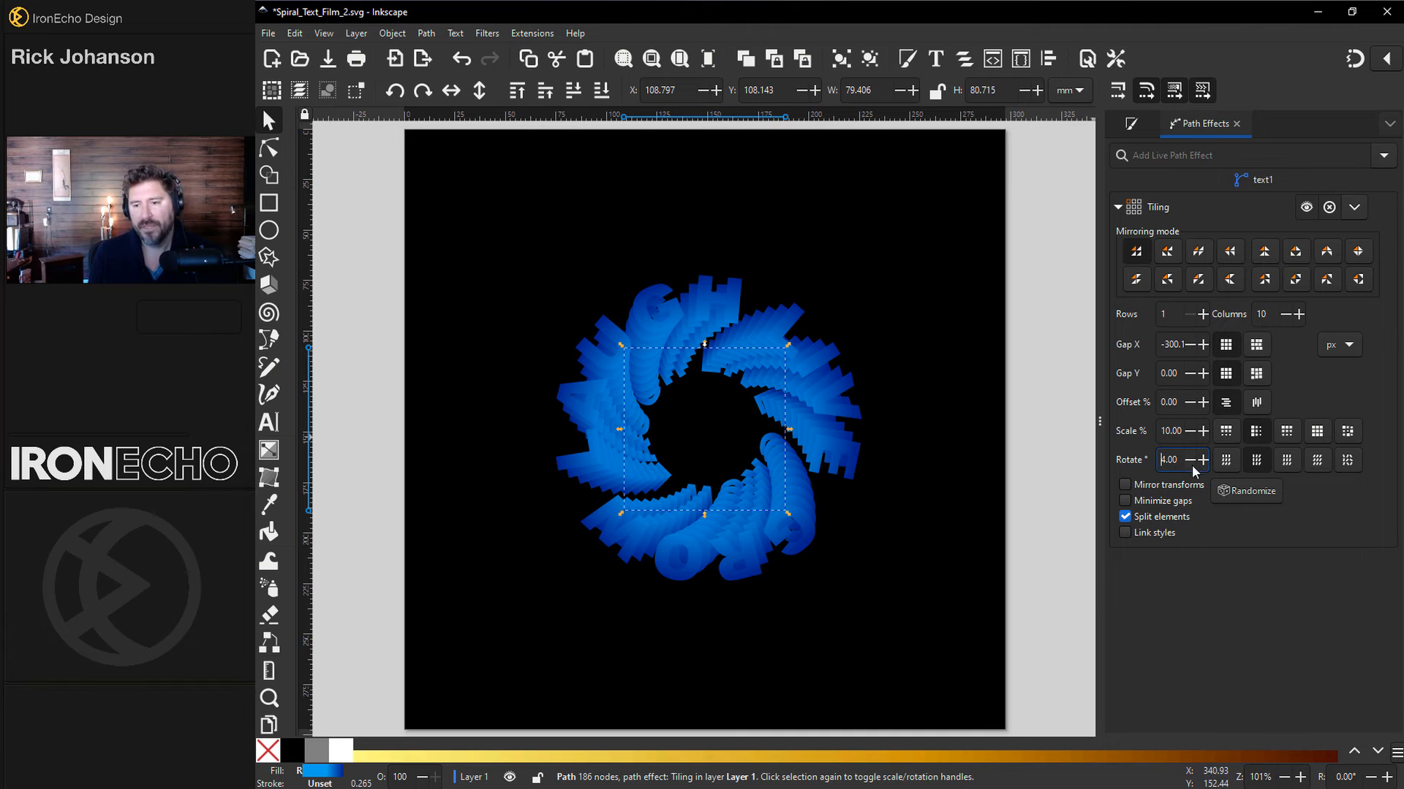
{"action": "mouse_move", "coordinate": [902, 326]}
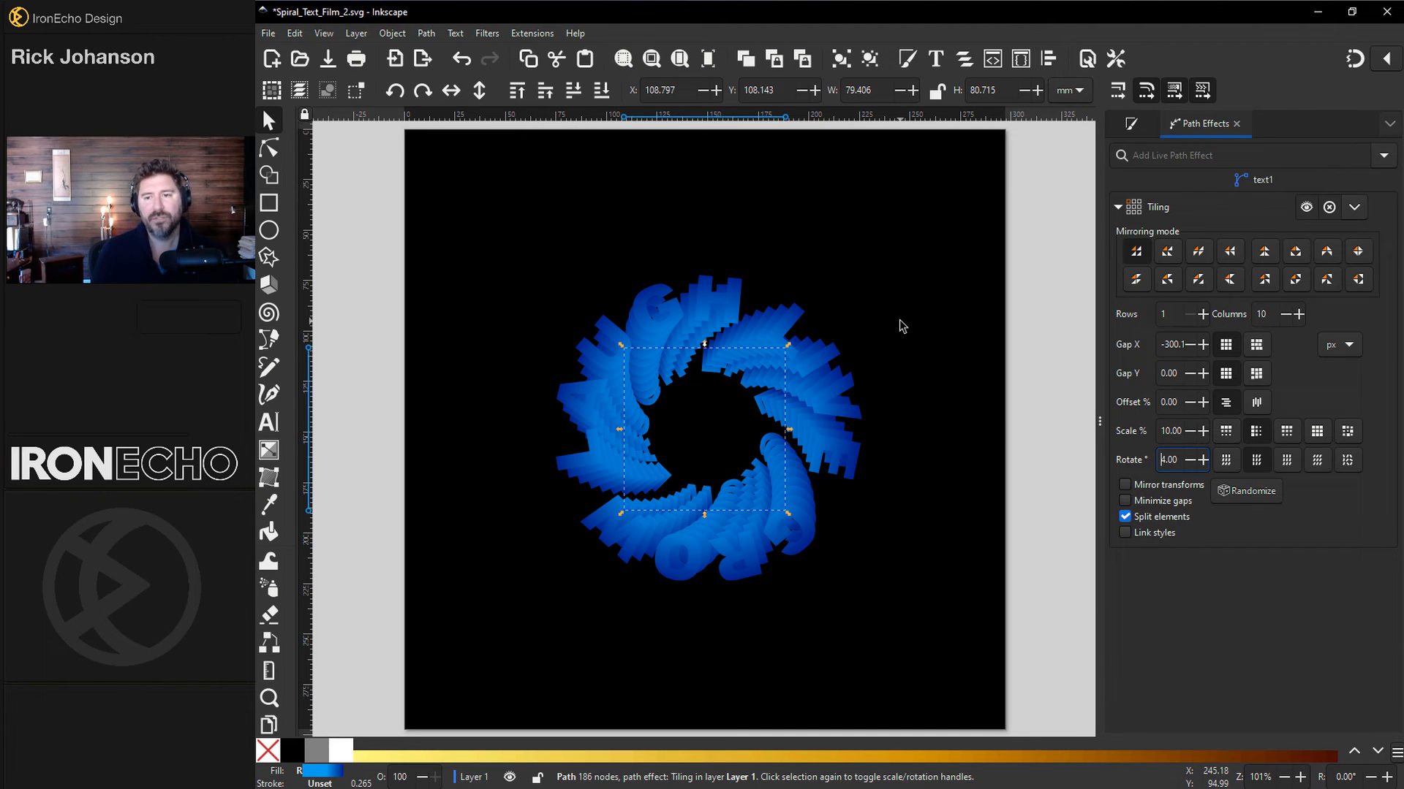
{"action": "mouse_move", "coordinate": [720, 380]}
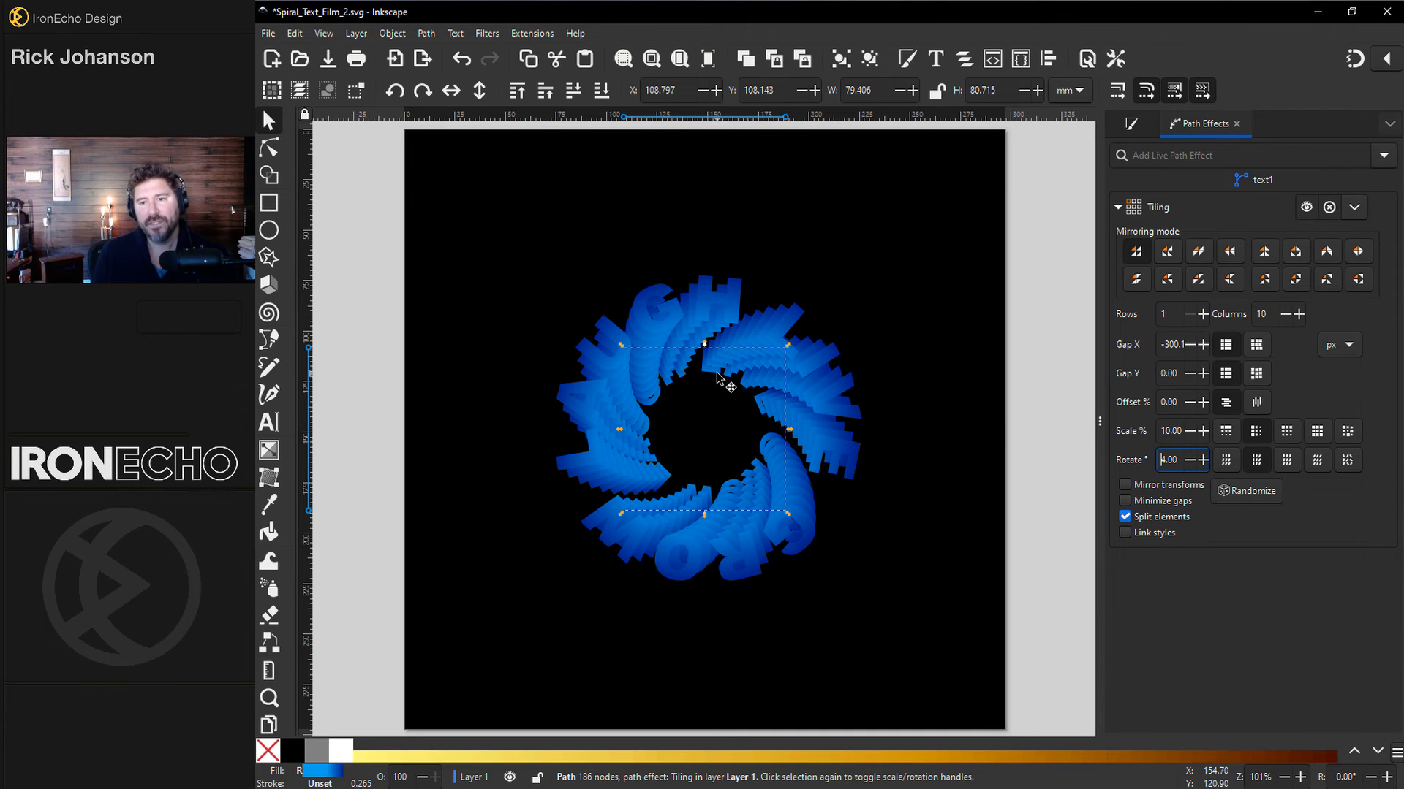
{"action": "left_click", "coordinate": [1131, 122]}
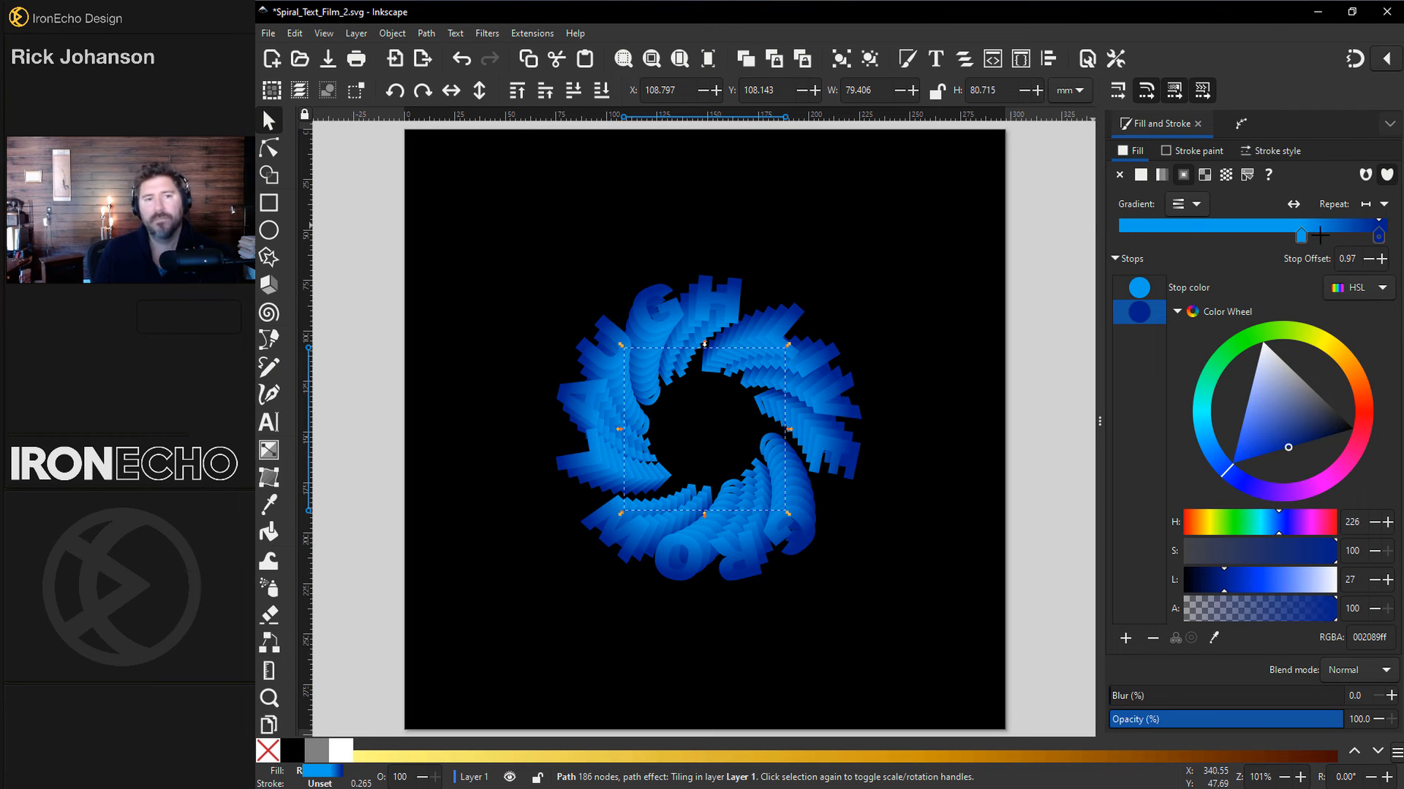
Save the document, then trial peach and purple gradient stops before deselecting
{"action": "left_click", "coordinate": [266, 34]}
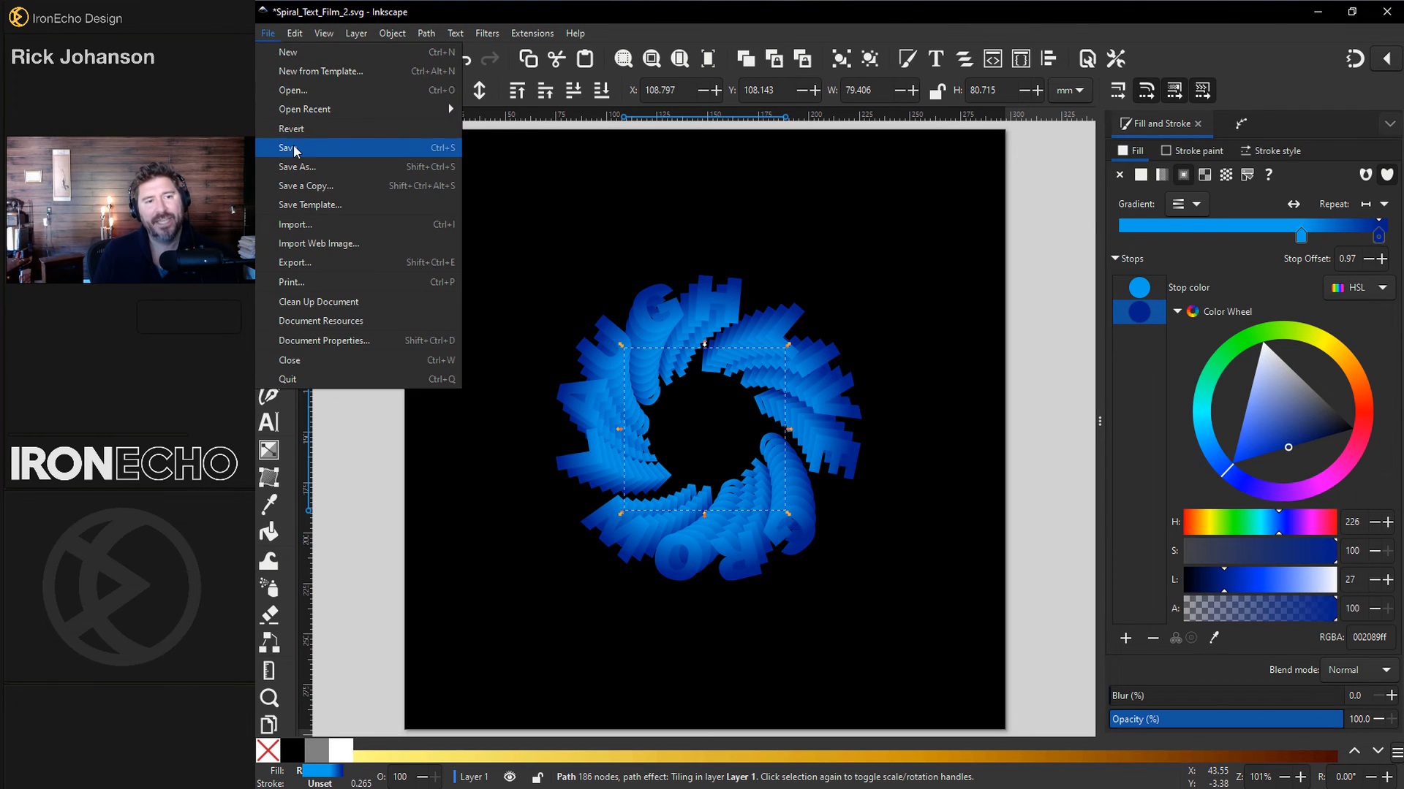
{"action": "left_click", "coordinate": [286, 148]}
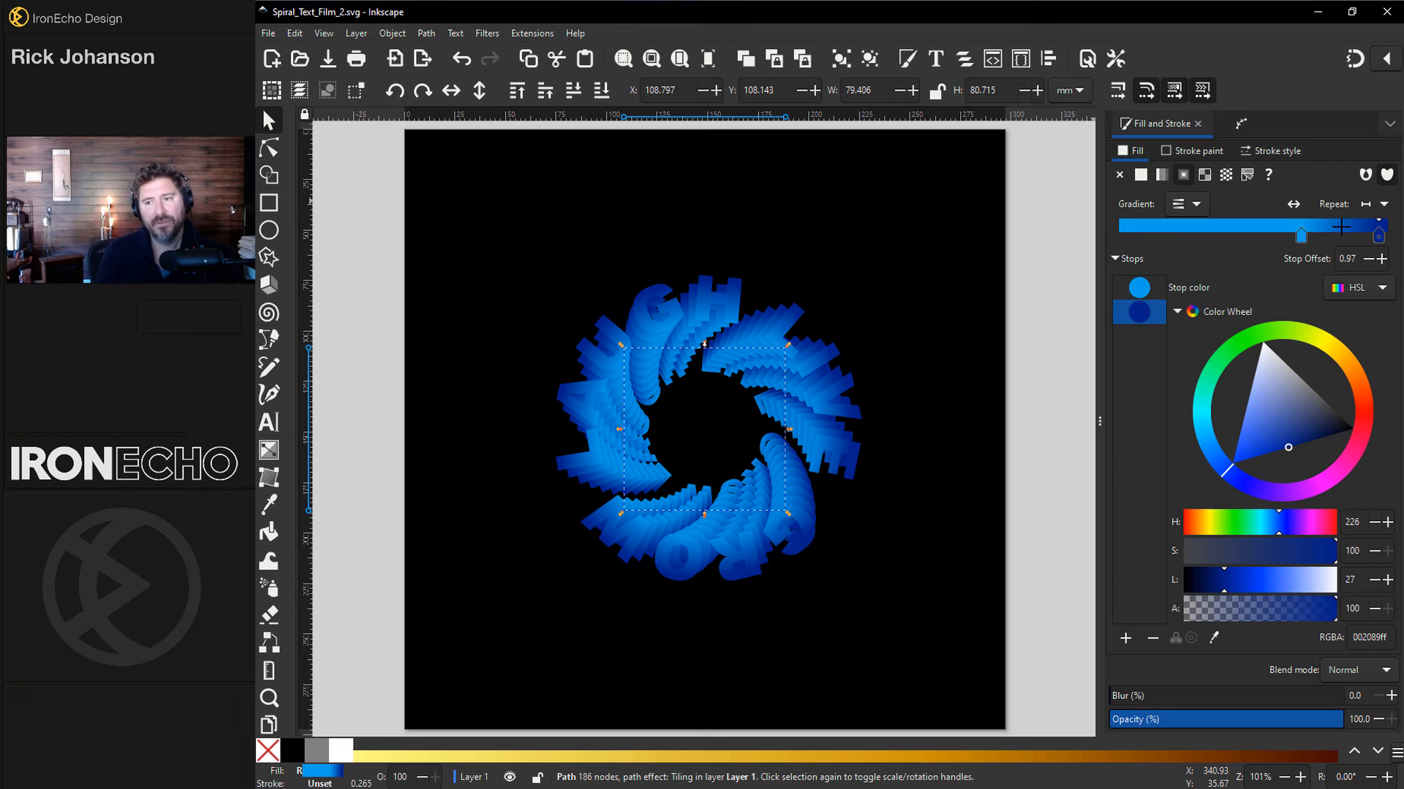
{"action": "left_click", "coordinate": [1306, 422]}
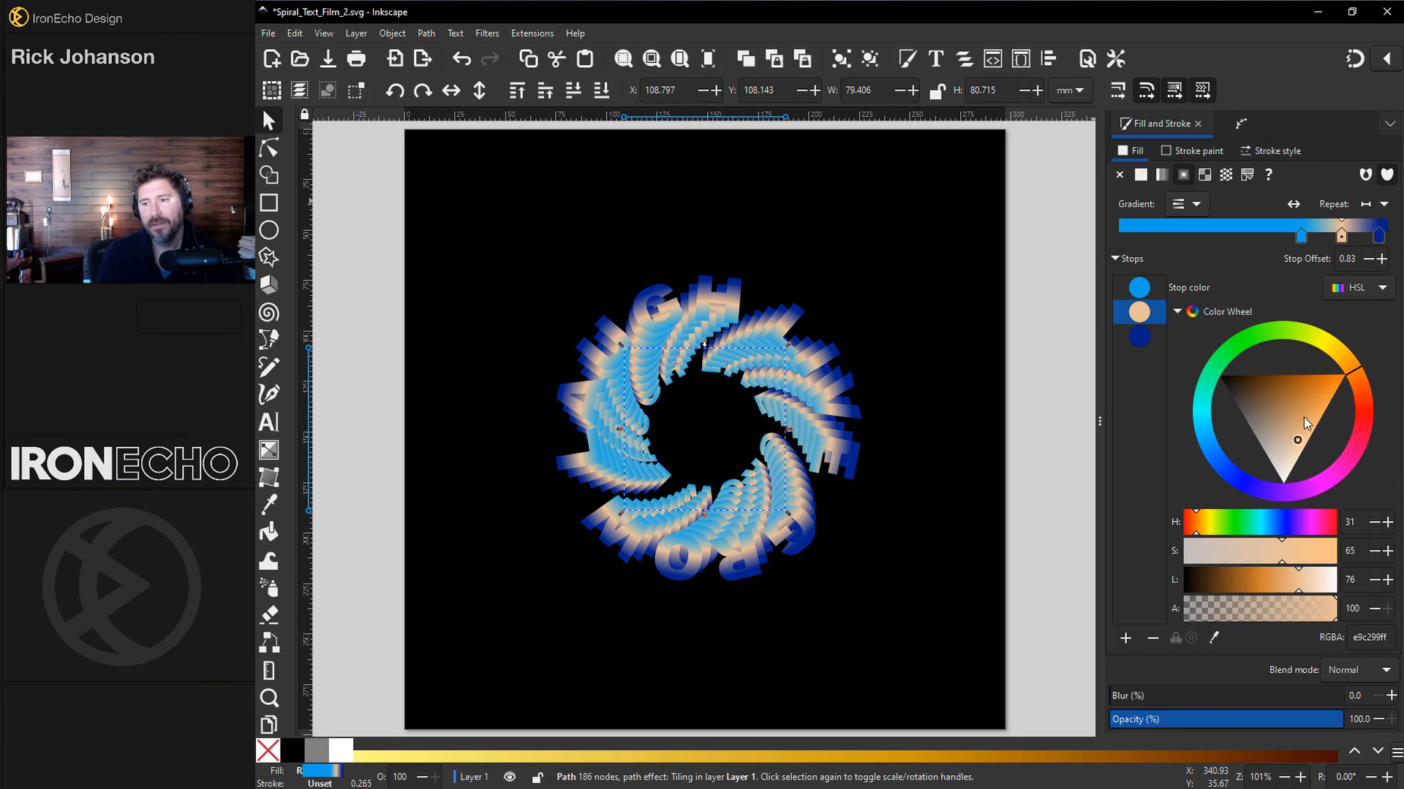
{"action": "left_click", "coordinate": [1301, 459]}
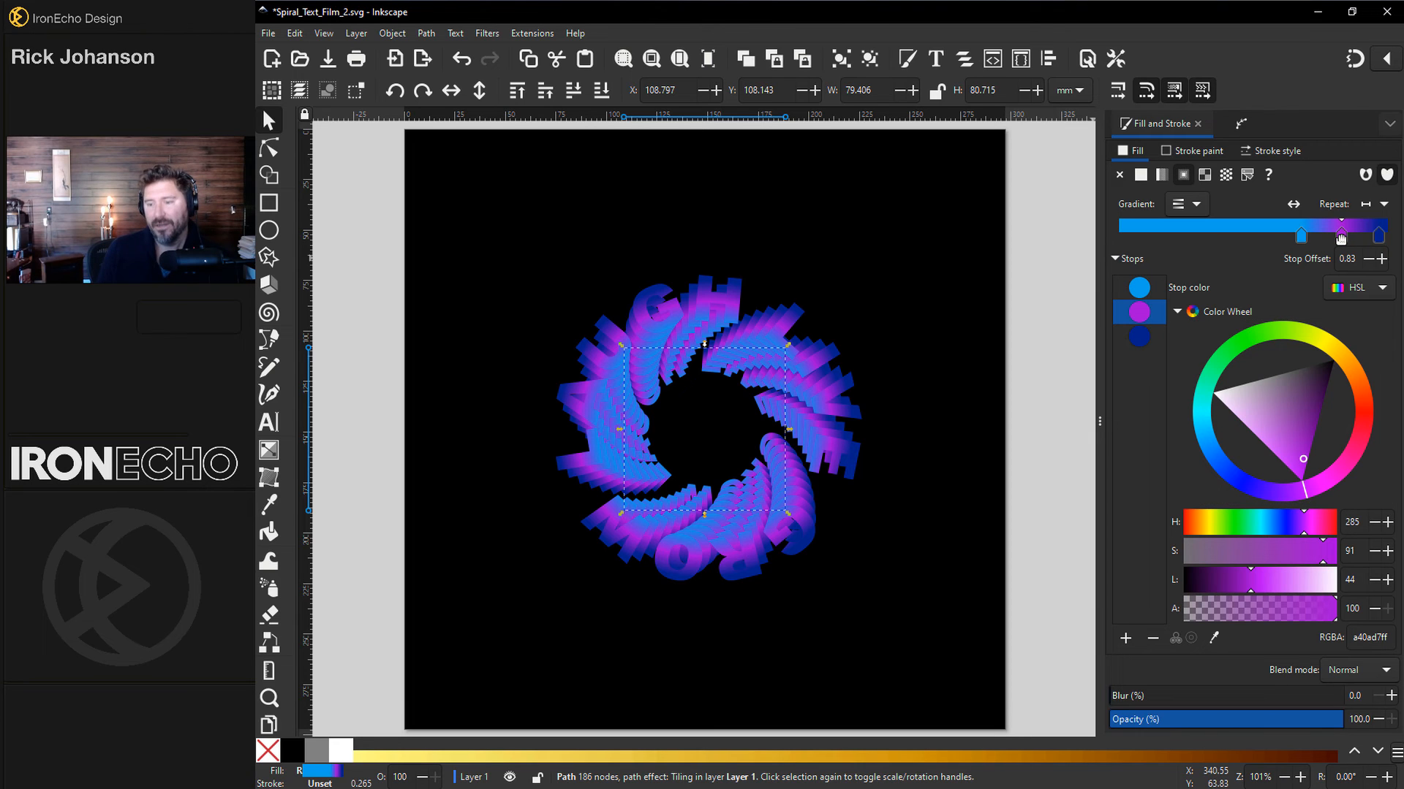
{"action": "left_click", "coordinate": [398, 429]}
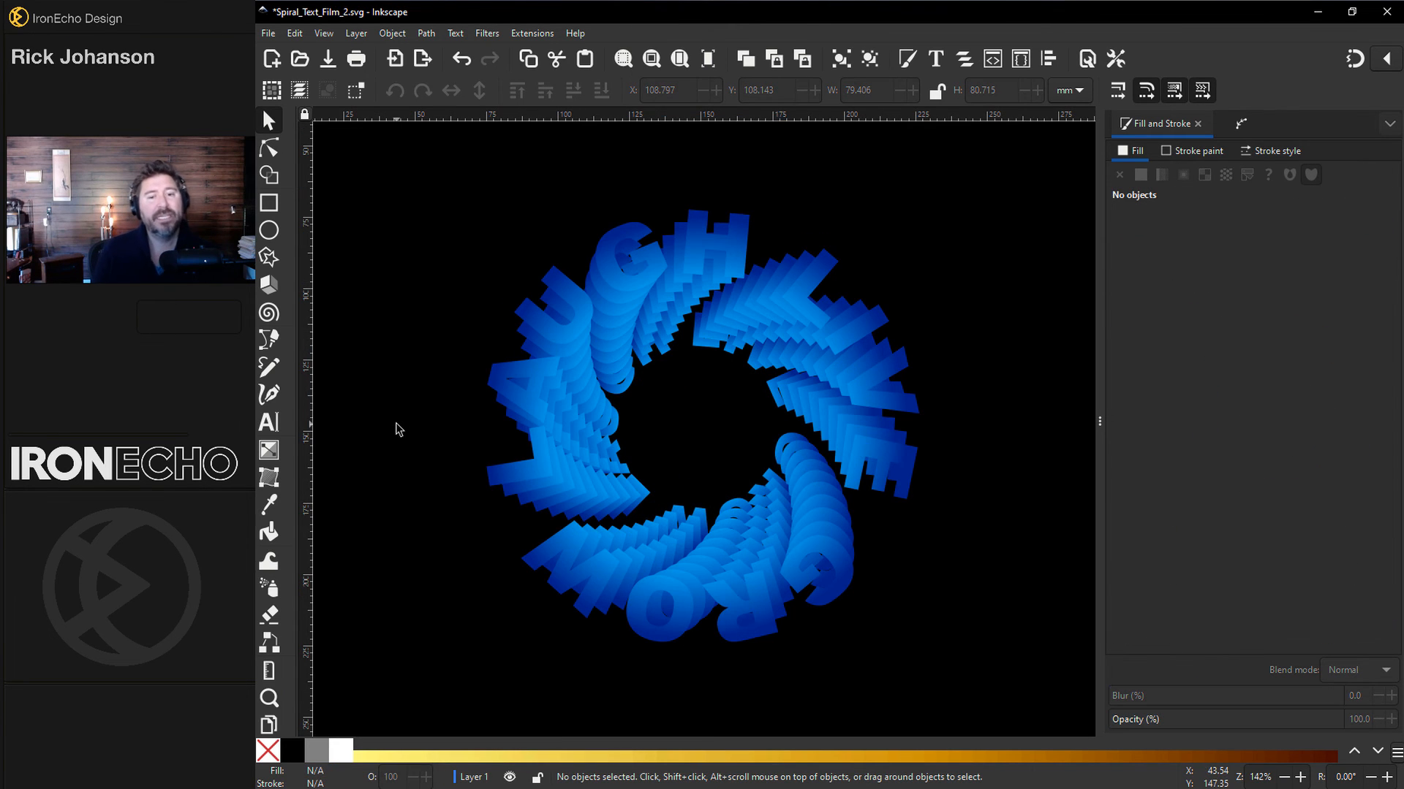
{"action": "mouse_move", "coordinate": [472, 386]}
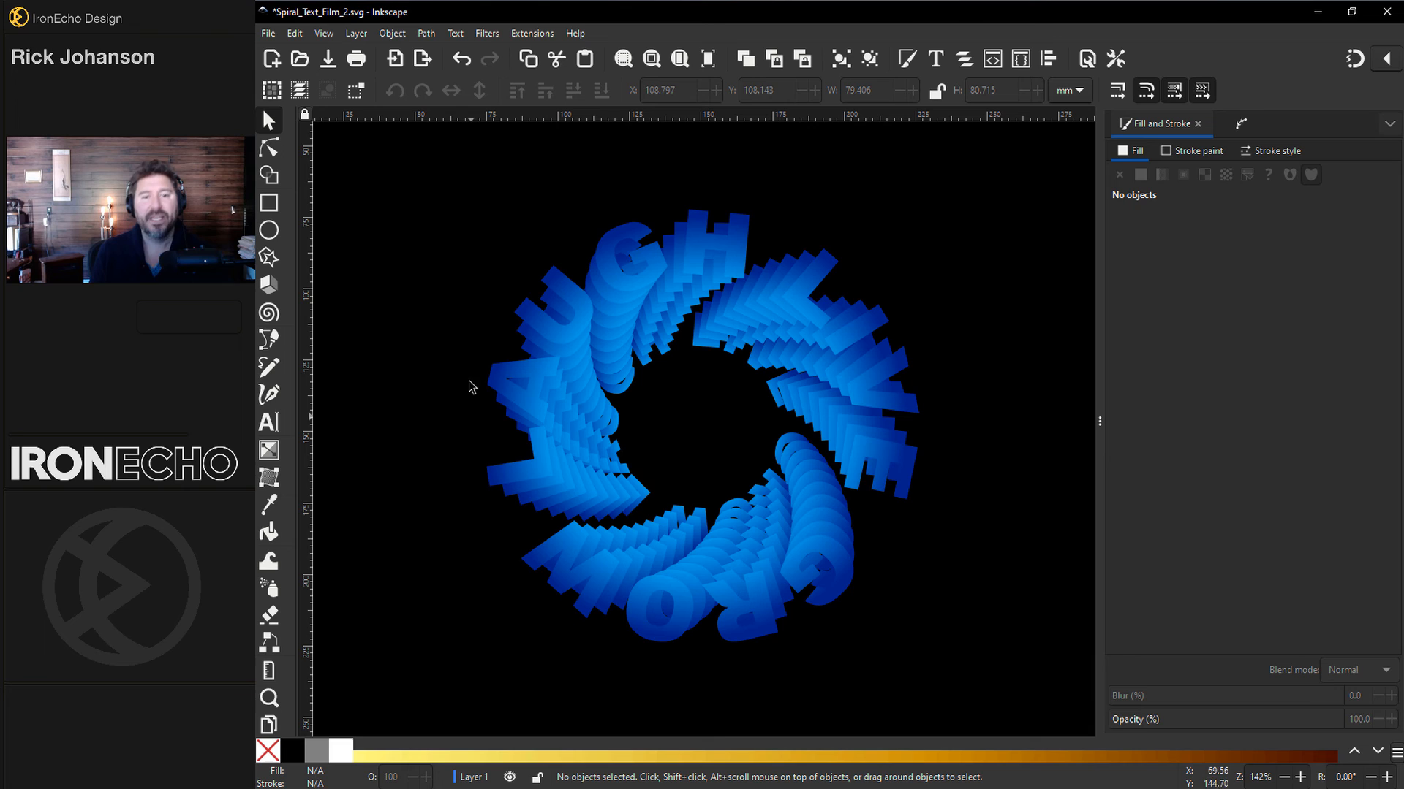
{"action": "mouse_move", "coordinate": [798, 277]}
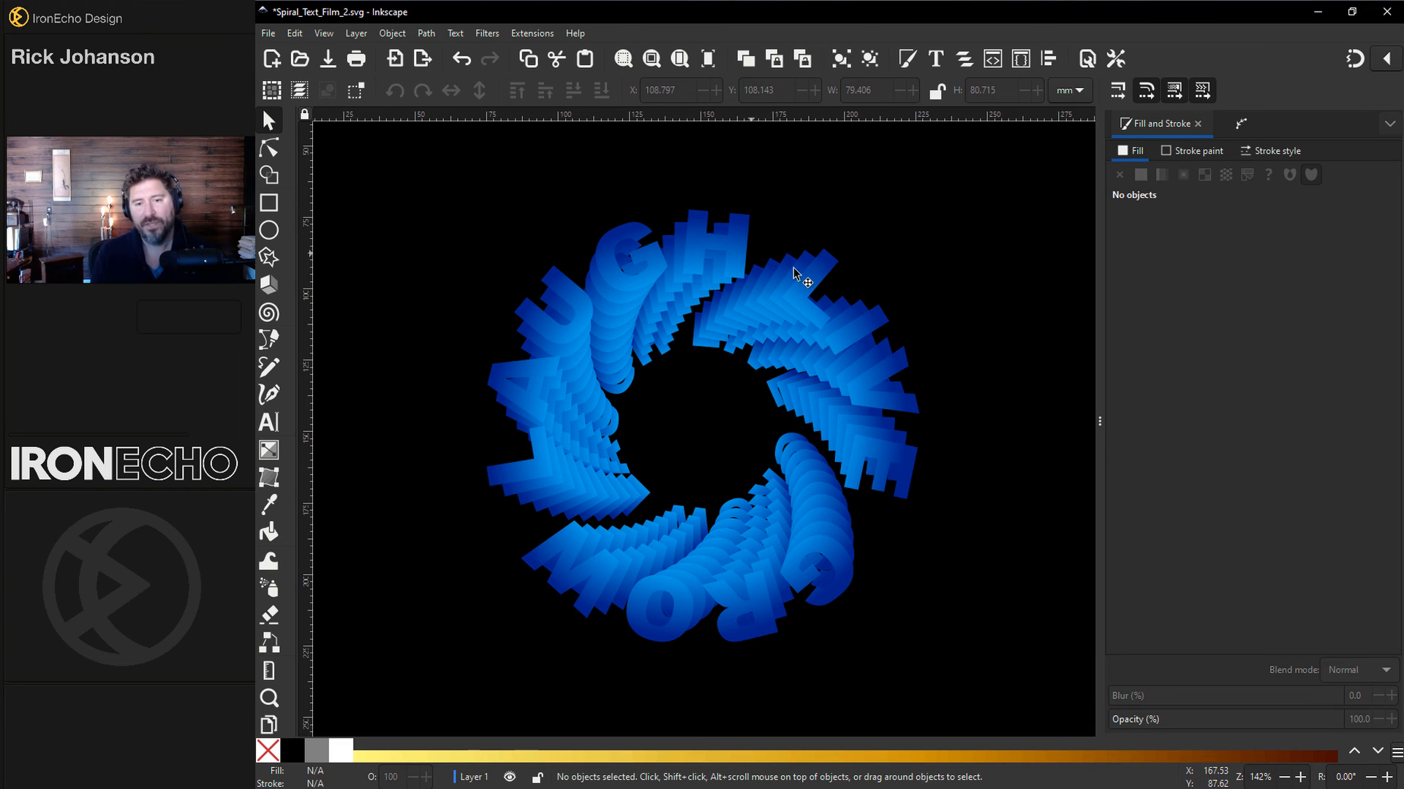
Drag the plain text ring out of the spiral and unlink it from its original via Edit > Clone
{"action": "left_click", "coordinate": [741, 244]}
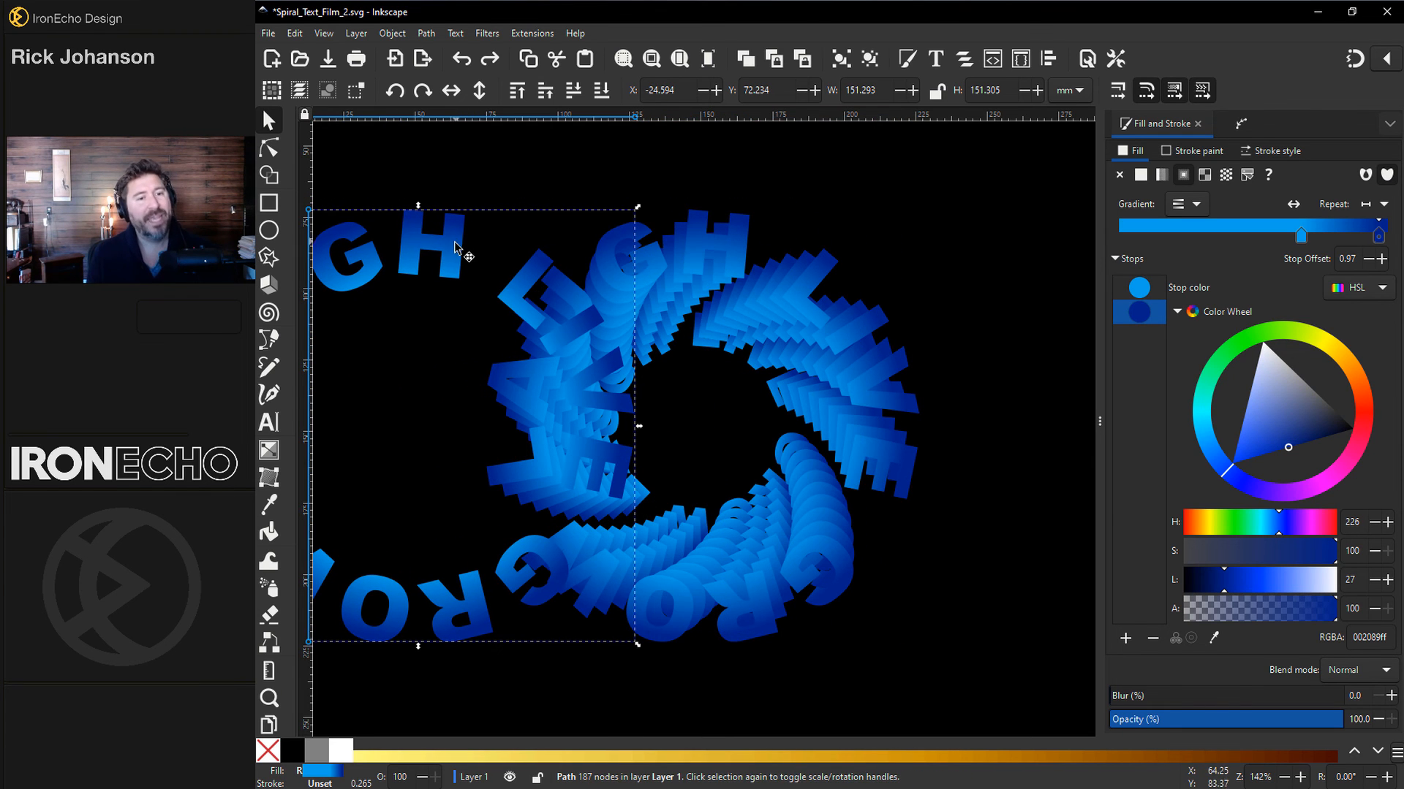
{"action": "left_click_drag", "start_coordinate": [456, 250], "coordinate": [474, 206]}
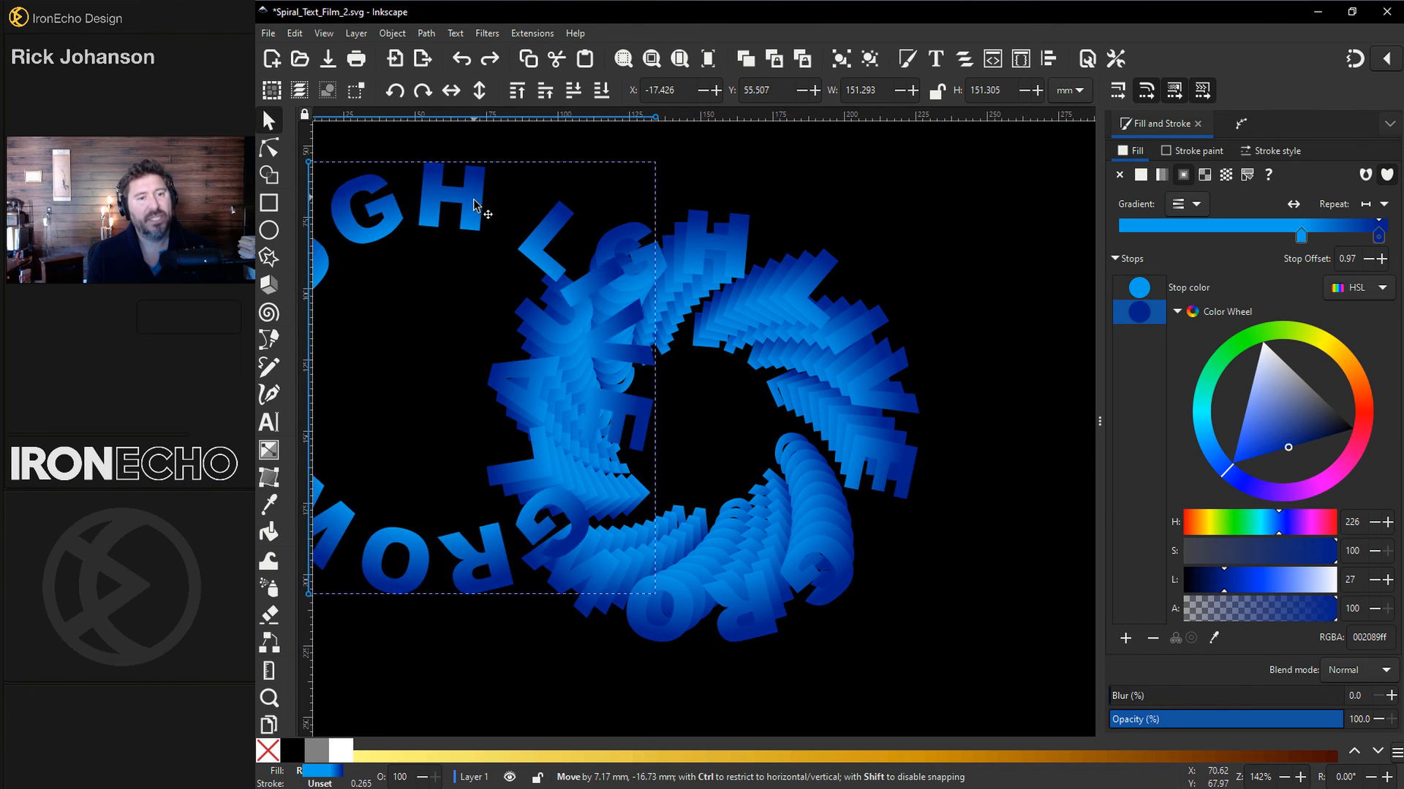
{"action": "left_click_drag", "start_coordinate": [474, 205], "coordinate": [469, 269]}
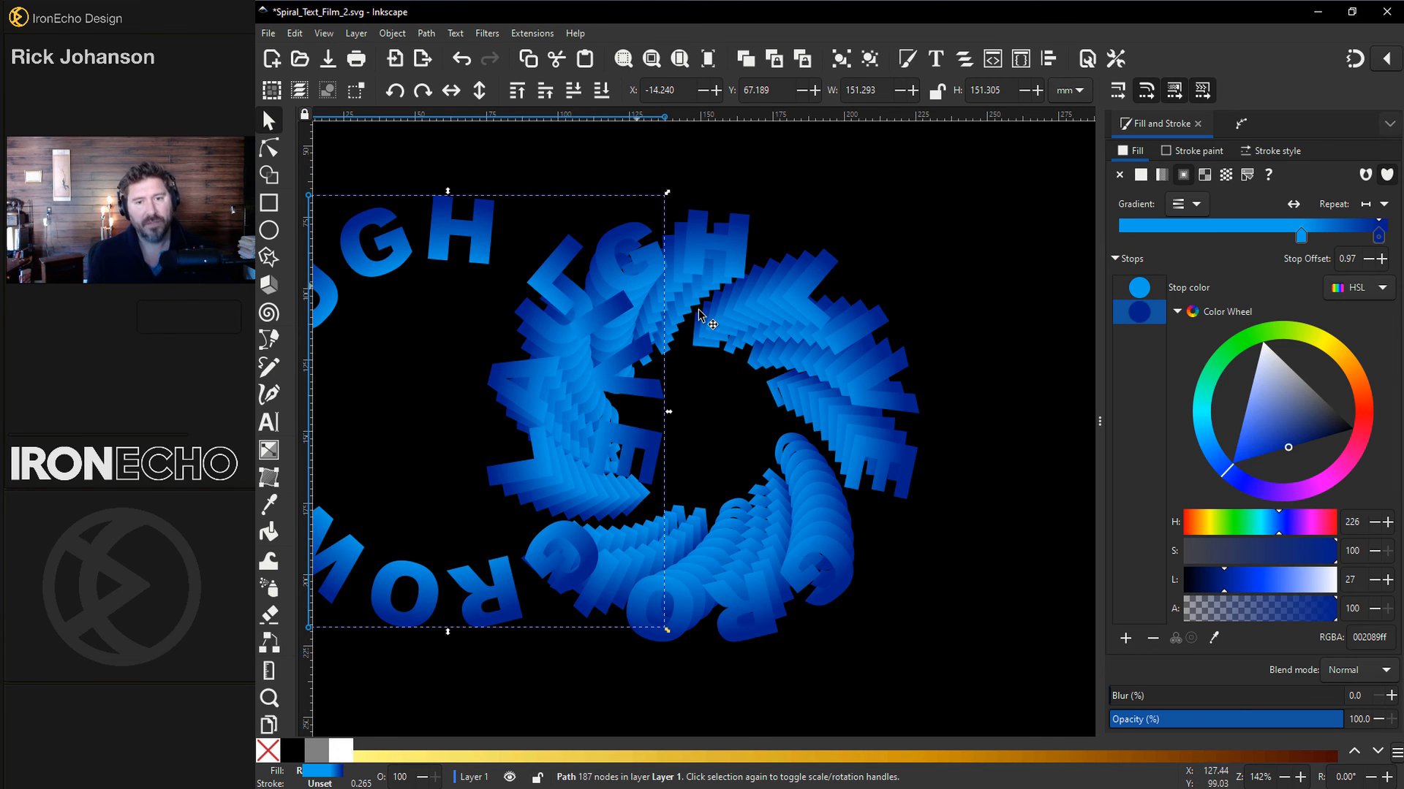
{"action": "mouse_move", "coordinate": [480, 219]}
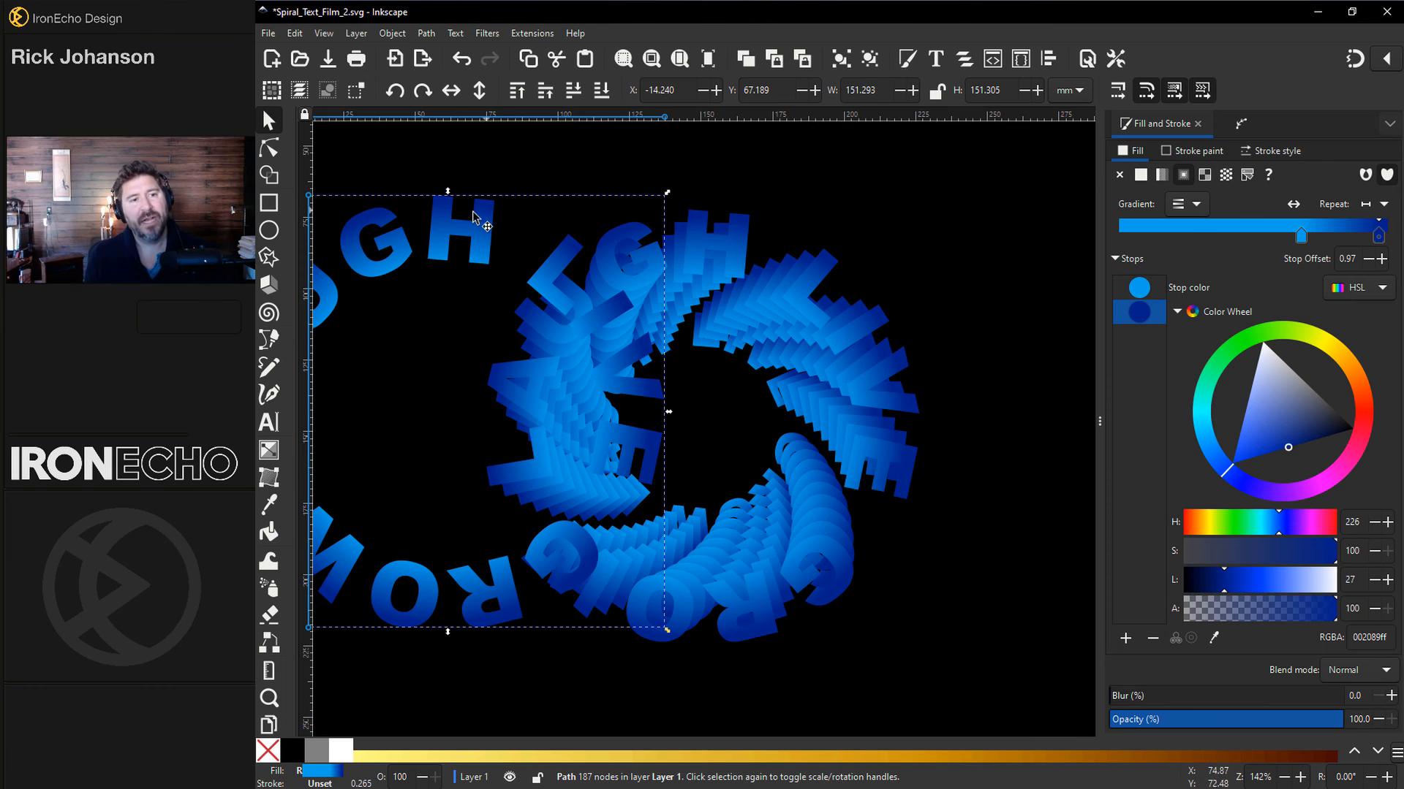
{"action": "left_click", "coordinate": [294, 33]}
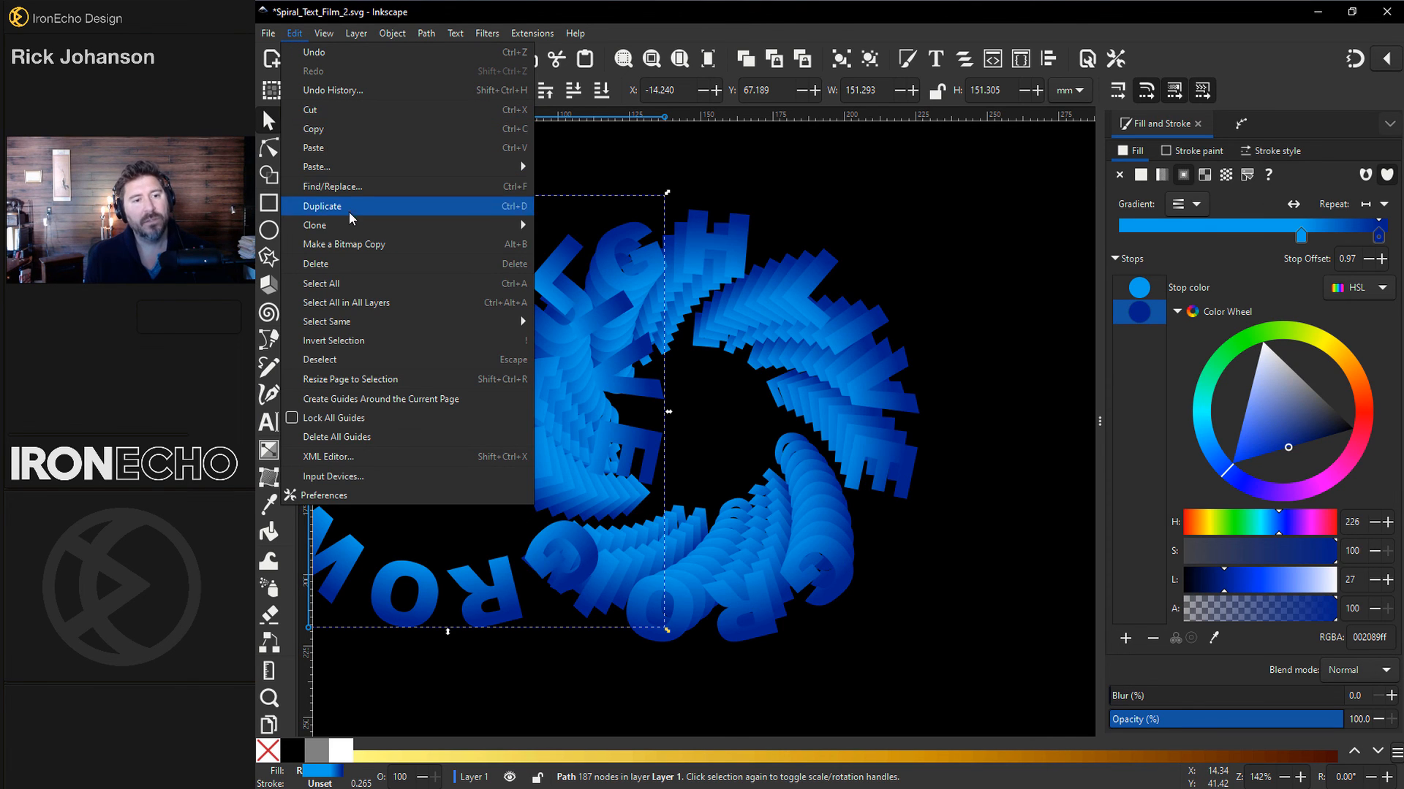
{"action": "mouse_move", "coordinate": [316, 225]}
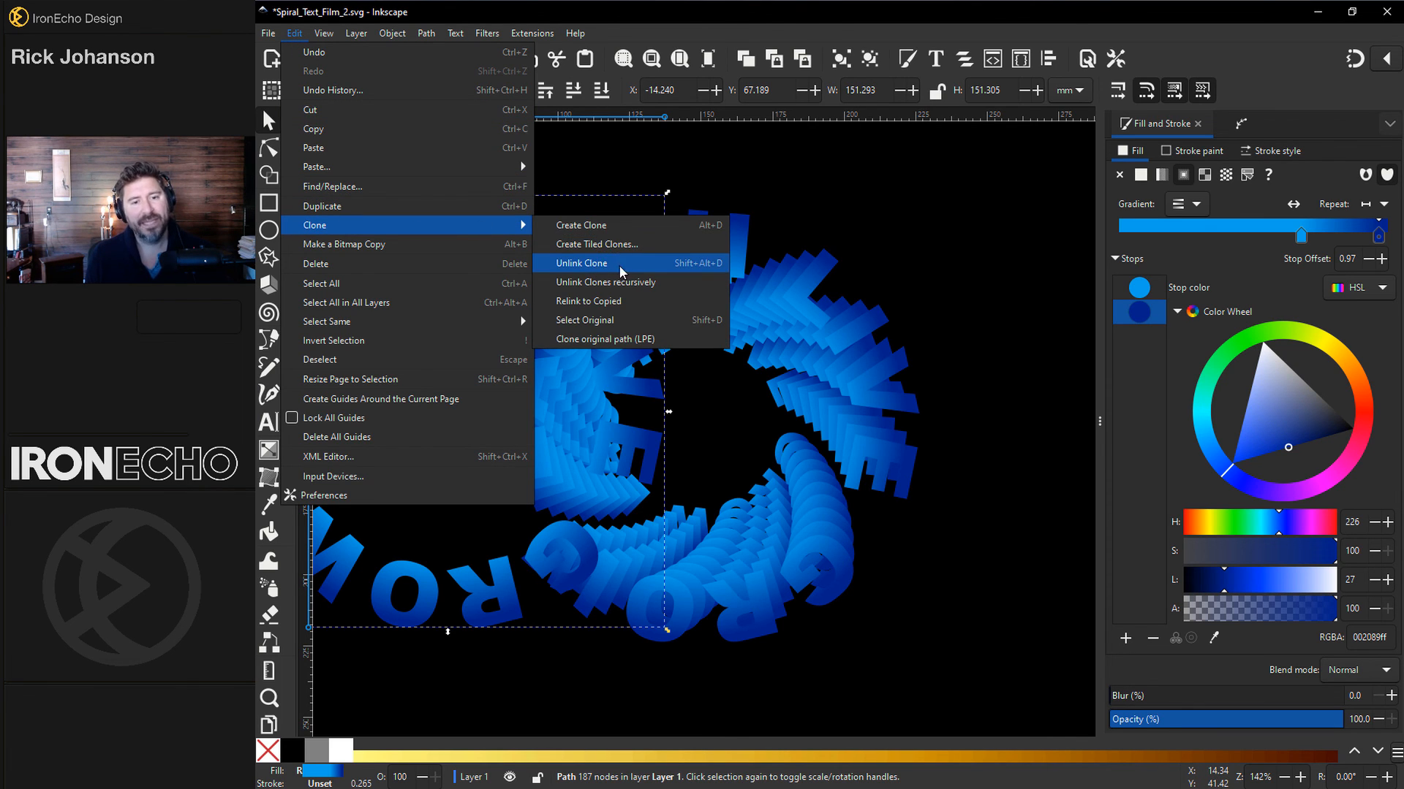
{"action": "left_click", "coordinate": [581, 263]}
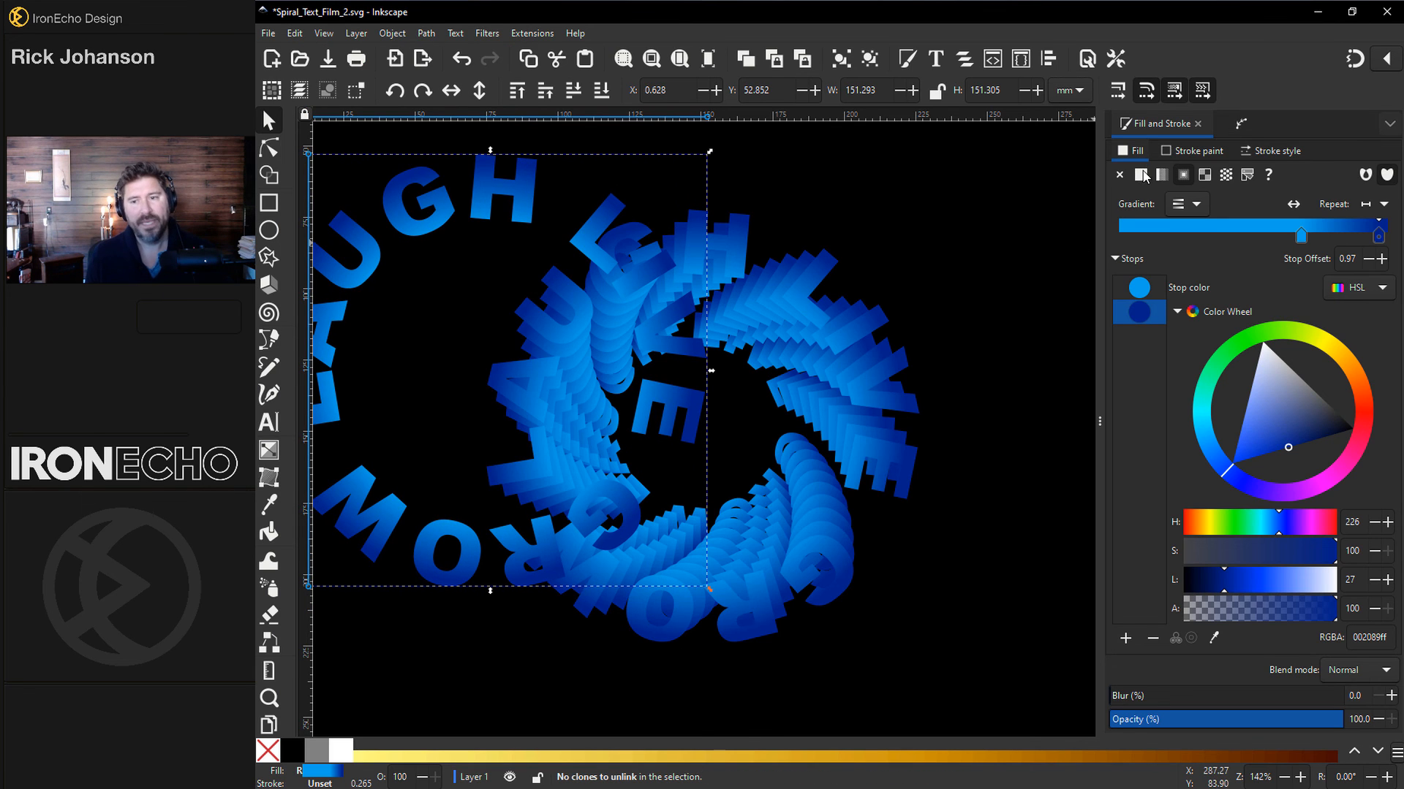
Fill the plain text ring white and deselect to view it over the blue spiral
{"action": "left_click", "coordinate": [1142, 174]}
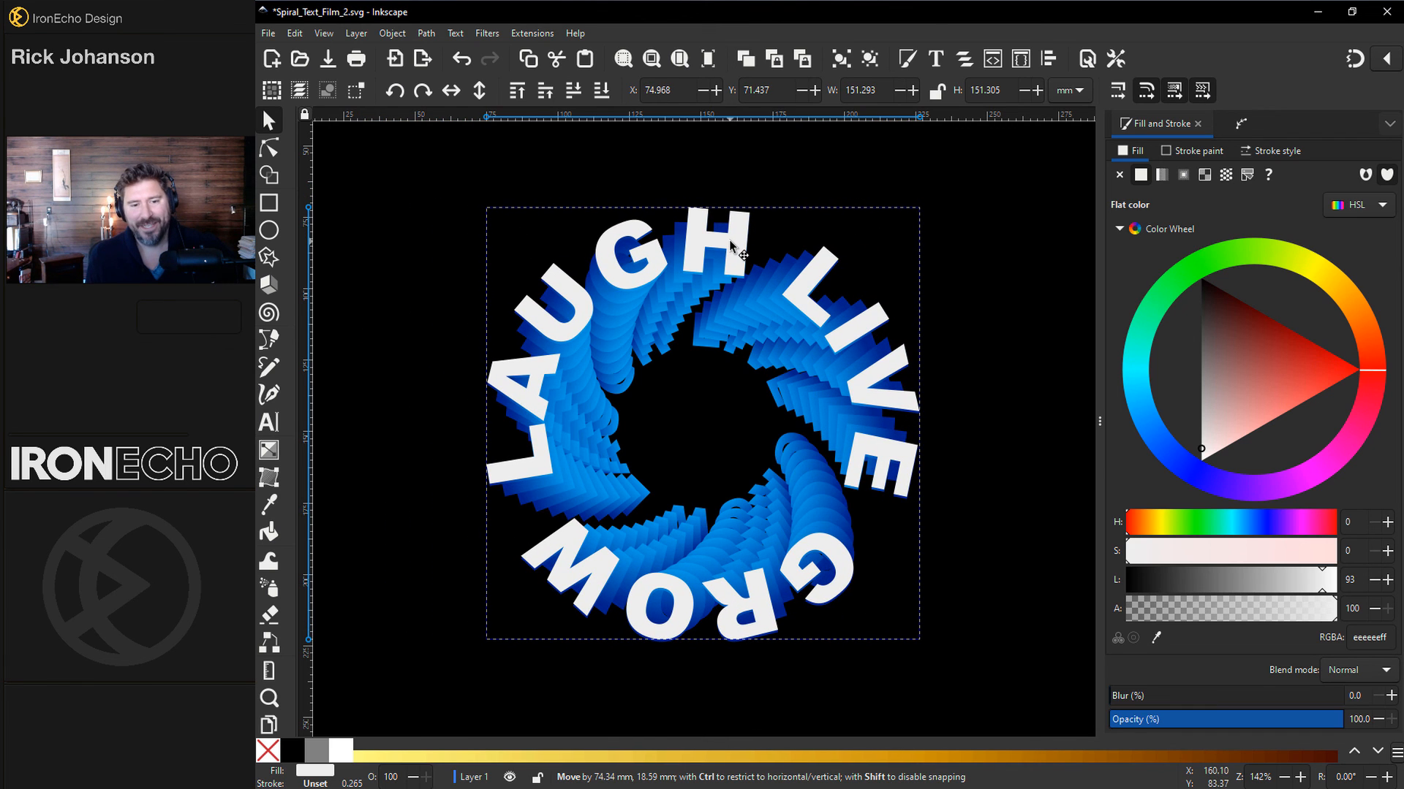
{"action": "left_click", "coordinate": [1303, 776]}
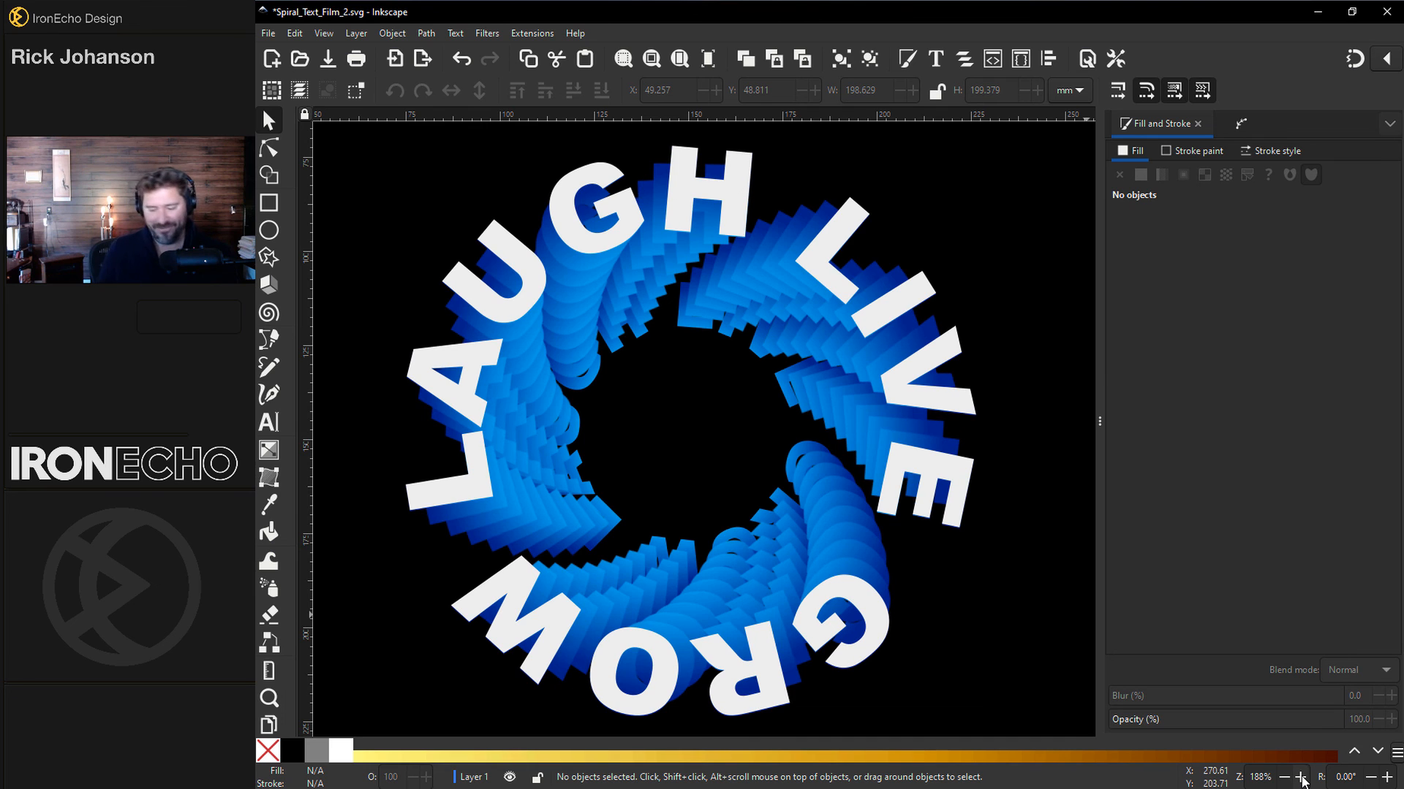
{"action": "mouse_move", "coordinate": [1074, 689]}
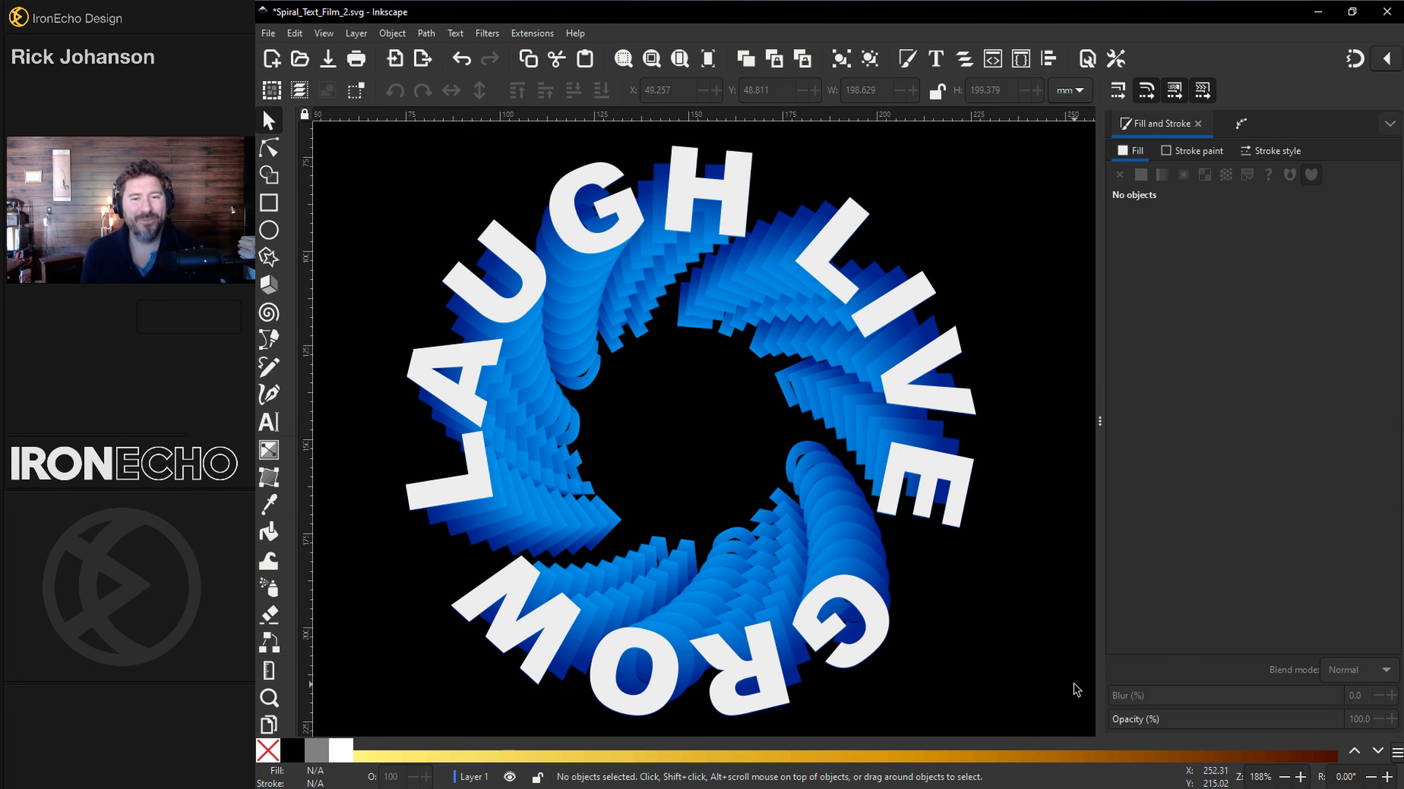